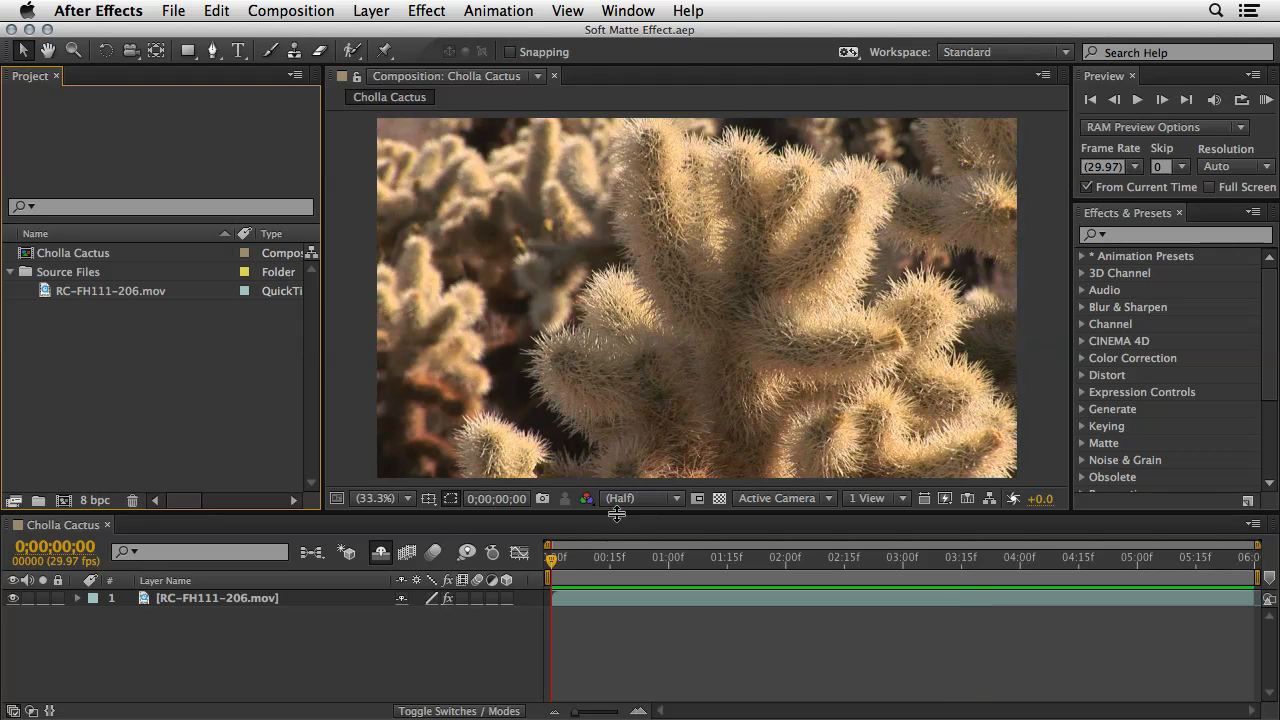
Move the current time to 0;00;02;22, where the cactus fills the frame.
{"action": "left_click", "coordinate": [869, 557]}
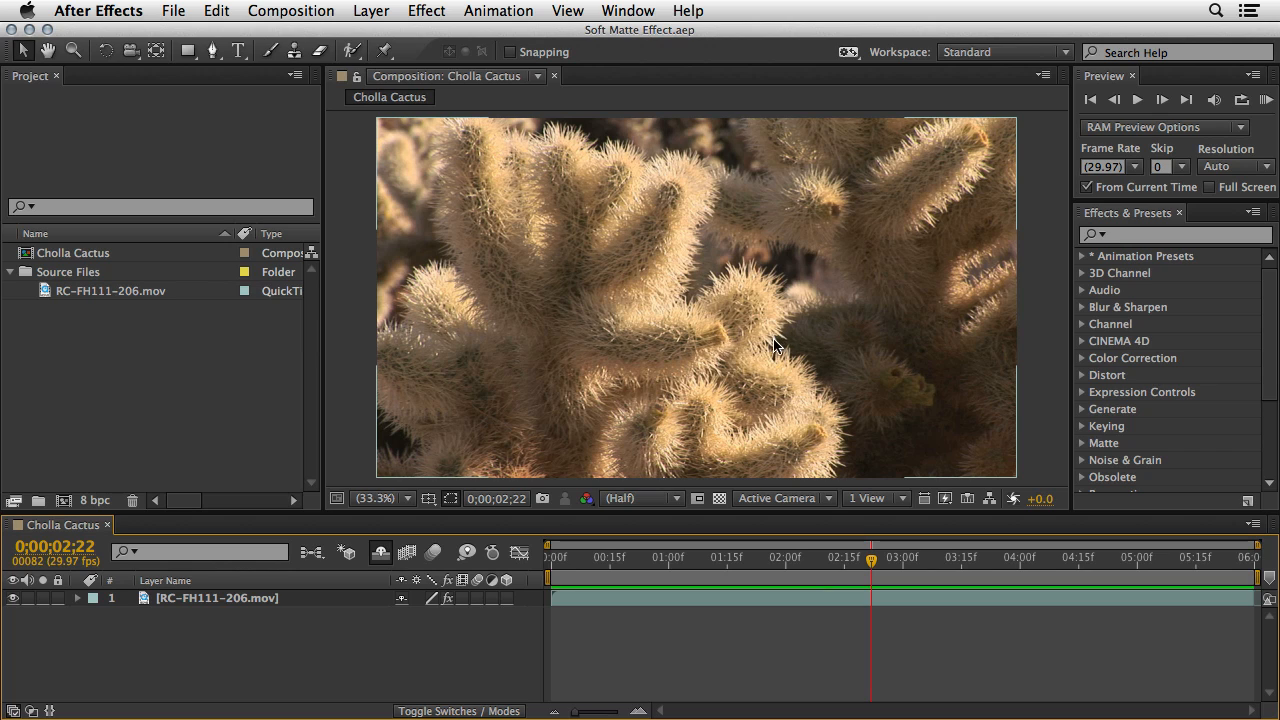
{"action": "mouse_move", "coordinate": [760, 292]}
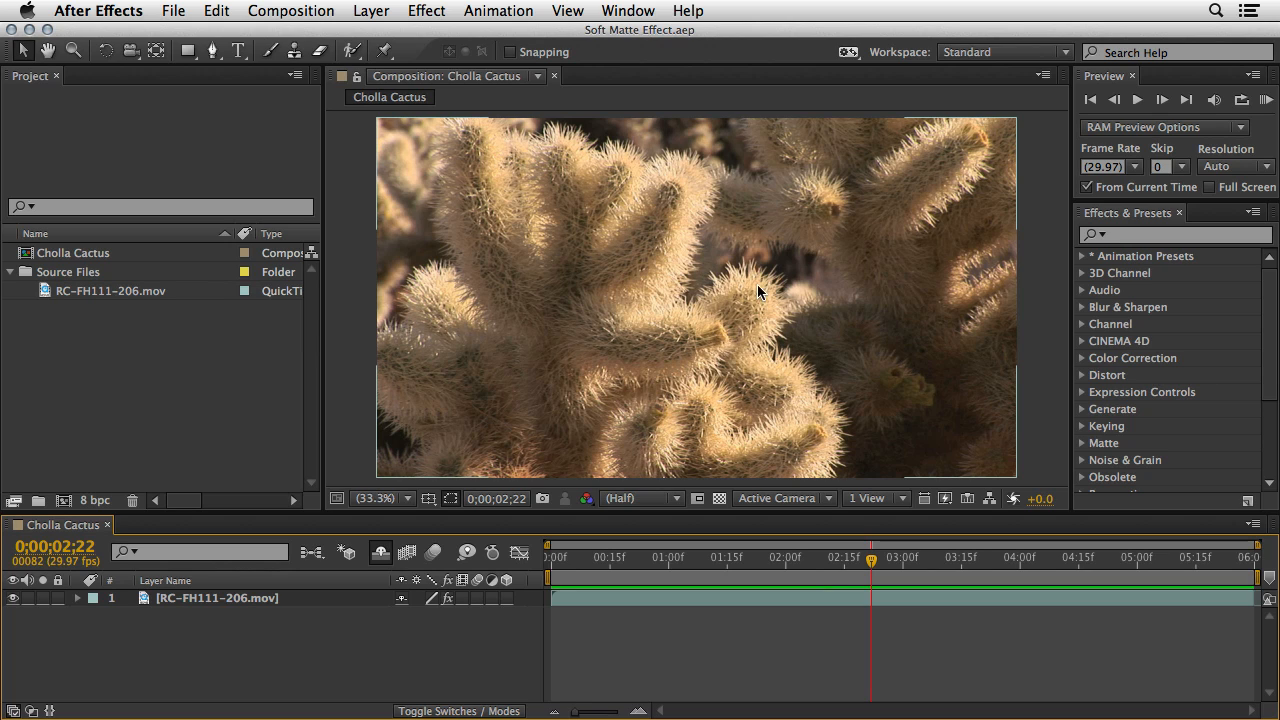
{"action": "mouse_move", "coordinate": [855, 317]}
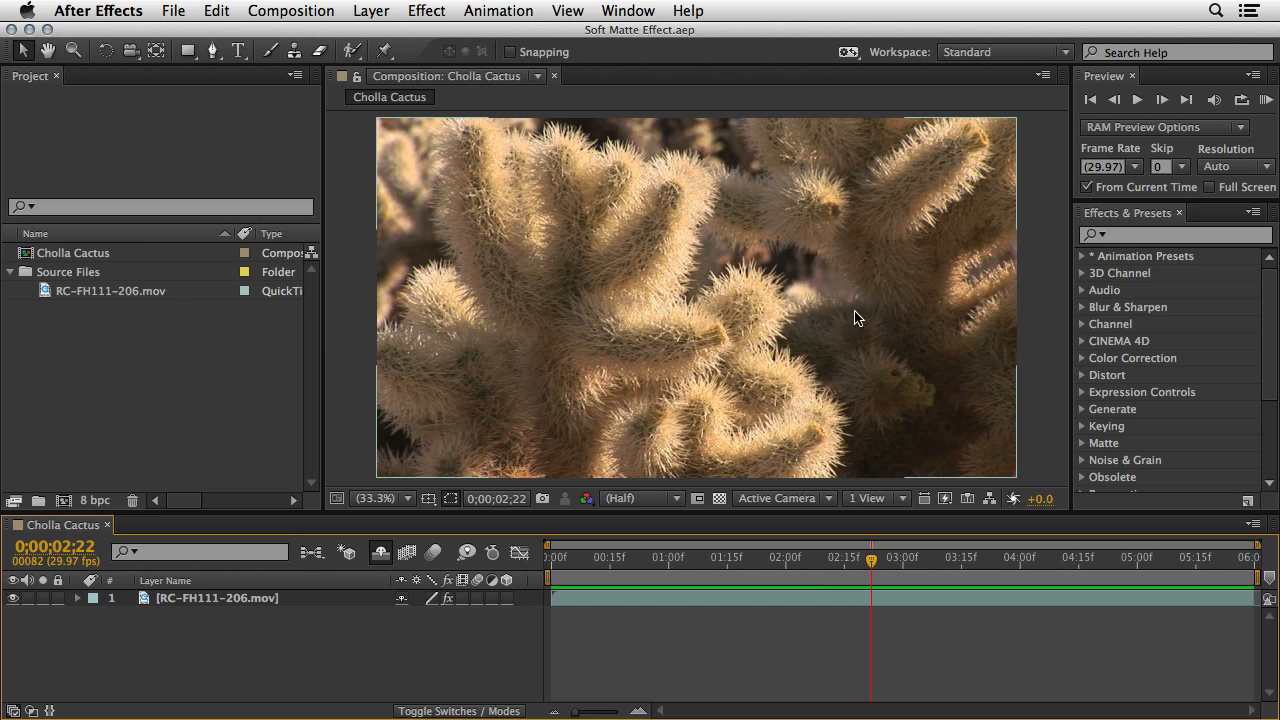
{"action": "mouse_move", "coordinate": [770, 333]}
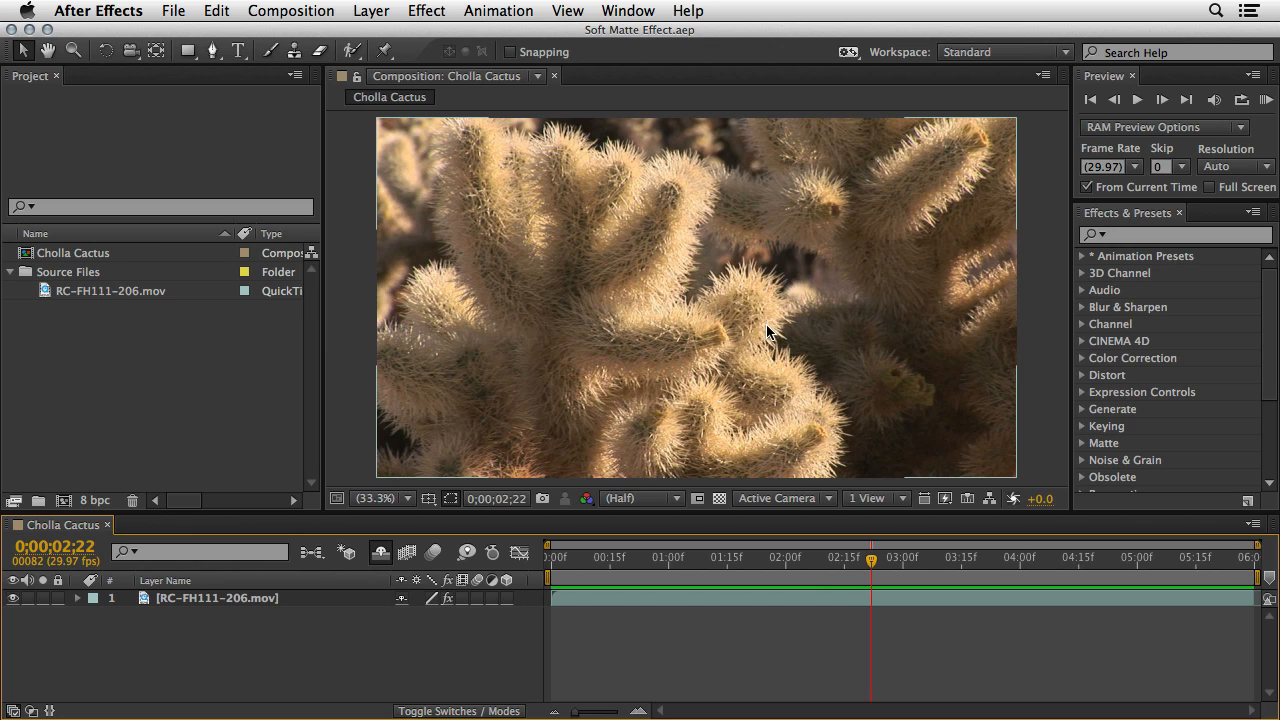
{"action": "mouse_move", "coordinate": [745, 283]}
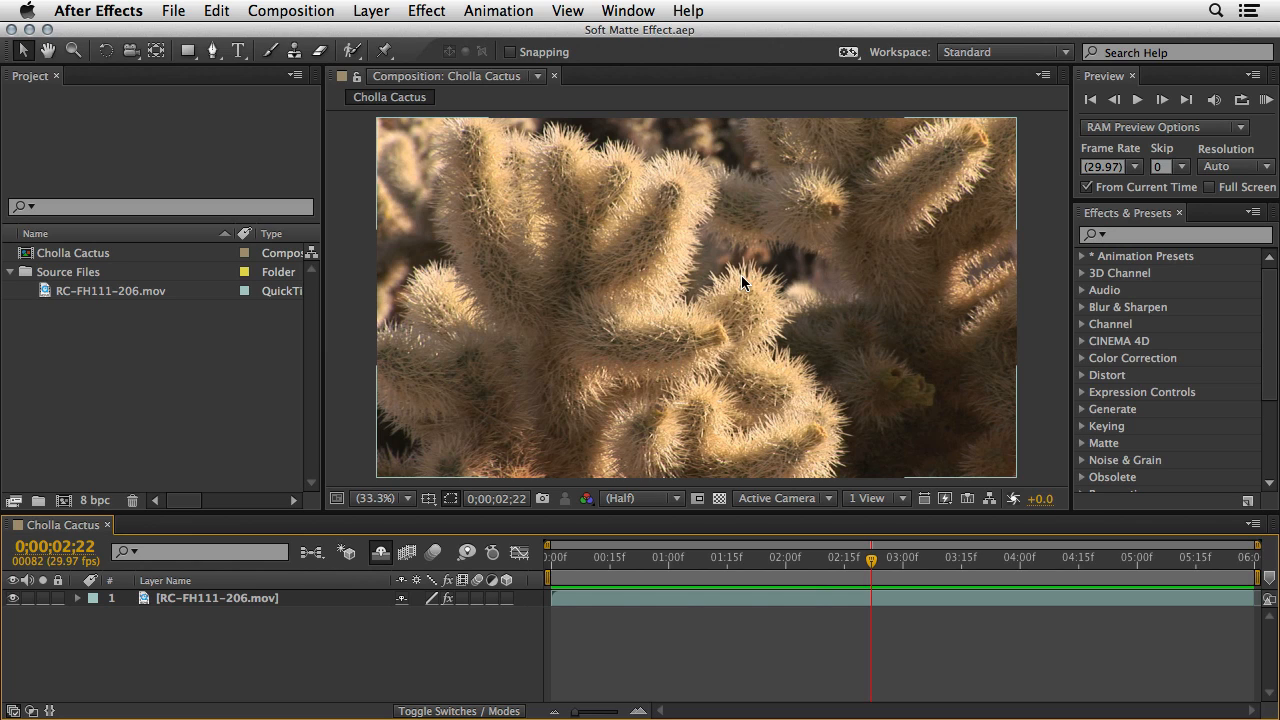
{"action": "mouse_move", "coordinate": [560, 162]}
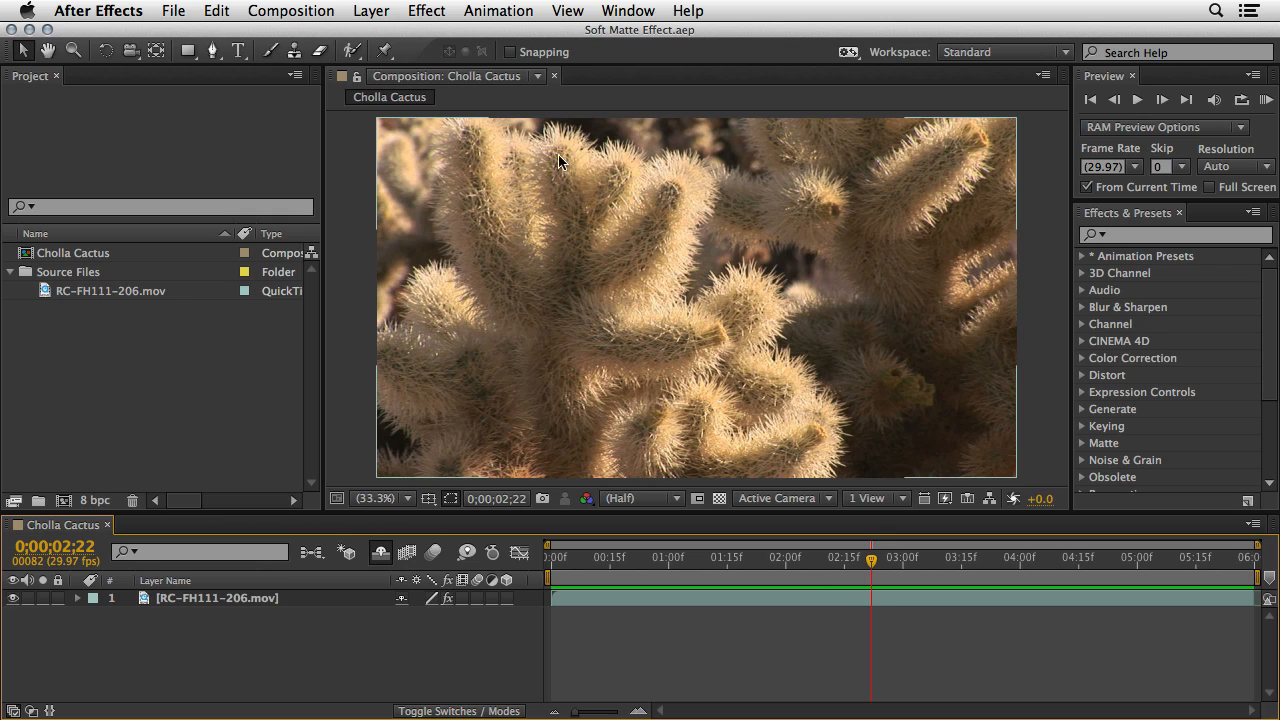
{"action": "mouse_move", "coordinate": [815, 443]}
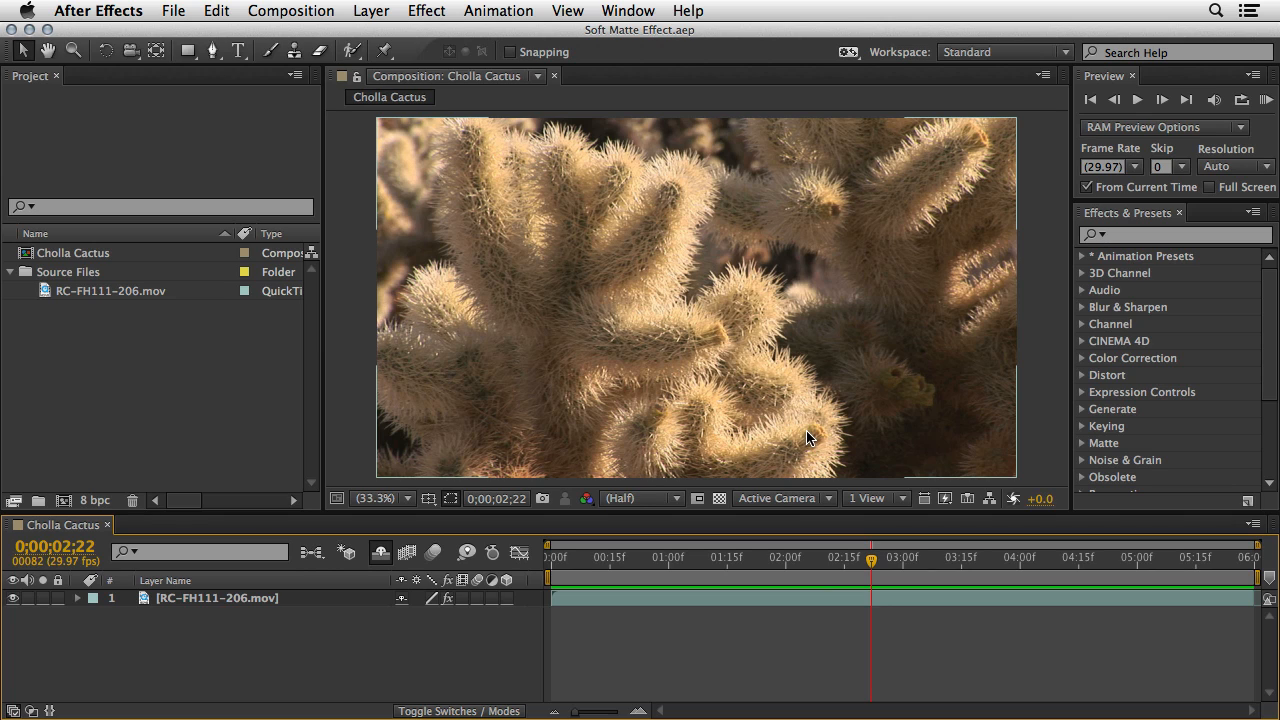
{"action": "mouse_move", "coordinate": [632, 277]}
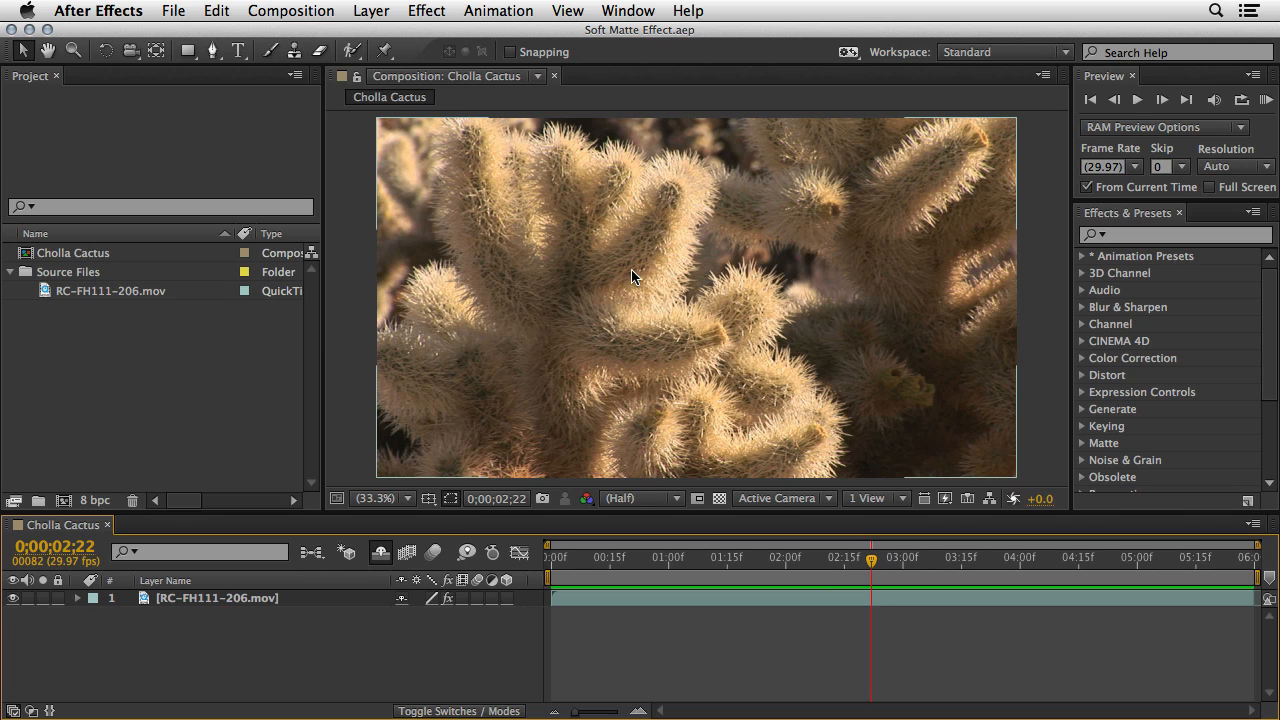
{"action": "left_click", "coordinate": [351, 50]}
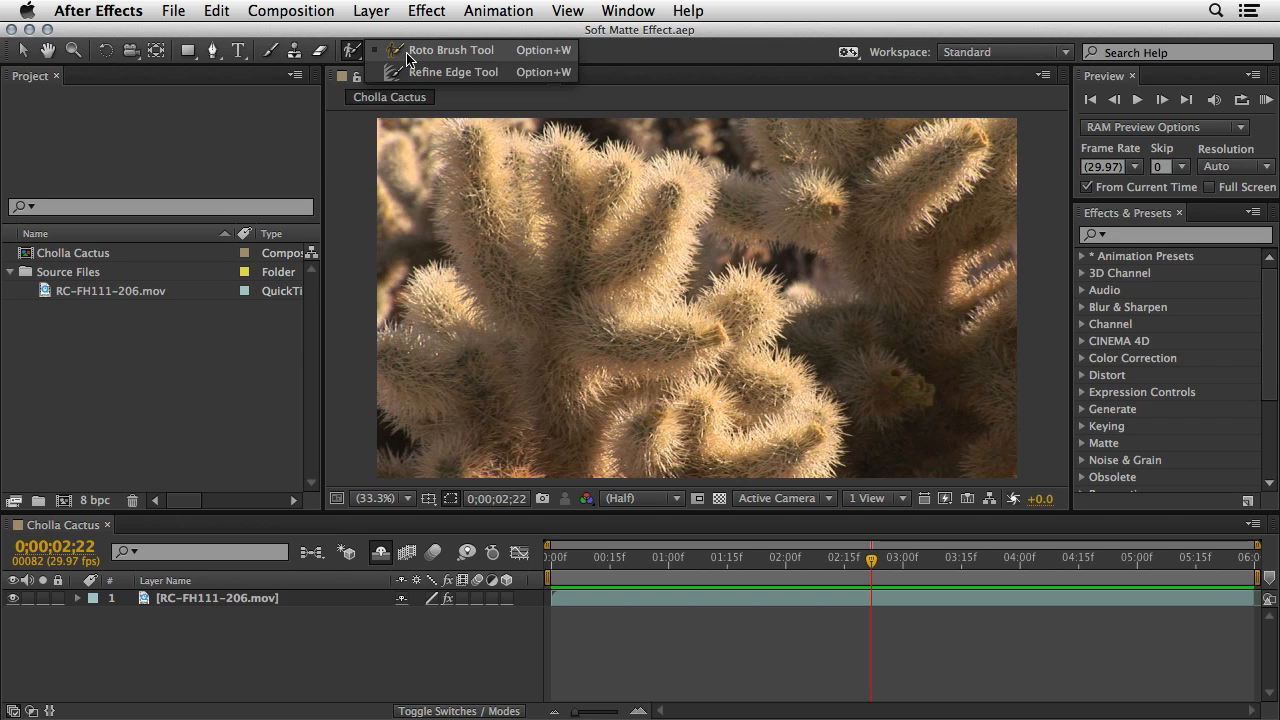
{"action": "mouse_move", "coordinate": [408, 72]}
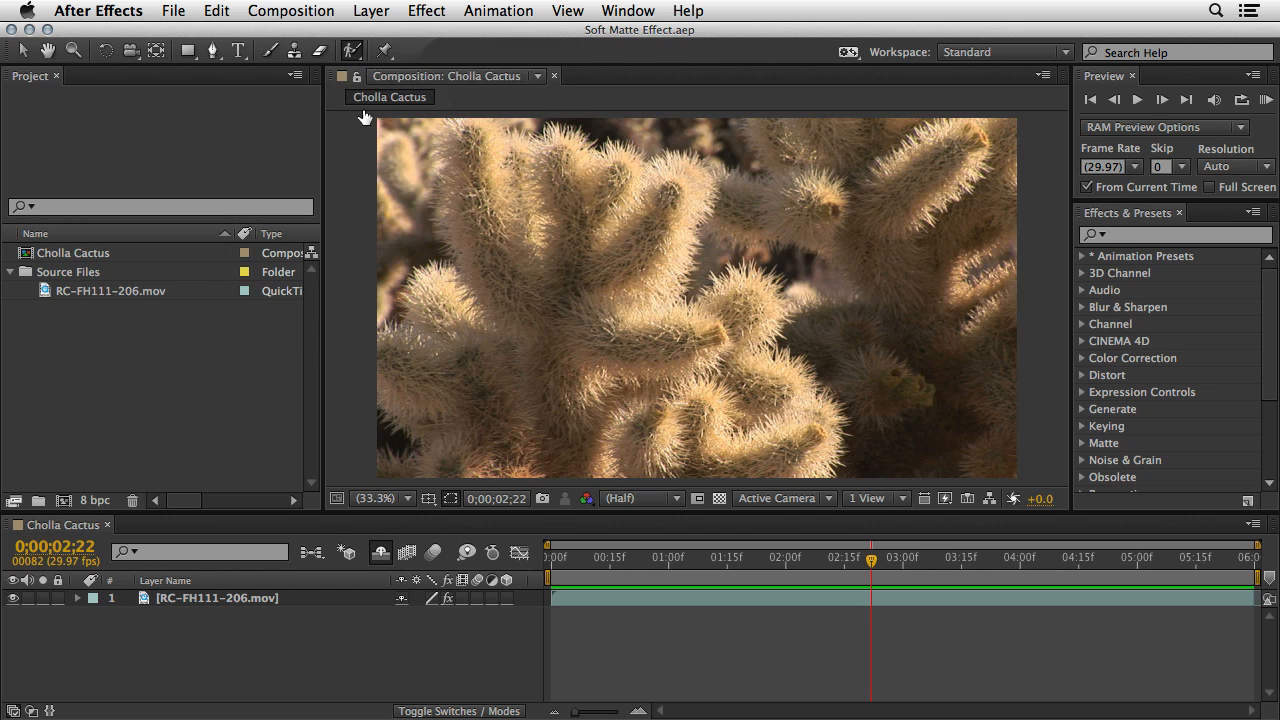
{"action": "mouse_move", "coordinate": [267, 641]}
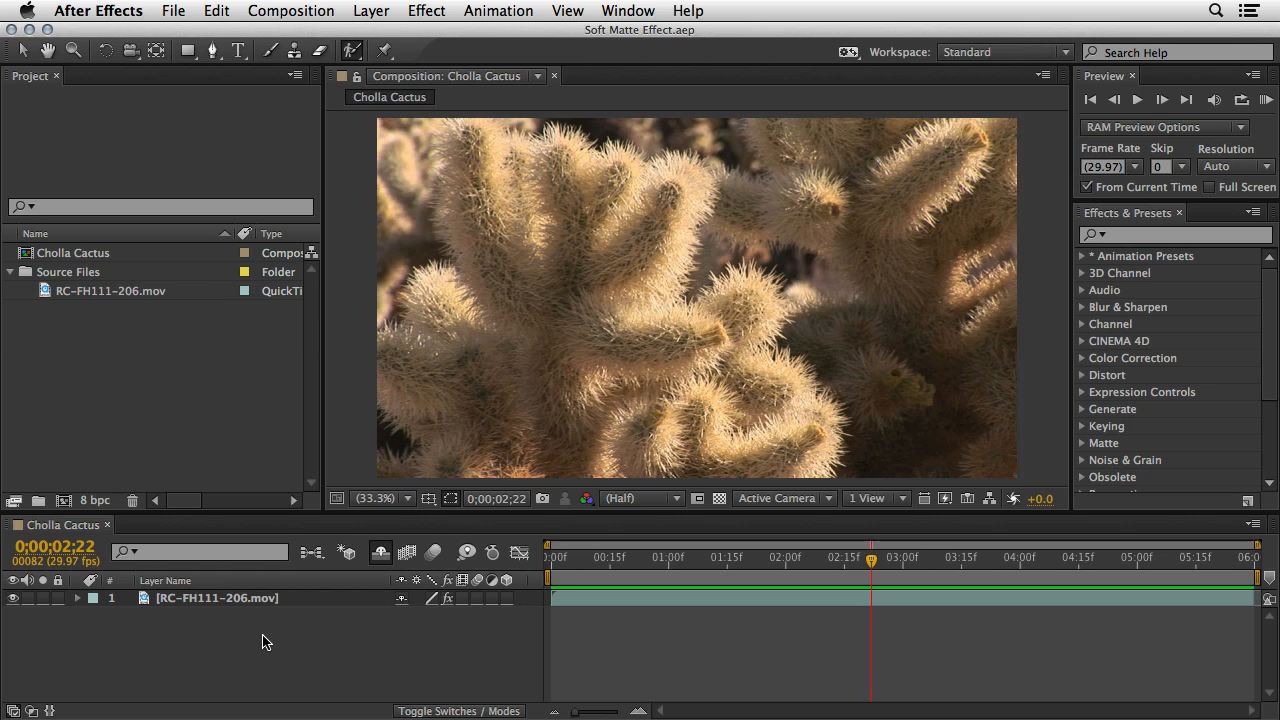
{"action": "mouse_move", "coordinate": [220, 605]}
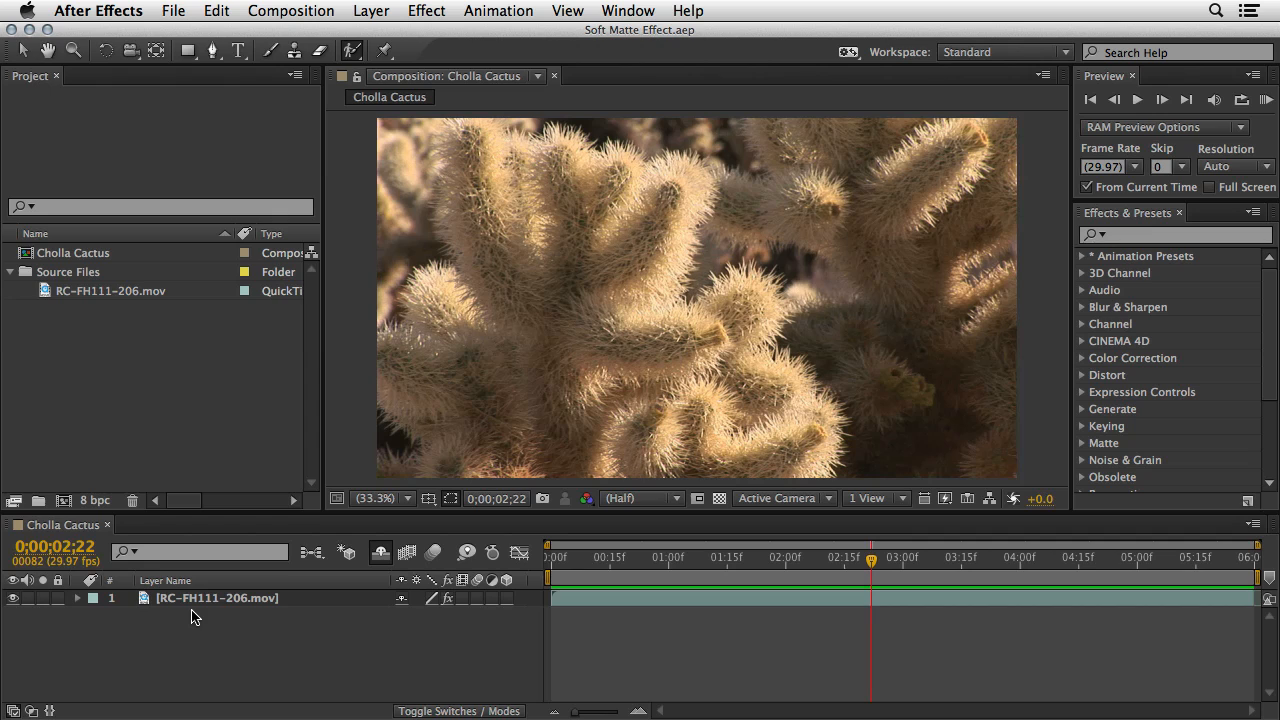
Open the cactus clip in the Layer panel with View set to Roto Brush & Refine Edge.
{"action": "double_click", "coordinate": [217, 597]}
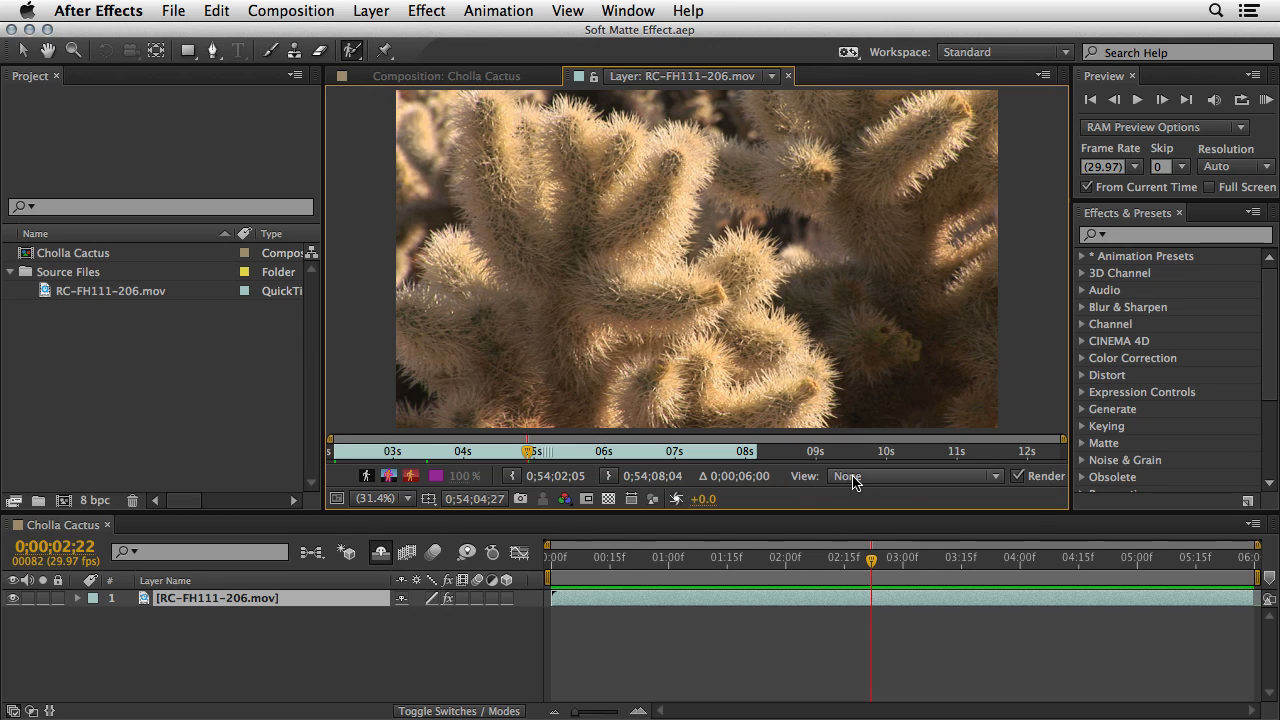
{"action": "left_click", "coordinate": [910, 476]}
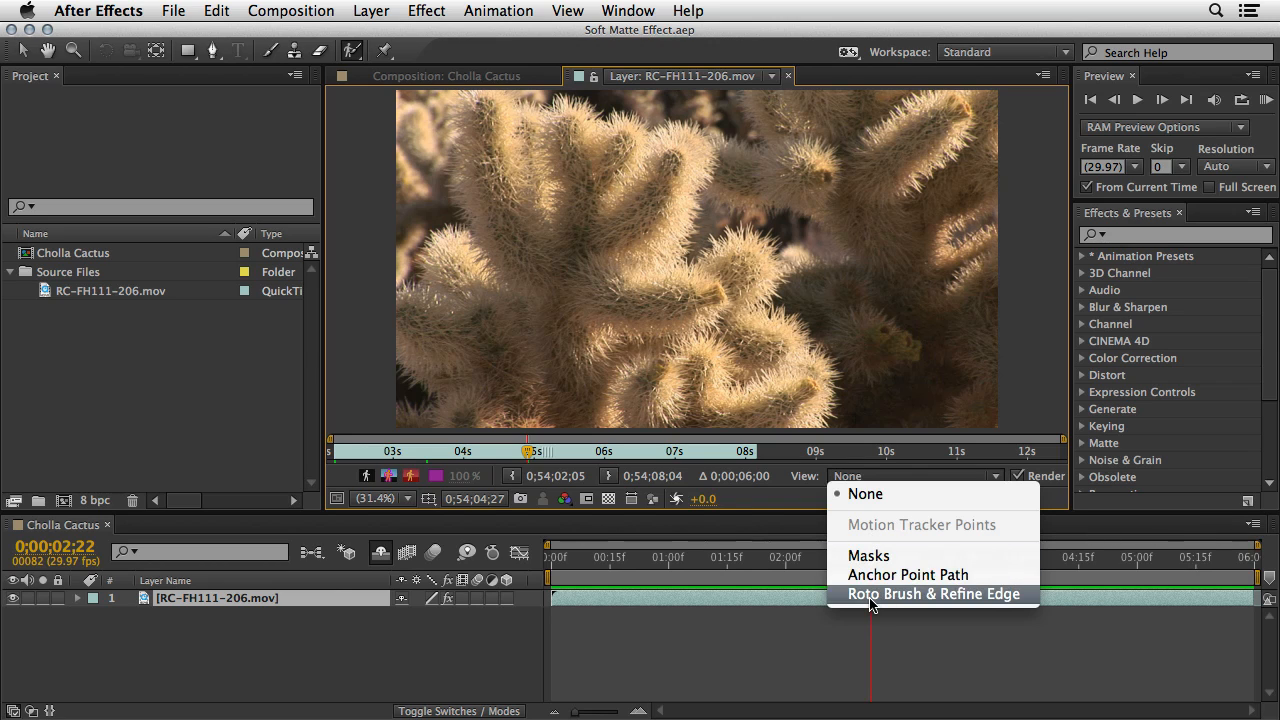
{"action": "left_click", "coordinate": [933, 594]}
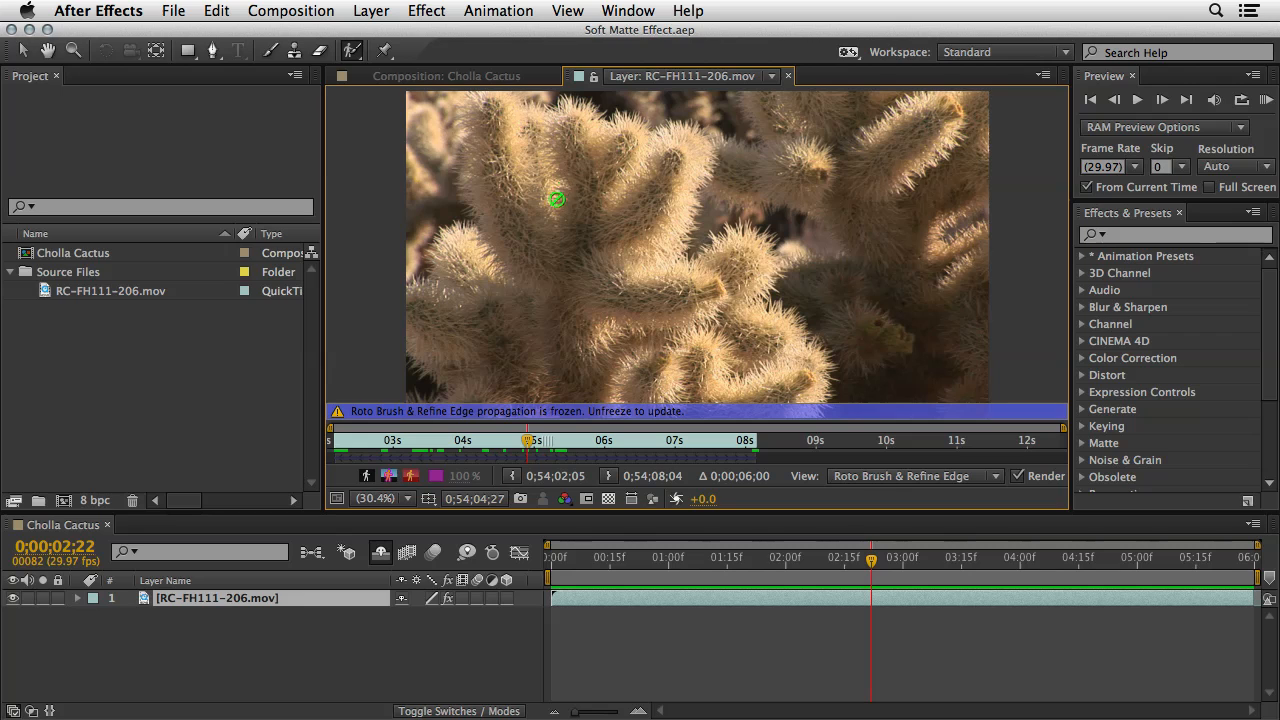
Paint Roto Brush foreground strokes over the cactus, adding the Roto Brush & Refine Edge effect.
{"action": "left_click", "coordinate": [426, 11]}
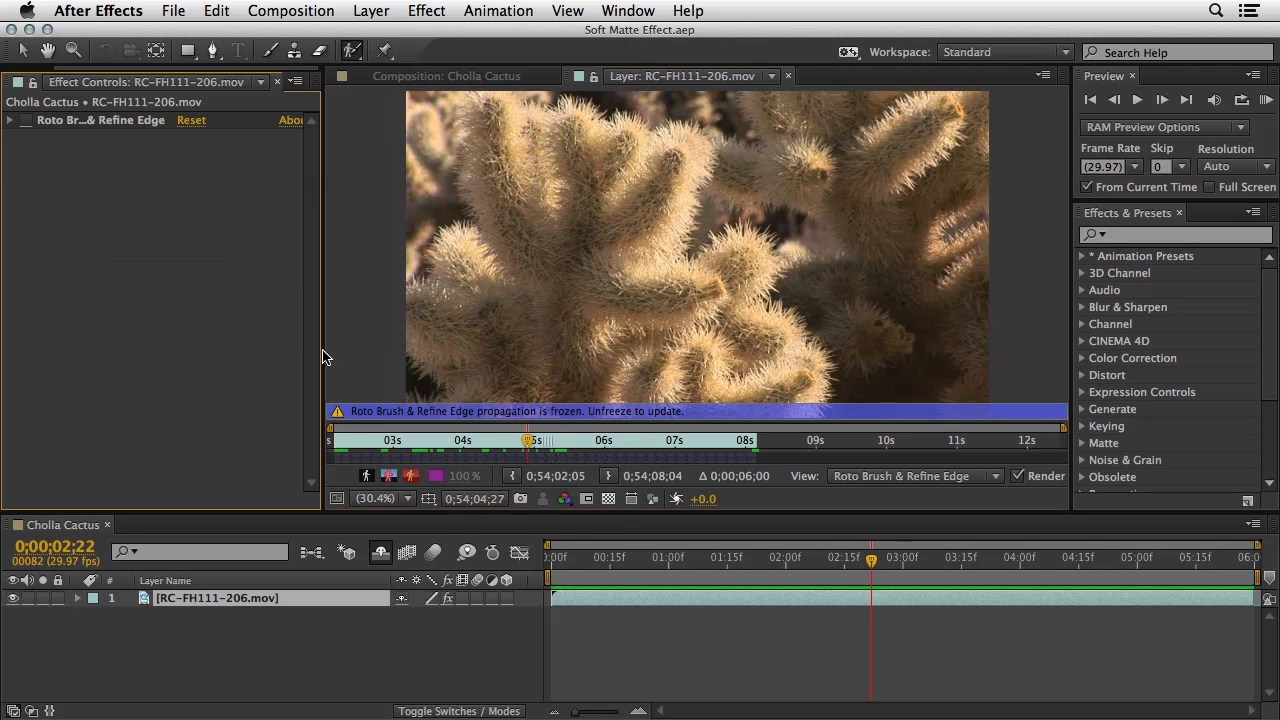
{"action": "mouse_move", "coordinate": [103, 145]}
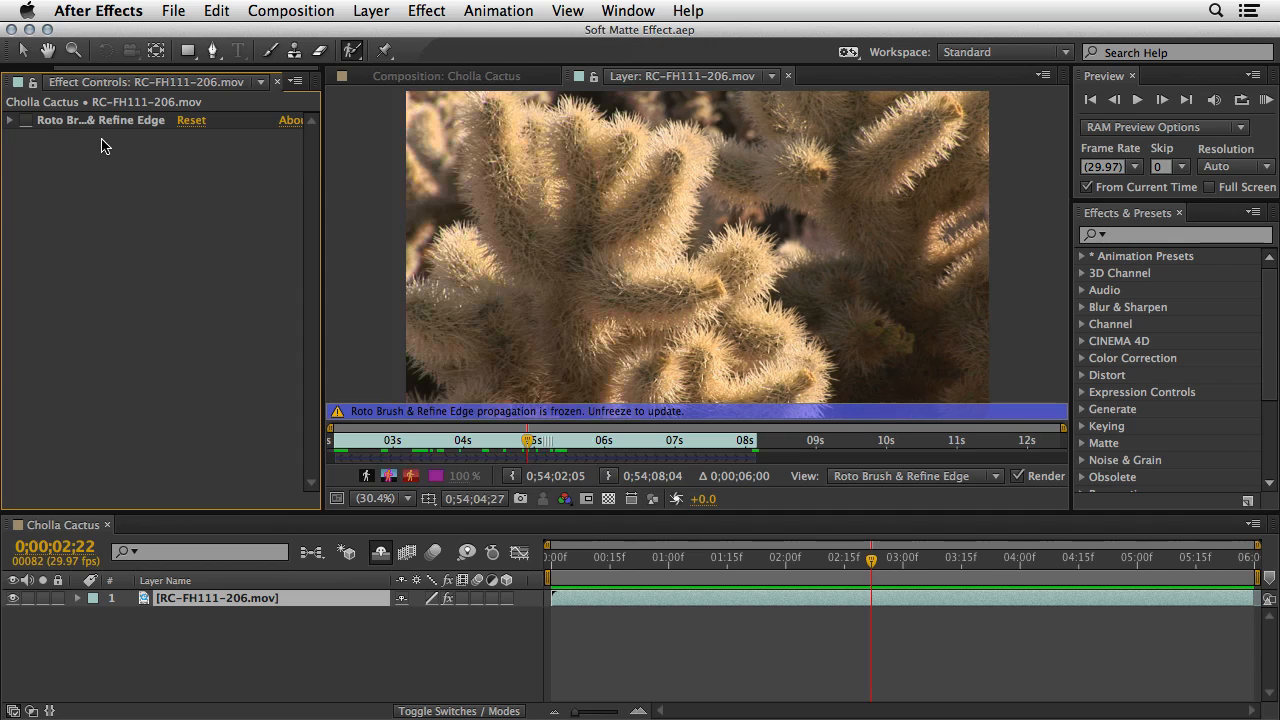
{"action": "mouse_move", "coordinate": [55, 152]}
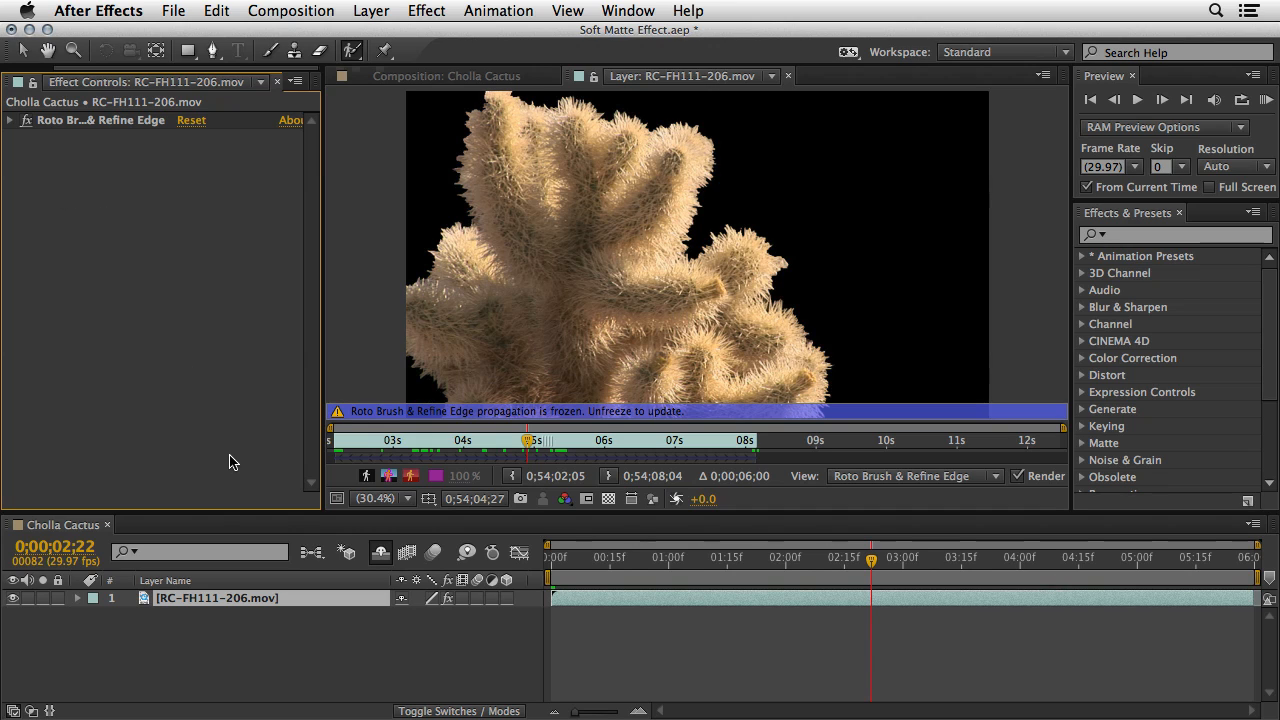
{"action": "mouse_move", "coordinate": [411, 308]}
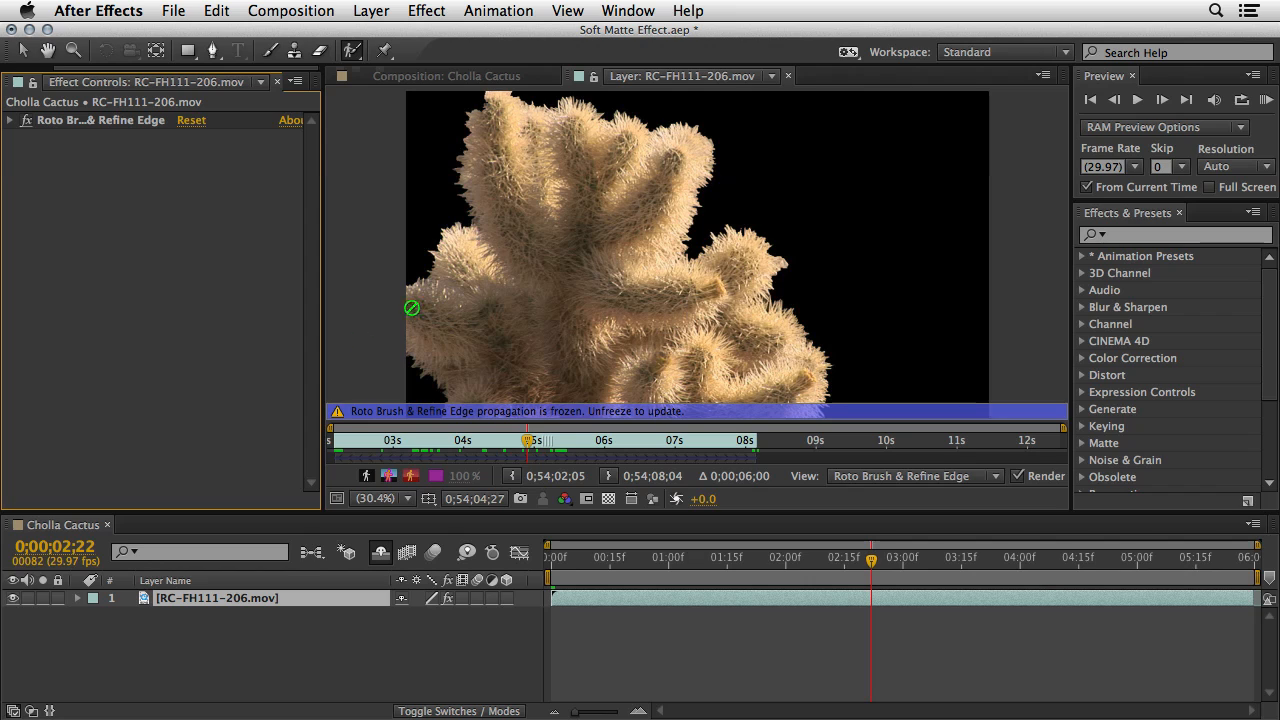
{"action": "mouse_move", "coordinate": [545, 370]}
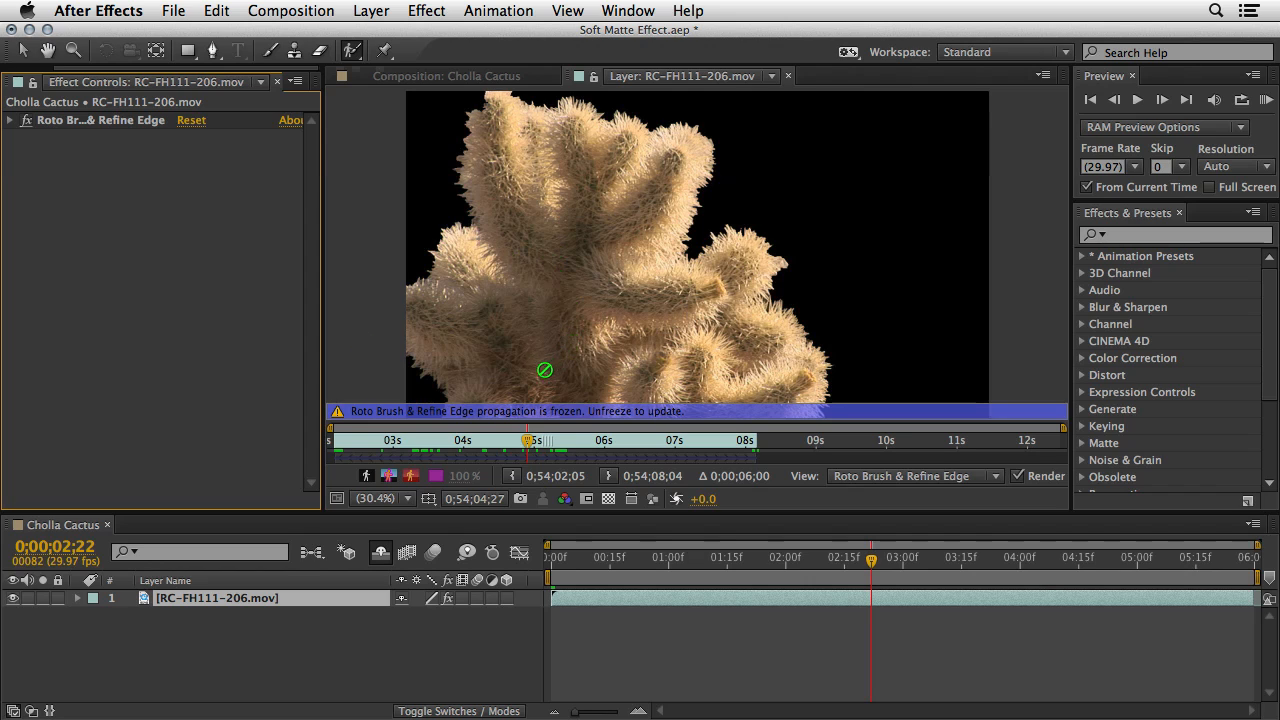
{"action": "mouse_move", "coordinate": [623, 363]}
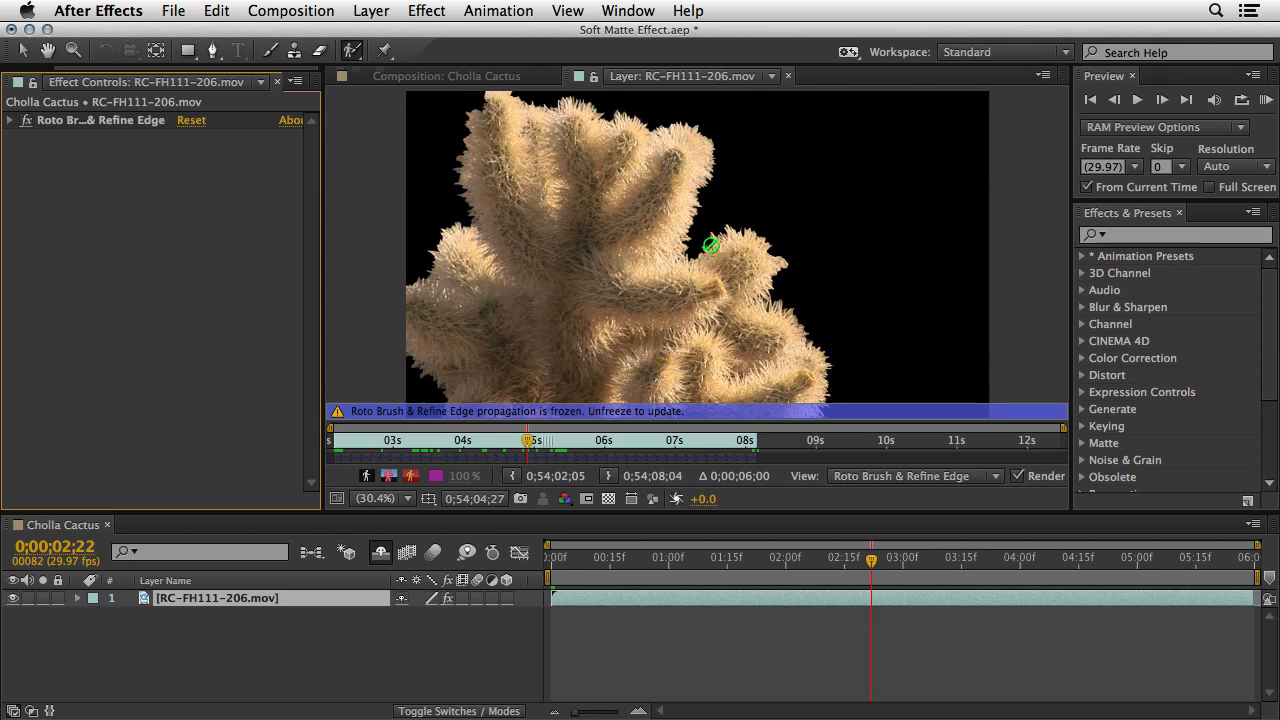
{"action": "mouse_move", "coordinate": [723, 220]}
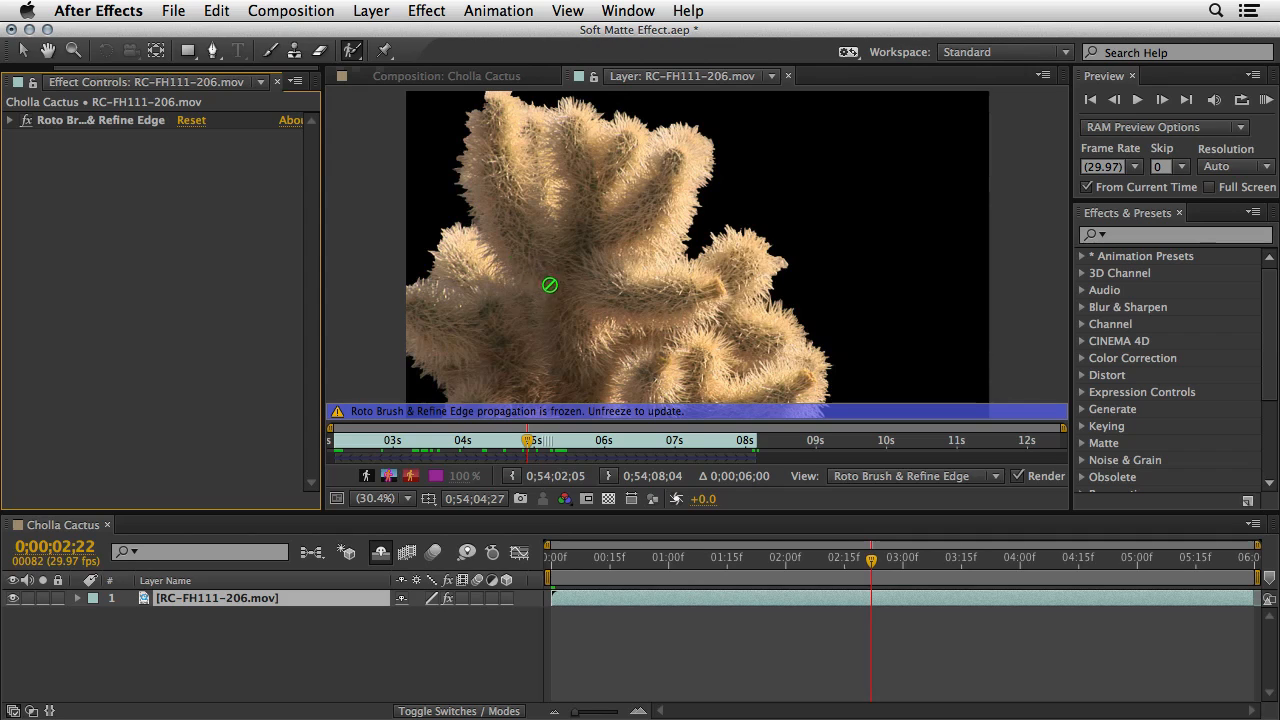
{"action": "mouse_move", "coordinate": [570, 313]}
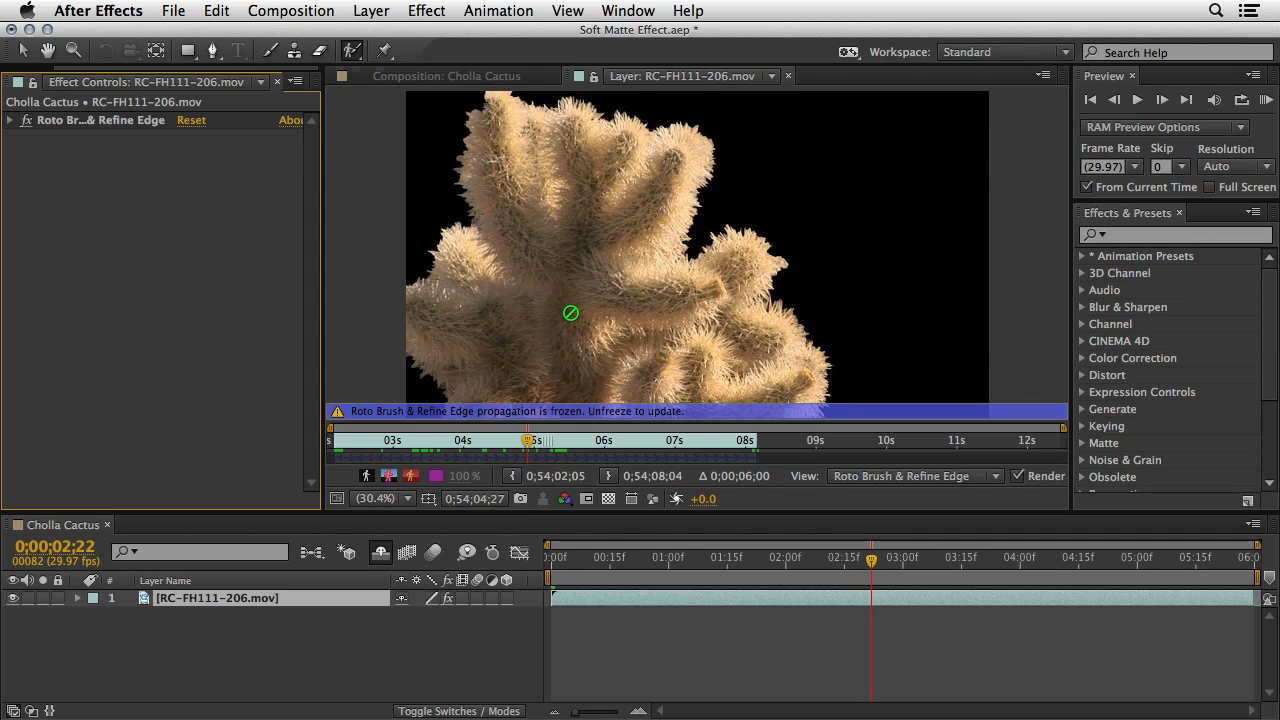
{"action": "mouse_move", "coordinate": [463, 432]}
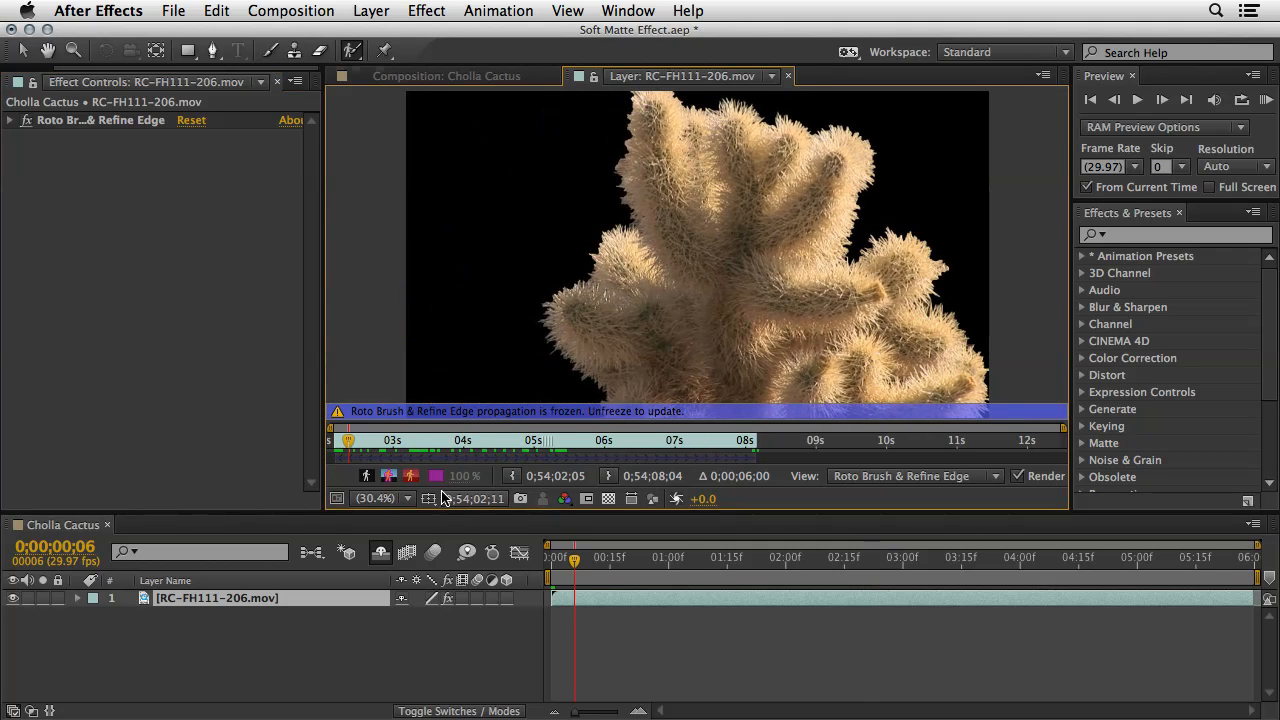
Scrub forward to 0;00;03;16 to confirm the propagated cactus matte holds.
{"action": "left_click", "coordinate": [1137, 99]}
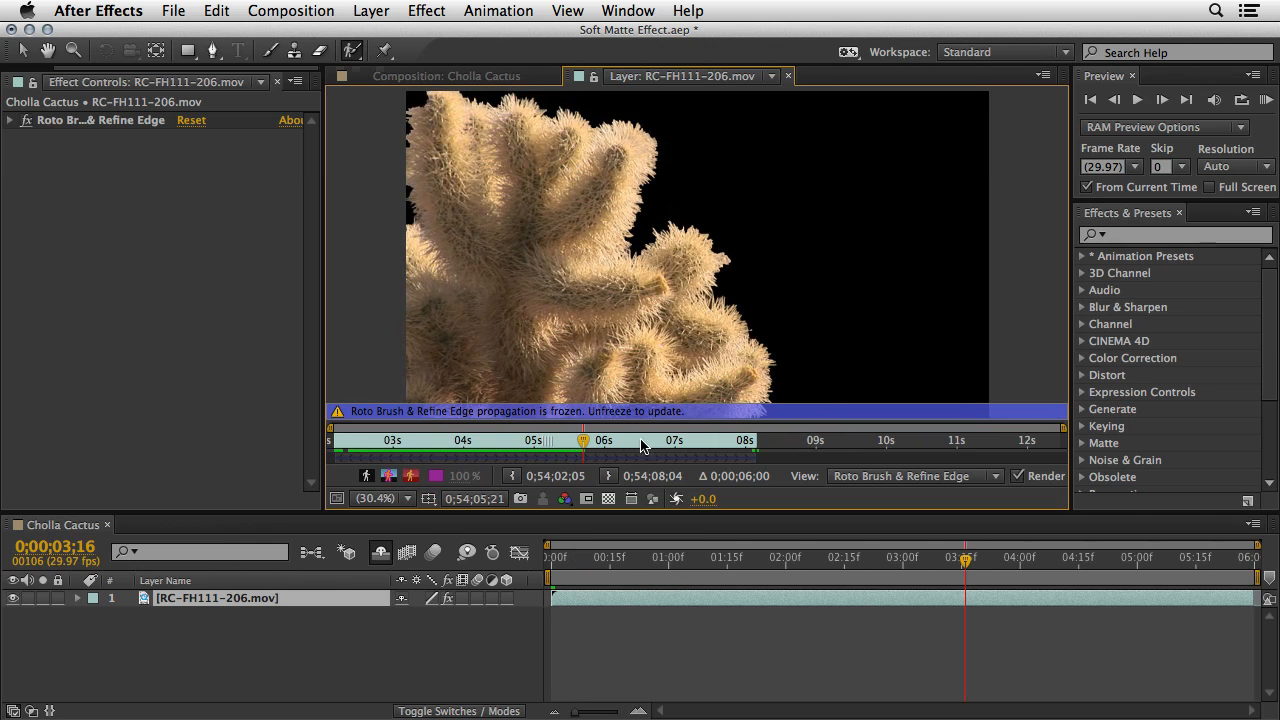
{"action": "mouse_move", "coordinate": [580, 447]}
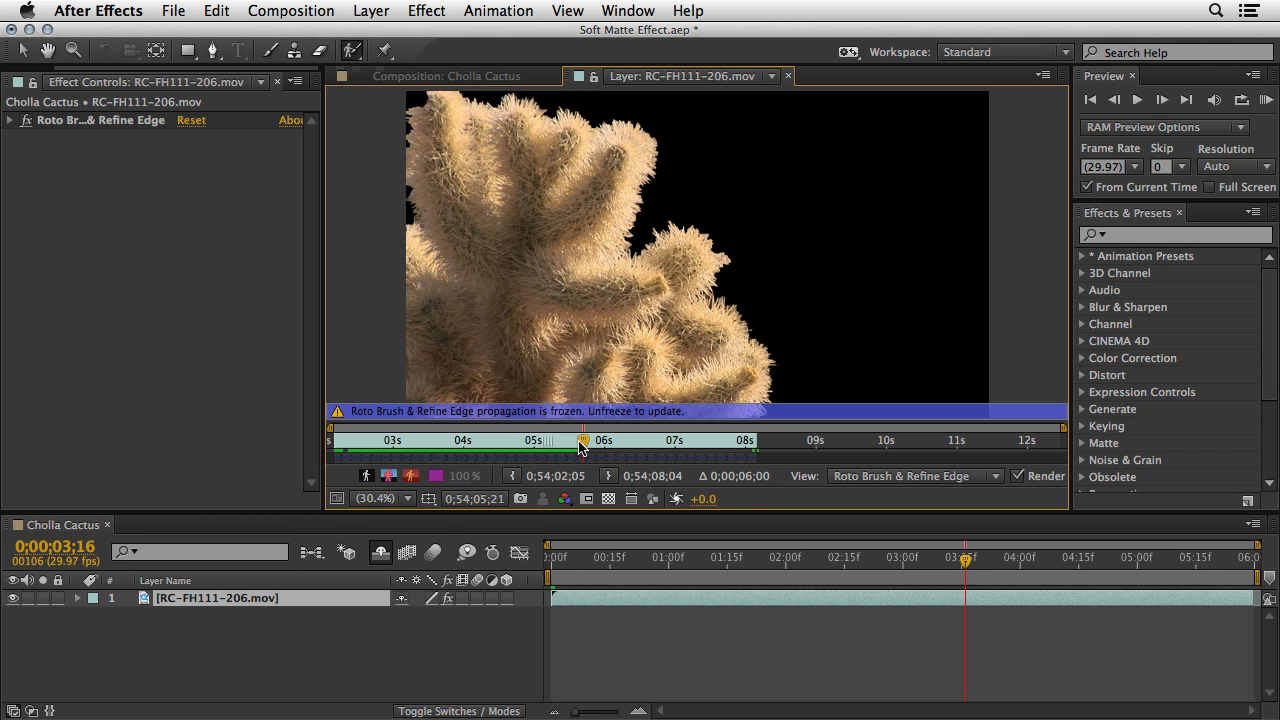
{"action": "mouse_move", "coordinate": [558, 442]}
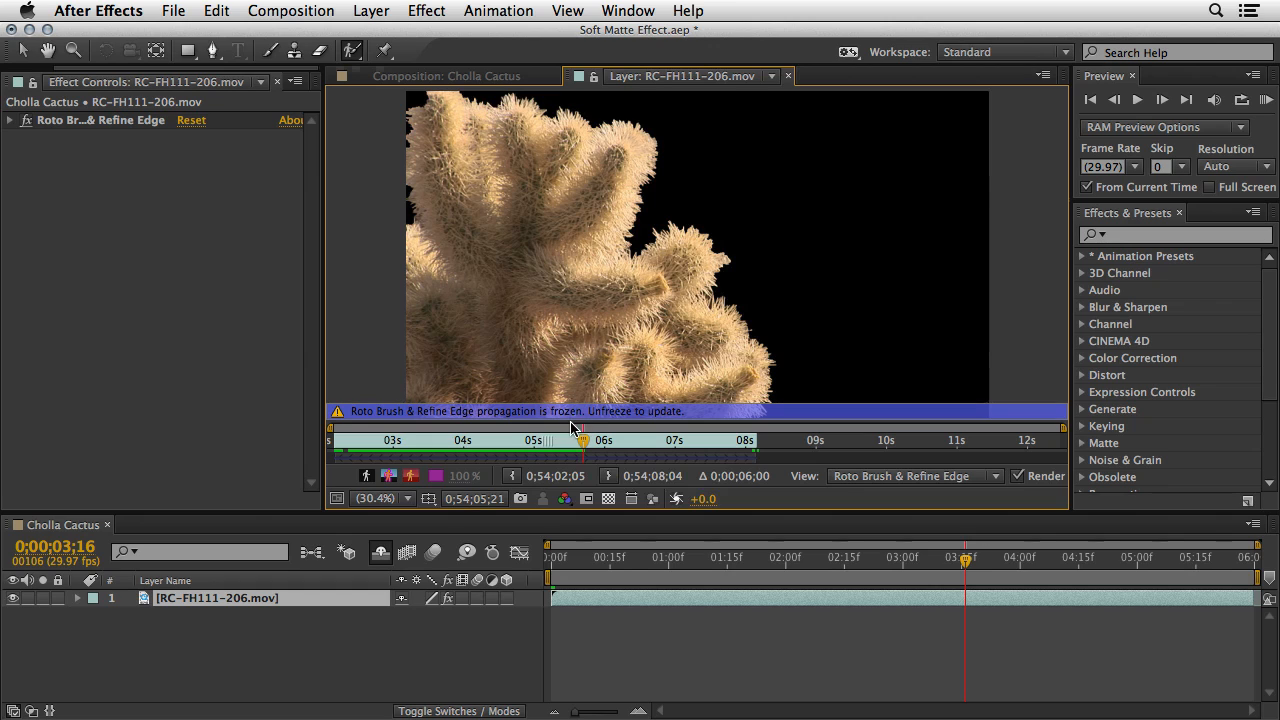
{"action": "mouse_move", "coordinate": [503, 416]}
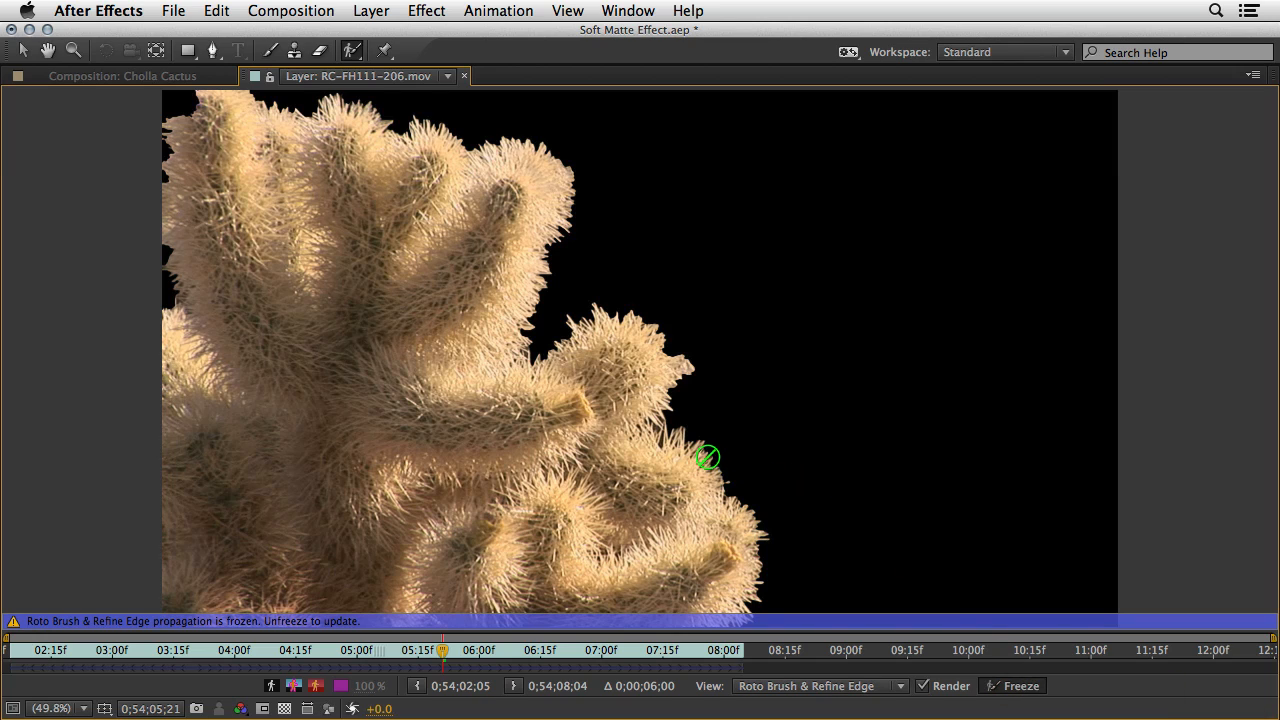
{"action": "mouse_move", "coordinate": [678, 458]}
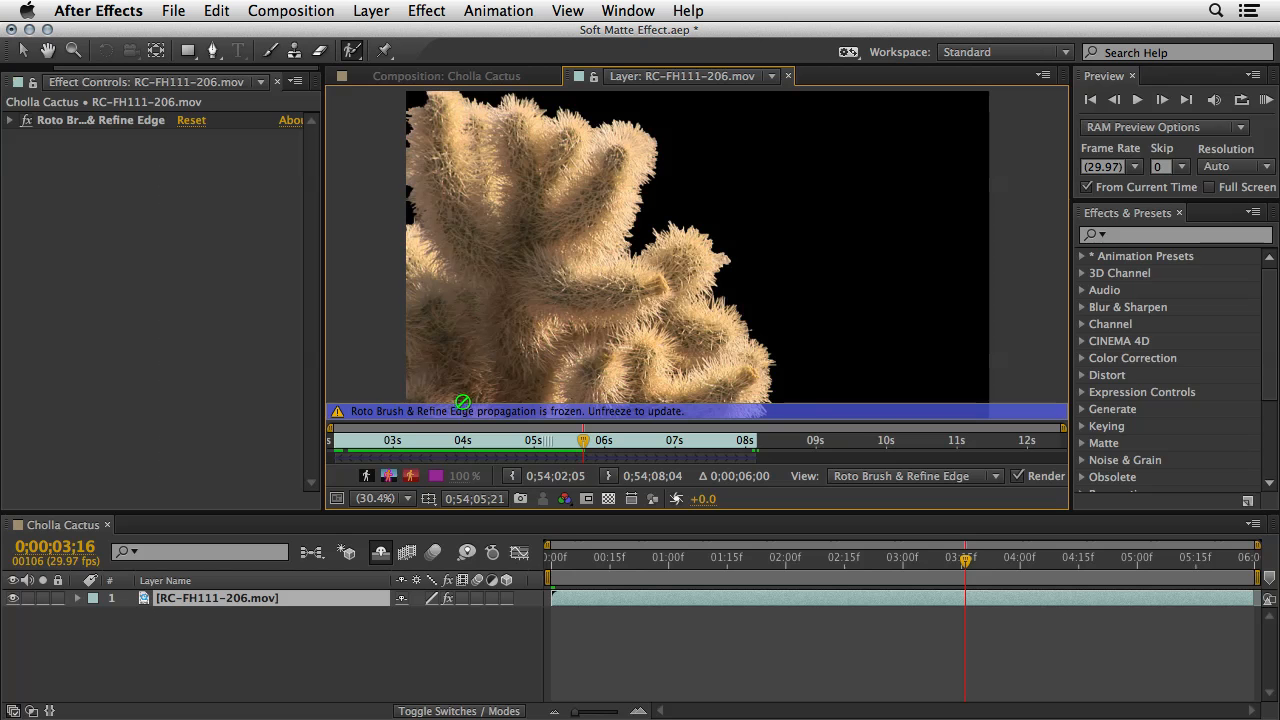
Expand the Roto Brush & Refine Edge effect to reveal its Roto Brush Matte settings.
{"action": "left_click", "coordinate": [9, 120]}
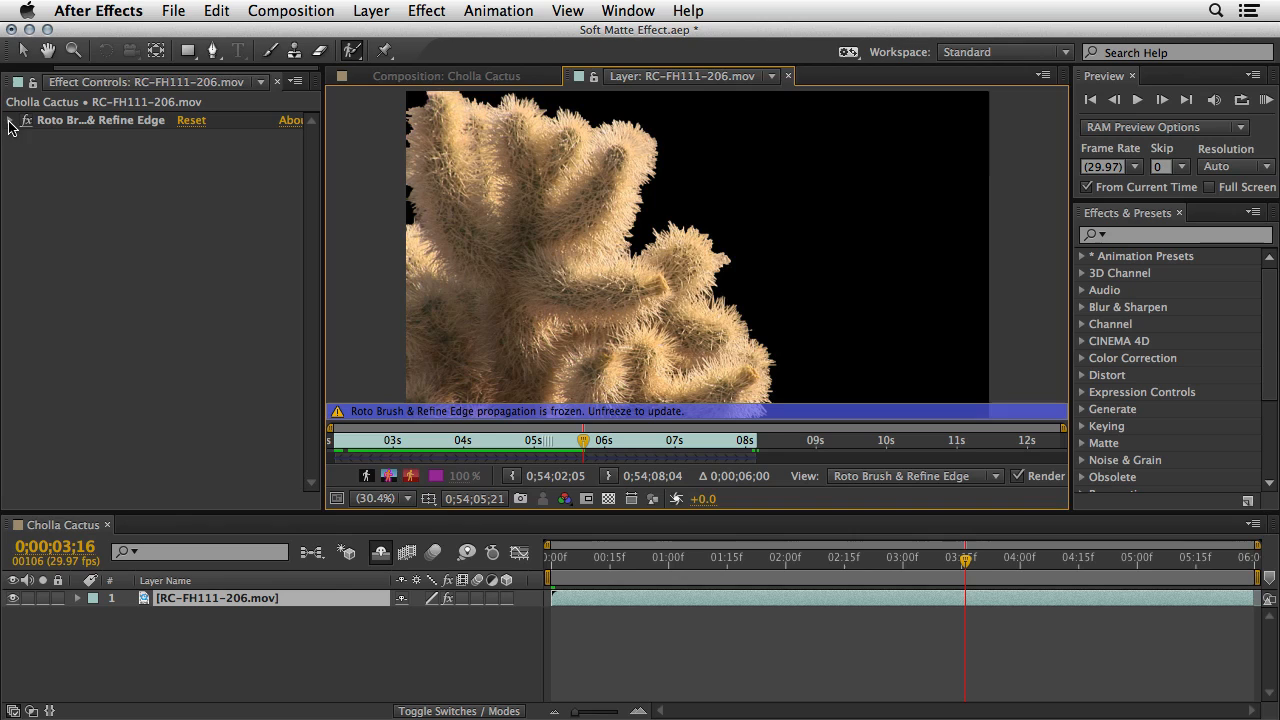
{"action": "left_click", "coordinate": [10, 120]}
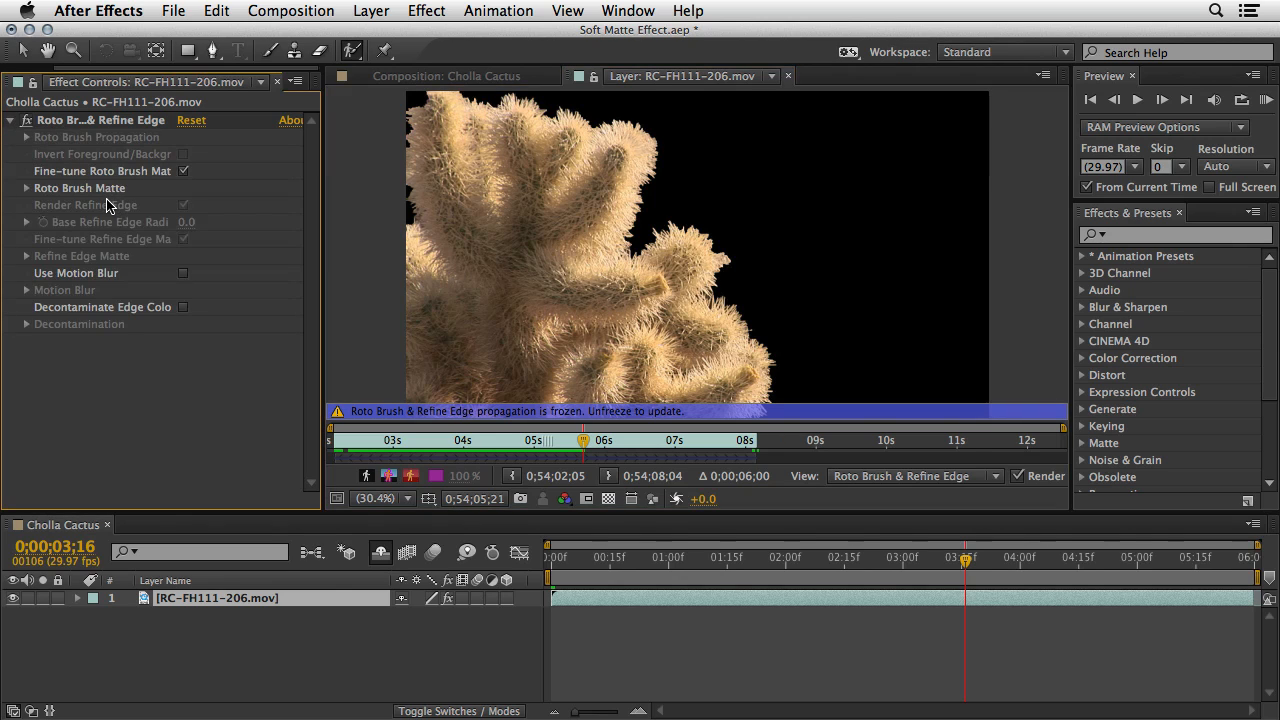
{"action": "mouse_move", "coordinate": [108, 220]}
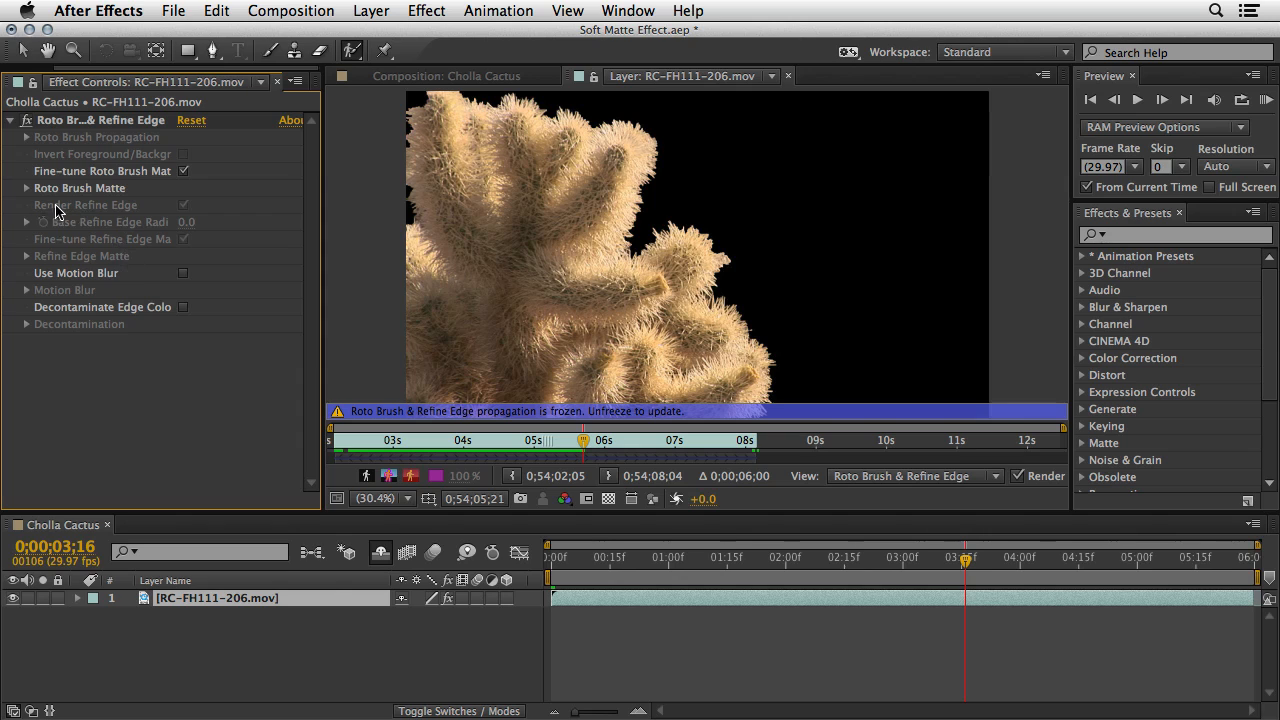
{"action": "left_click", "coordinate": [10, 188]}
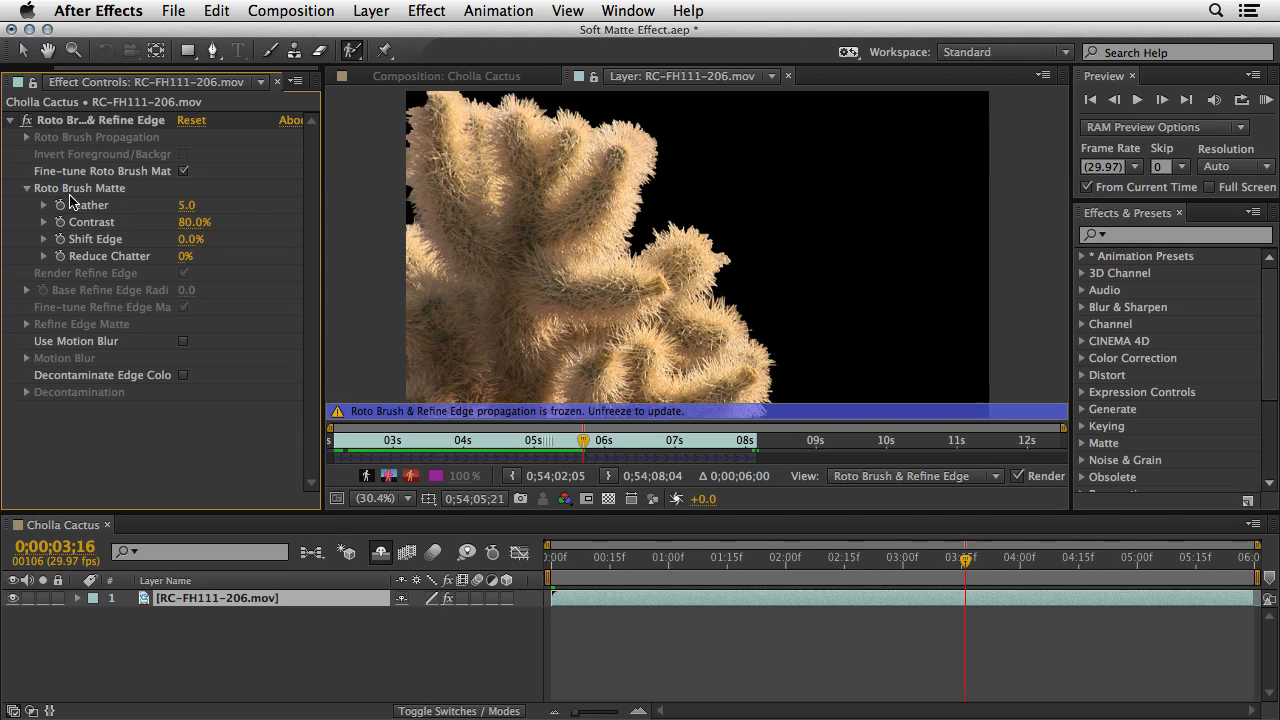
{"action": "mouse_move", "coordinate": [98, 207]}
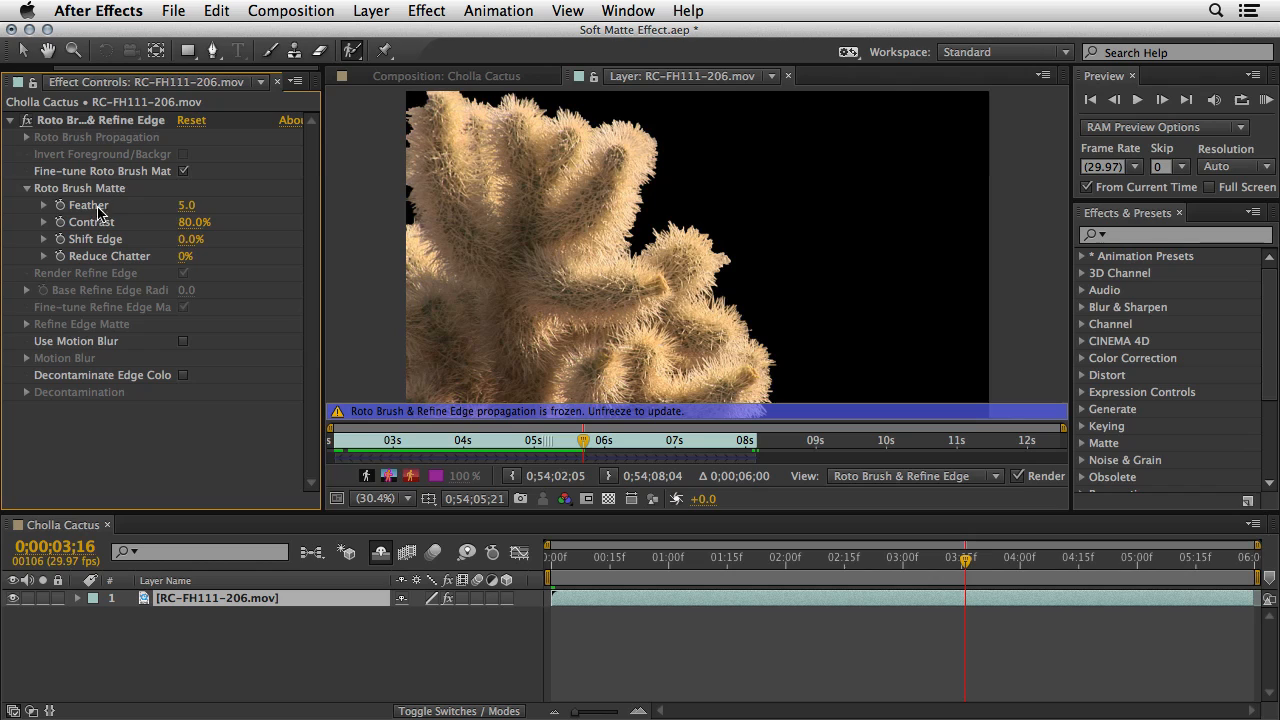
{"action": "mouse_move", "coordinate": [122, 269]}
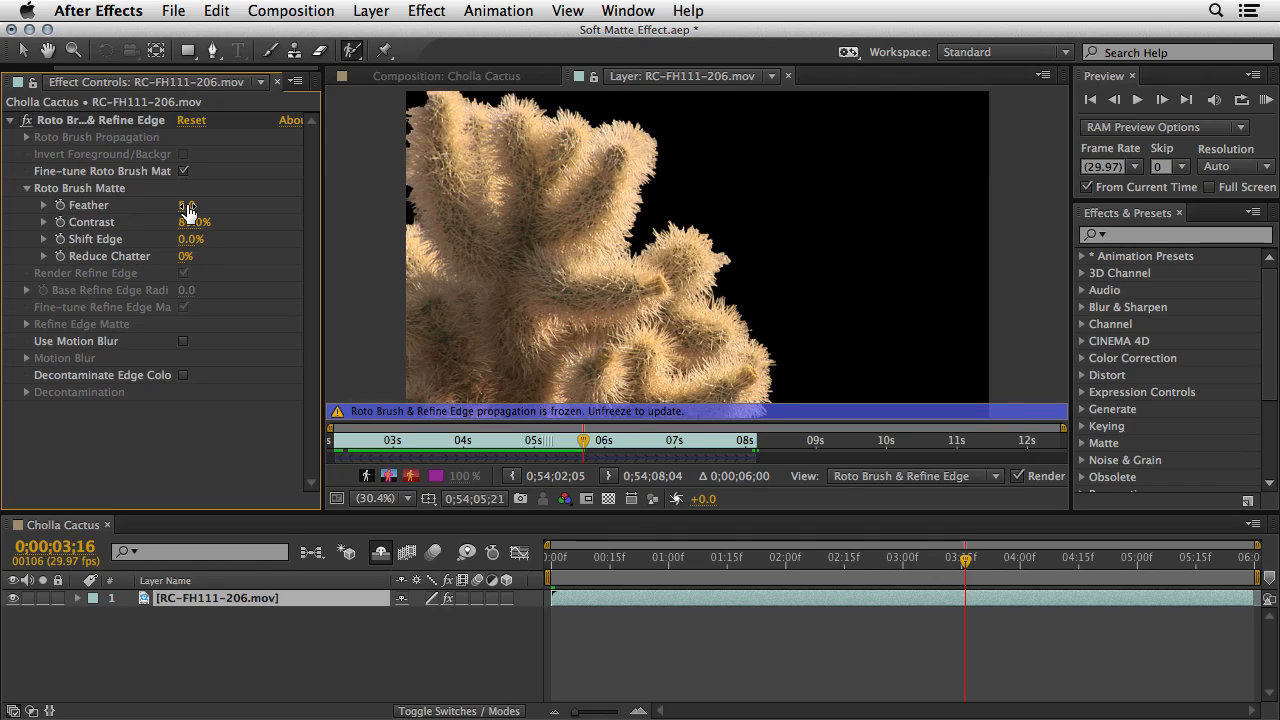
Try progressively higher Feather values, then return Feather to 5.0.
{"action": "left_click_drag", "start_coordinate": [190, 205], "coordinate": [207, 205]}
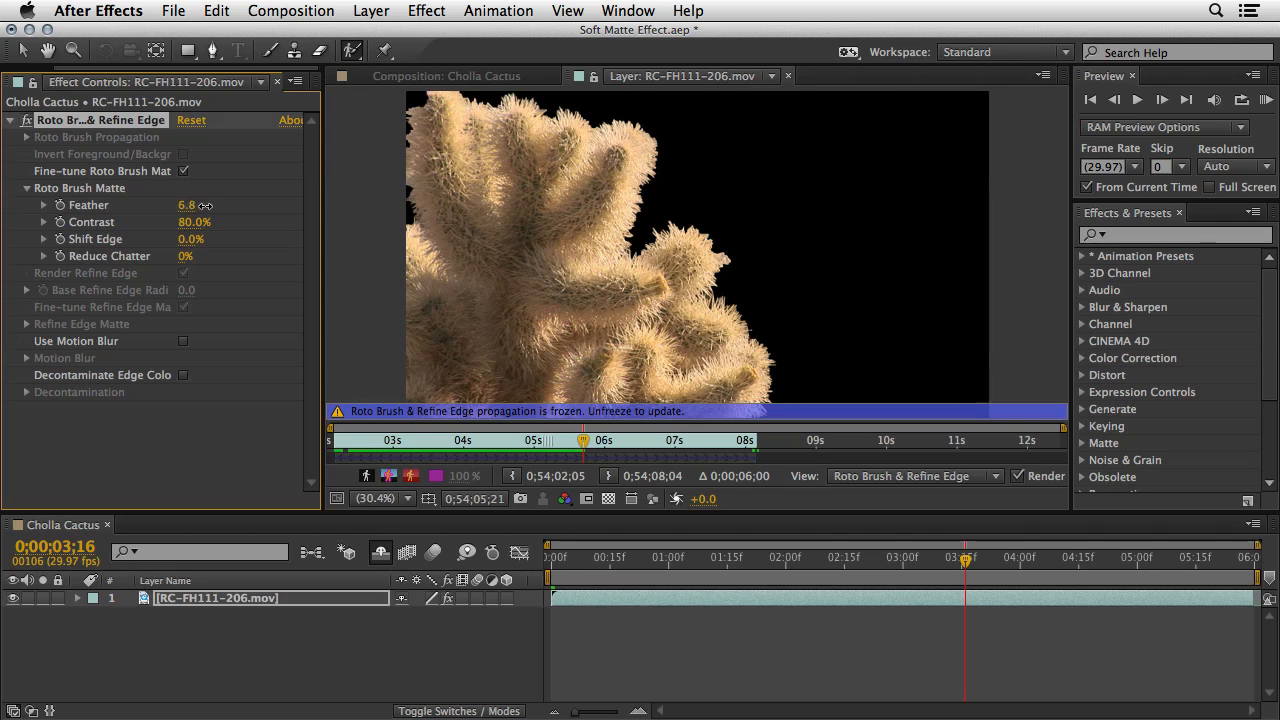
{"action": "left_click_drag", "start_coordinate": [186, 205], "coordinate": [189, 205]}
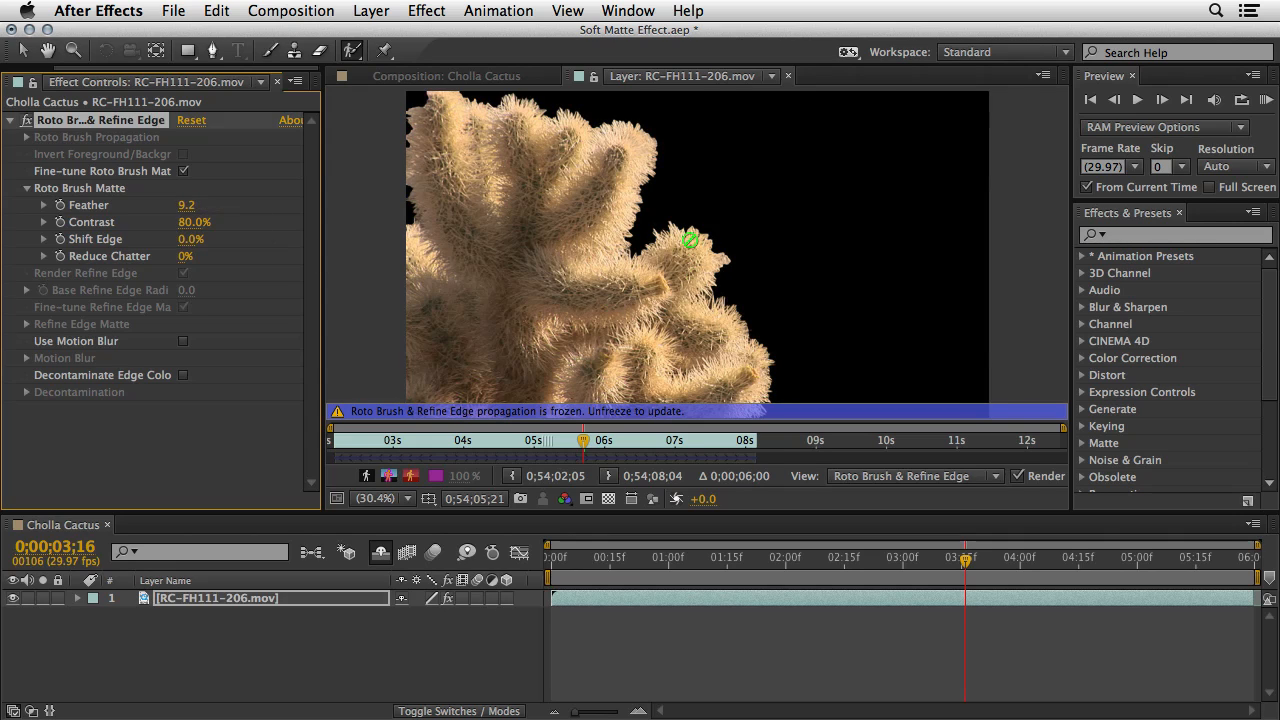
{"action": "left_click_drag", "start_coordinate": [186, 205], "coordinate": [220, 205]}
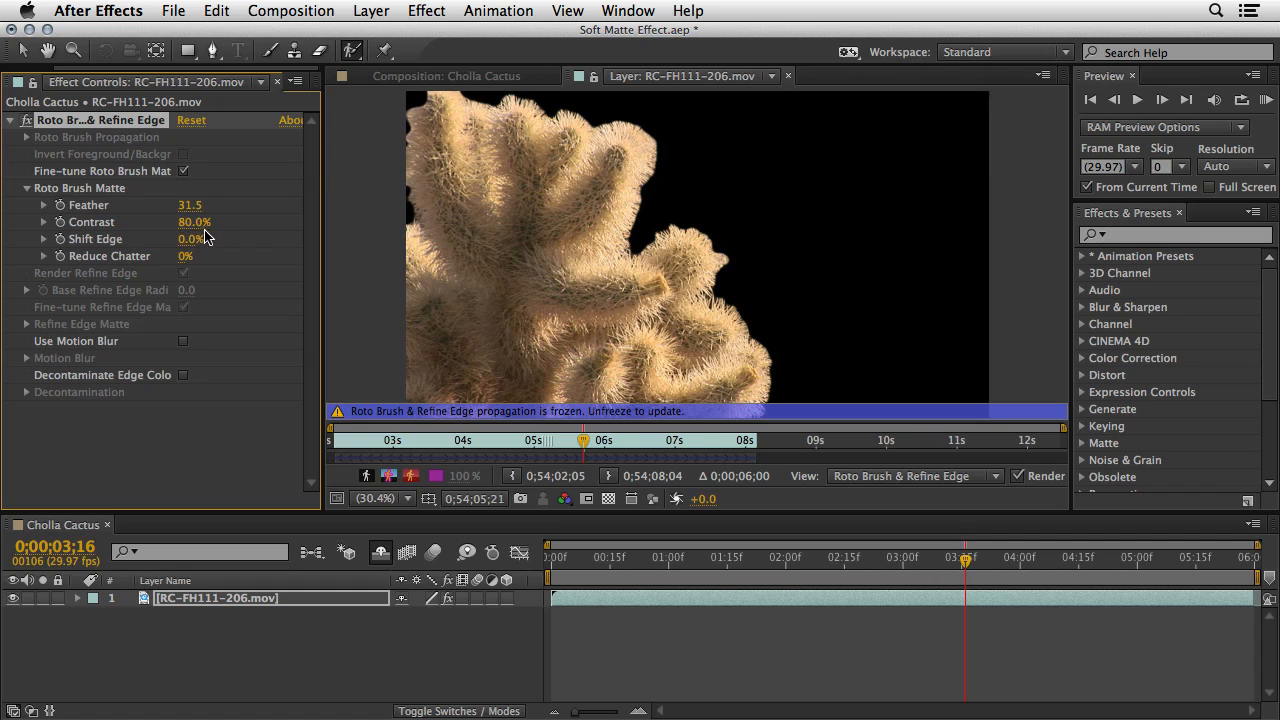
{"action": "left_click_drag", "start_coordinate": [190, 205], "coordinate": [165, 205]}
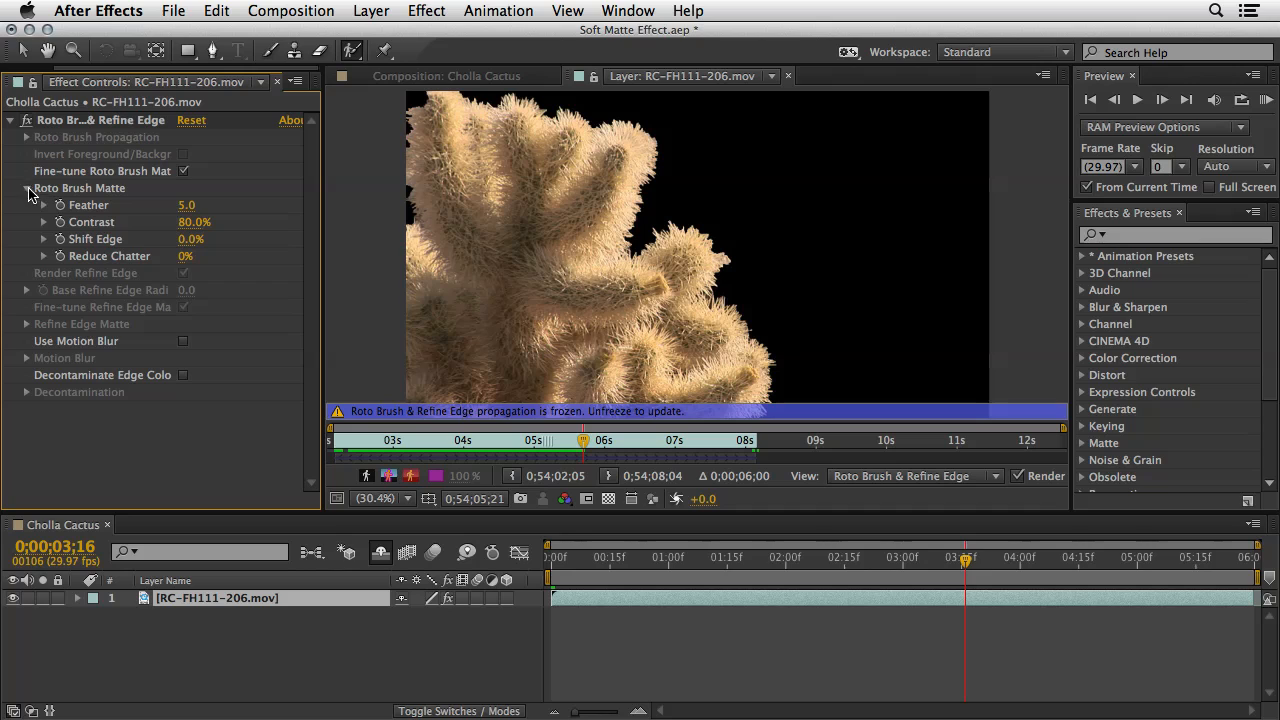
Fold away Roto Brush Matte and the effect, viewing the cactus at 0;00;02;12.
{"action": "left_click", "coordinate": [26, 188]}
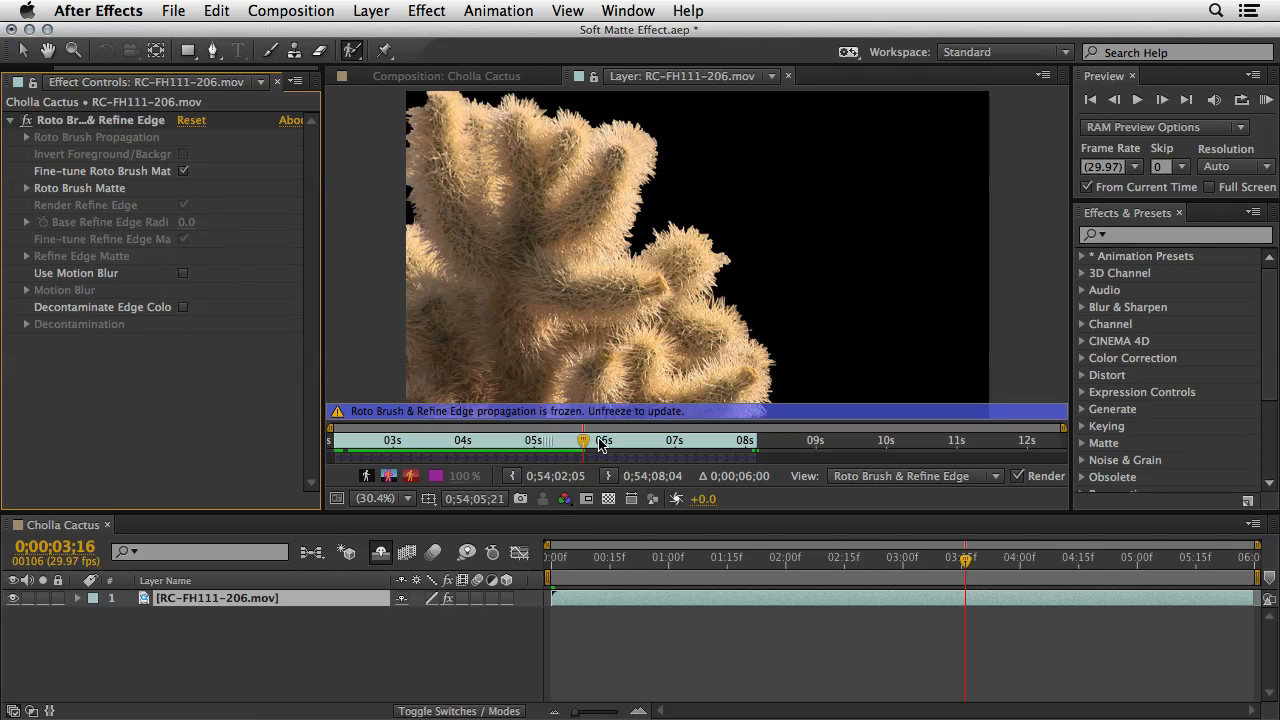
{"action": "left_click_drag", "start_coordinate": [583, 440], "coordinate": [530, 440]}
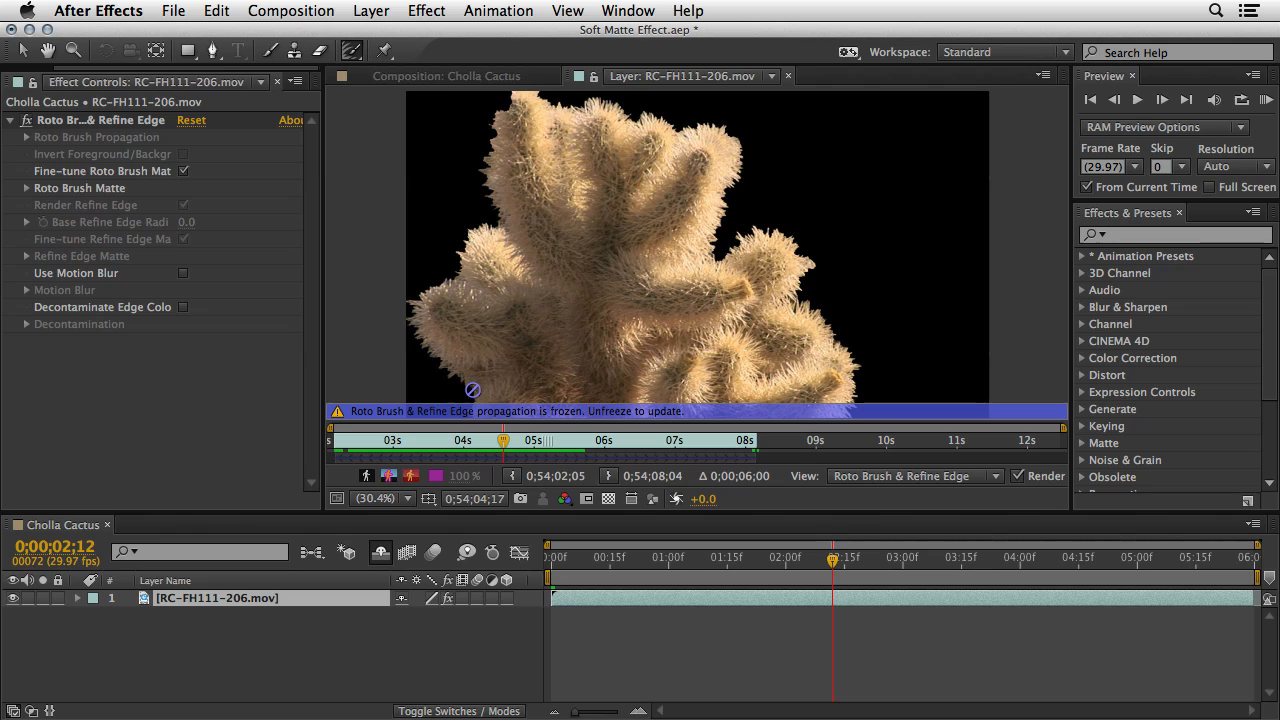
{"action": "mouse_move", "coordinate": [528, 199]}
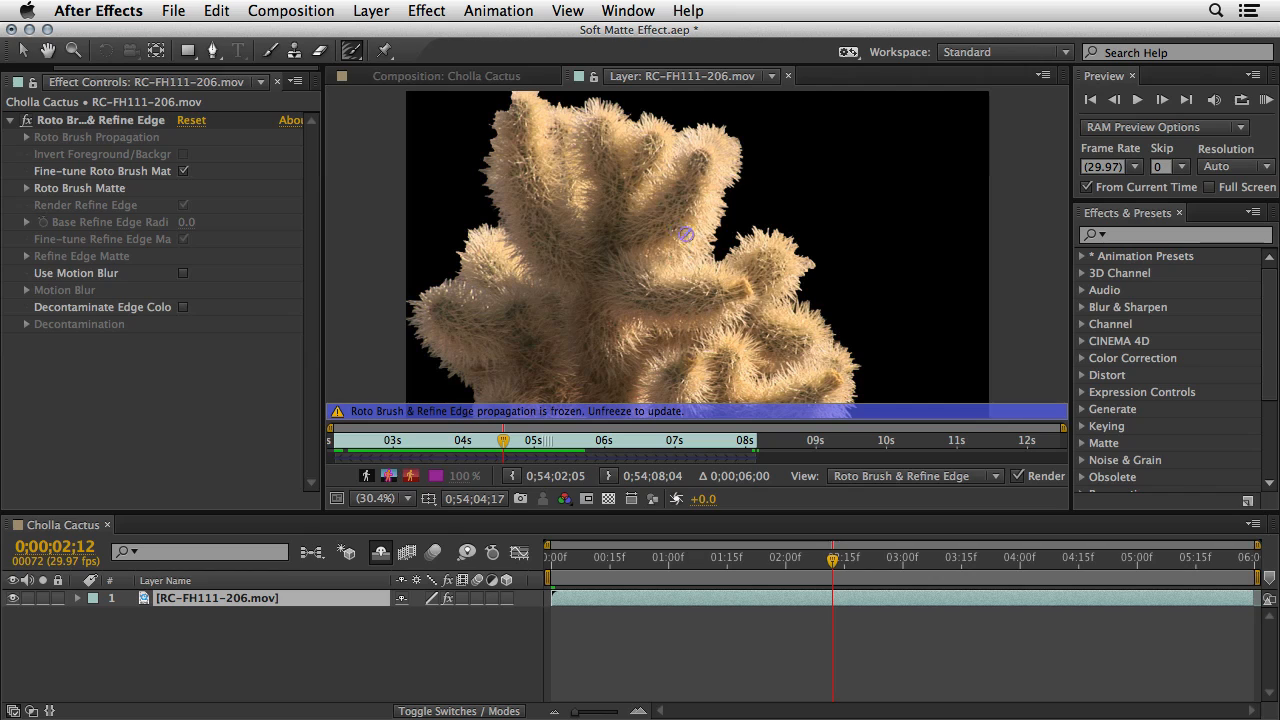
{"action": "mouse_move", "coordinate": [692, 173]}
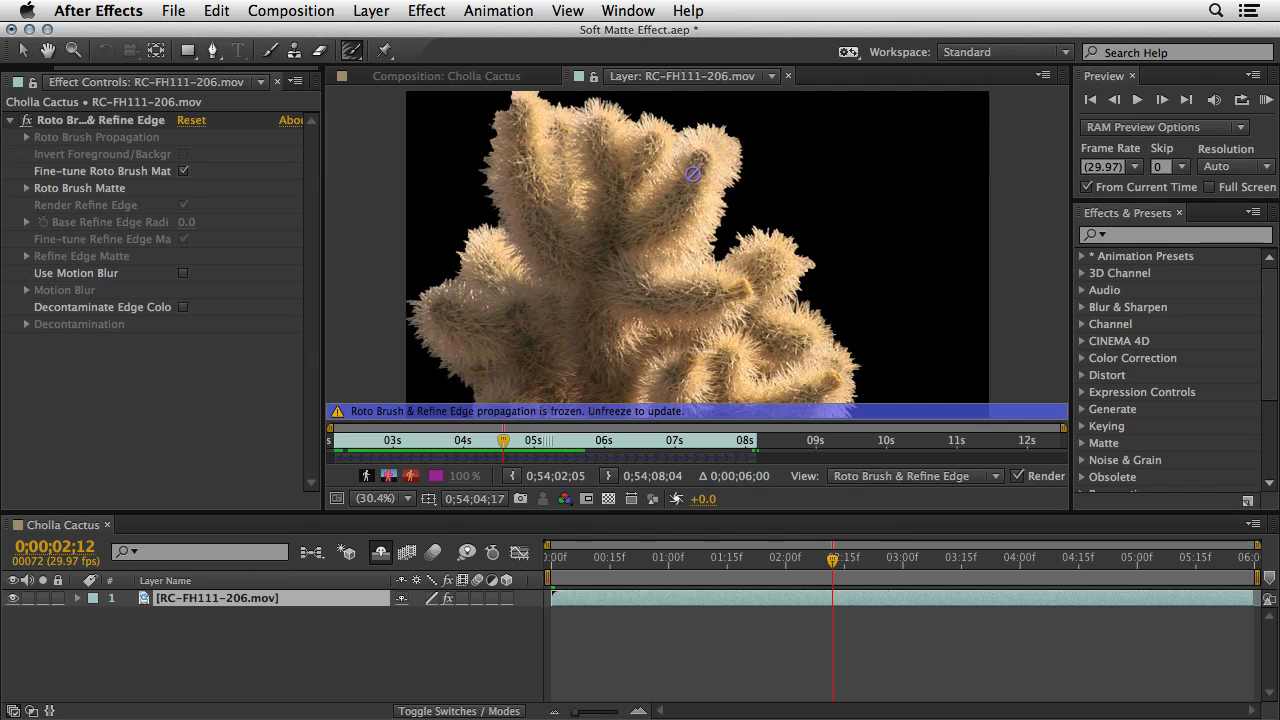
{"action": "mouse_move", "coordinate": [767, 181]}
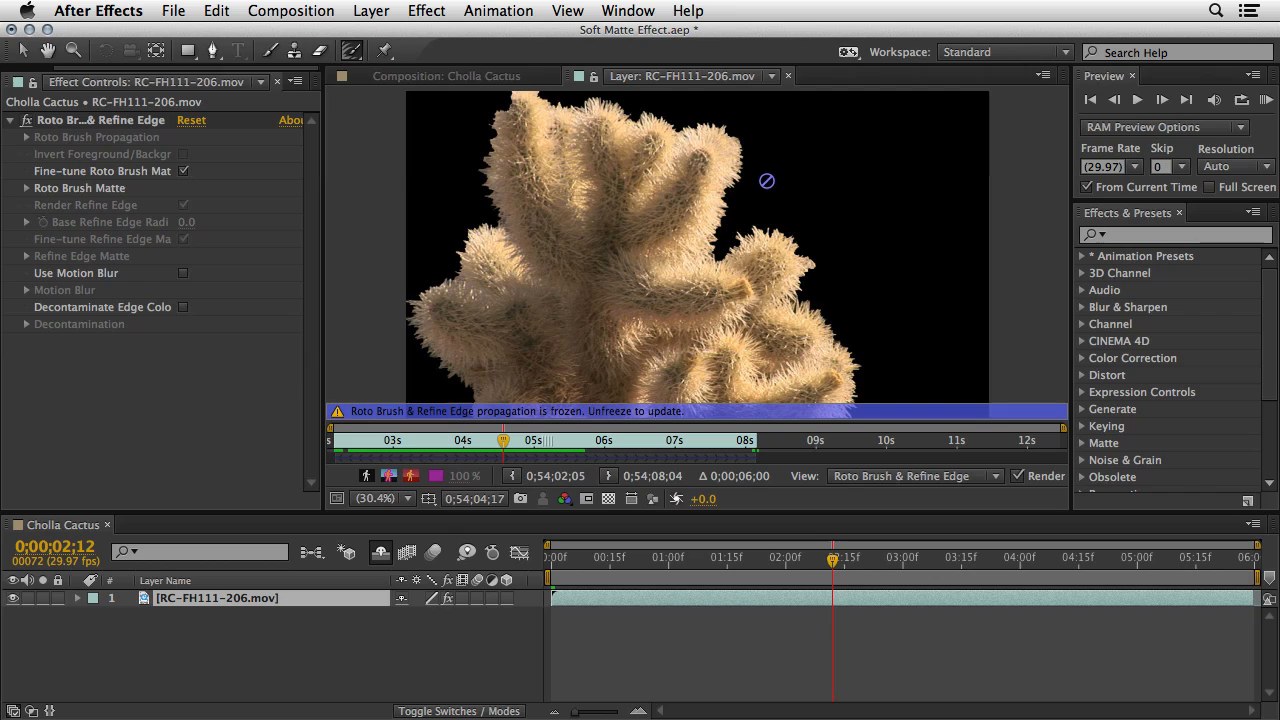
{"action": "mouse_move", "coordinate": [740, 174]}
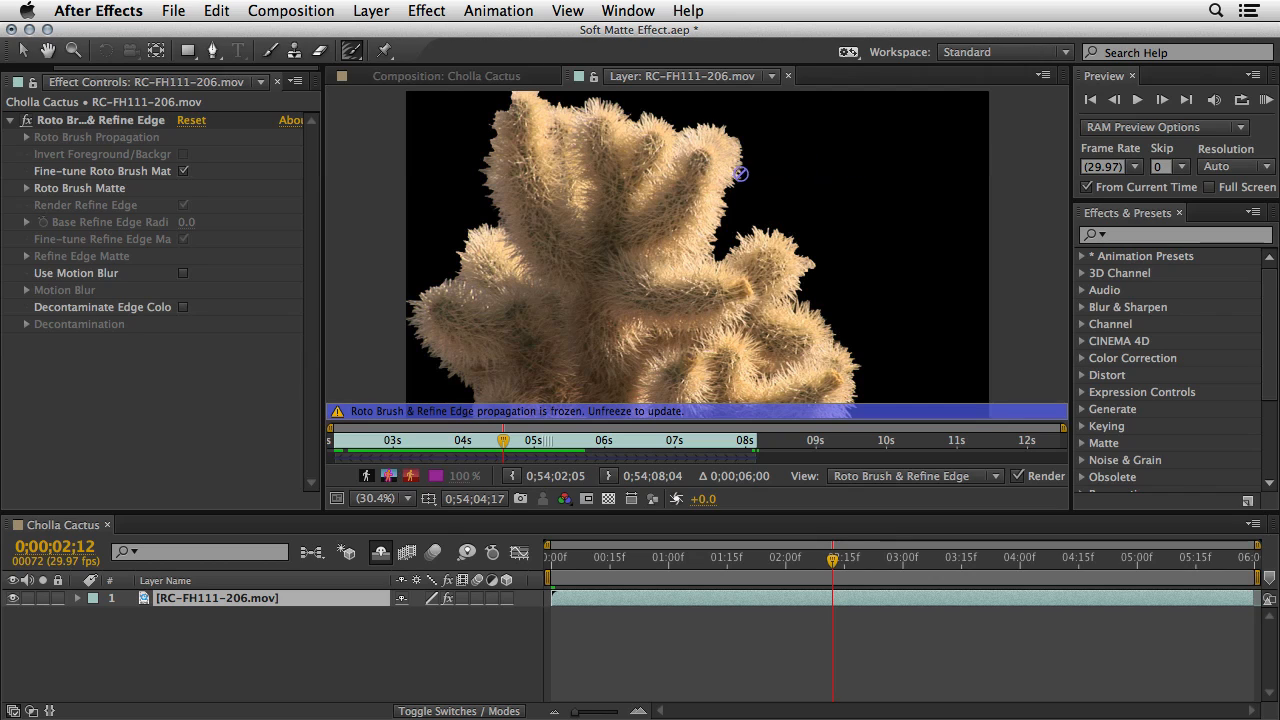
{"action": "mouse_move", "coordinate": [668, 204]}
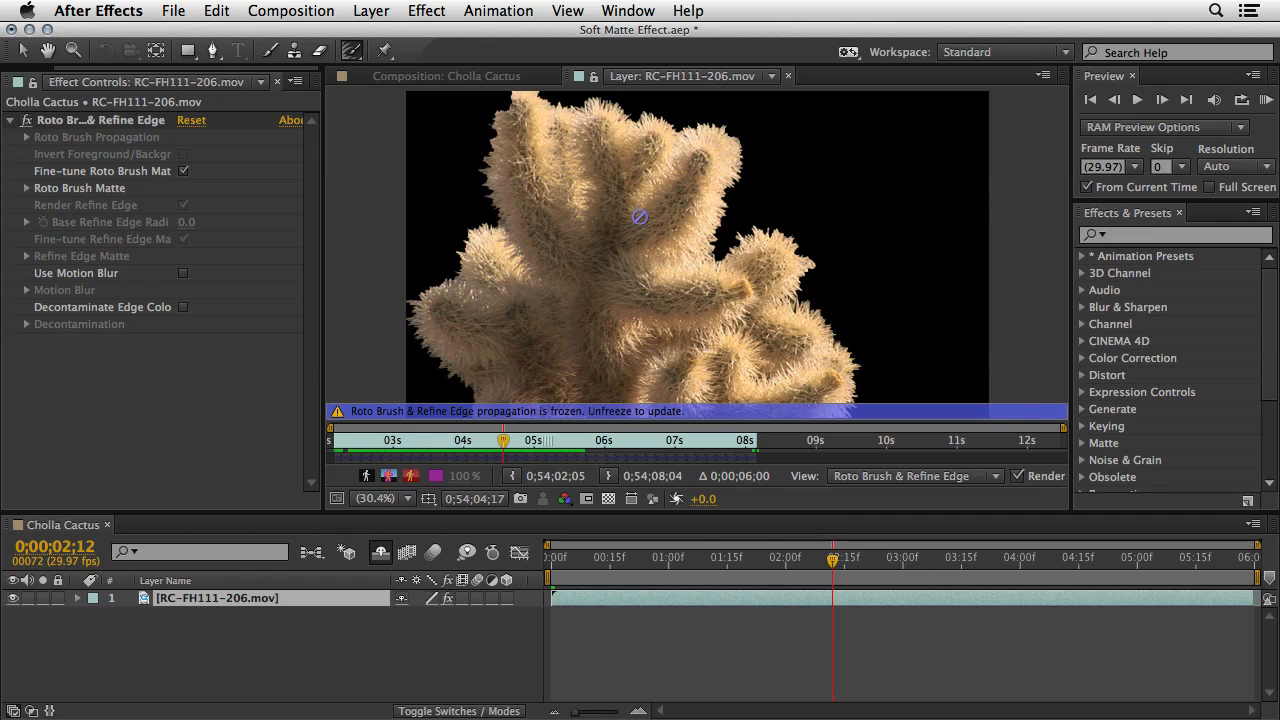
{"action": "mouse_move", "coordinate": [608, 179]}
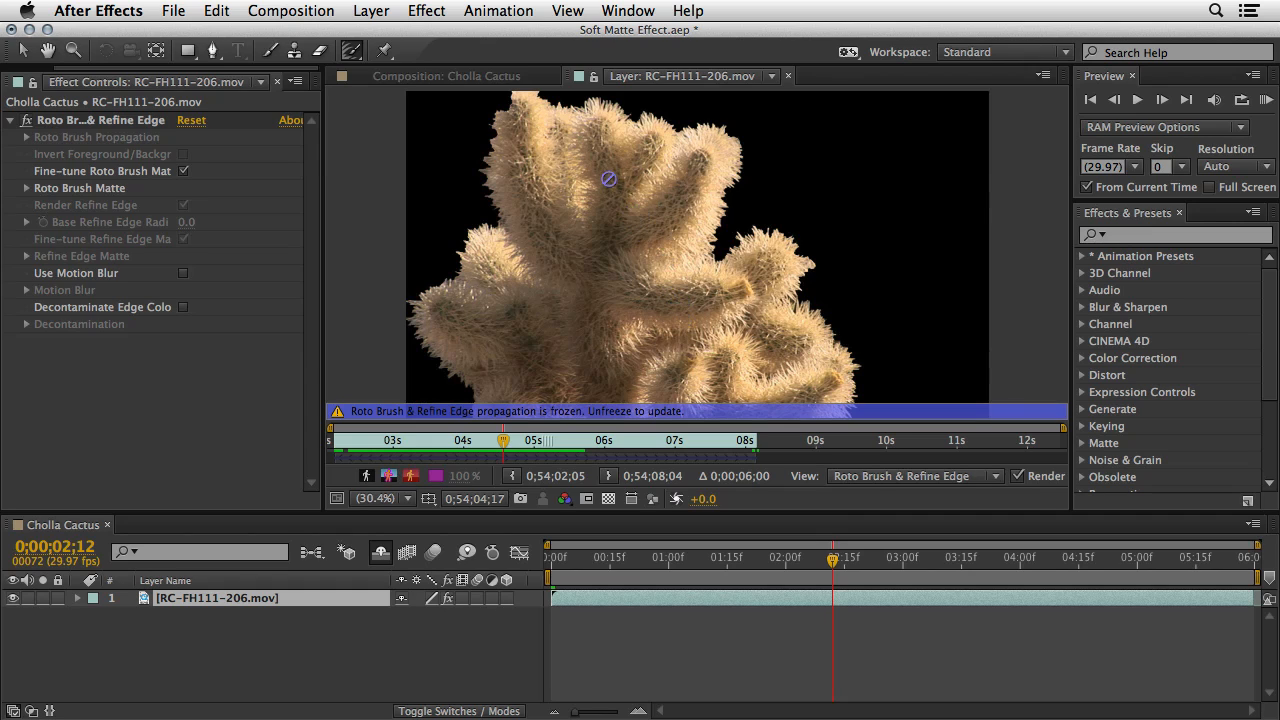
{"action": "mouse_move", "coordinate": [556, 261]}
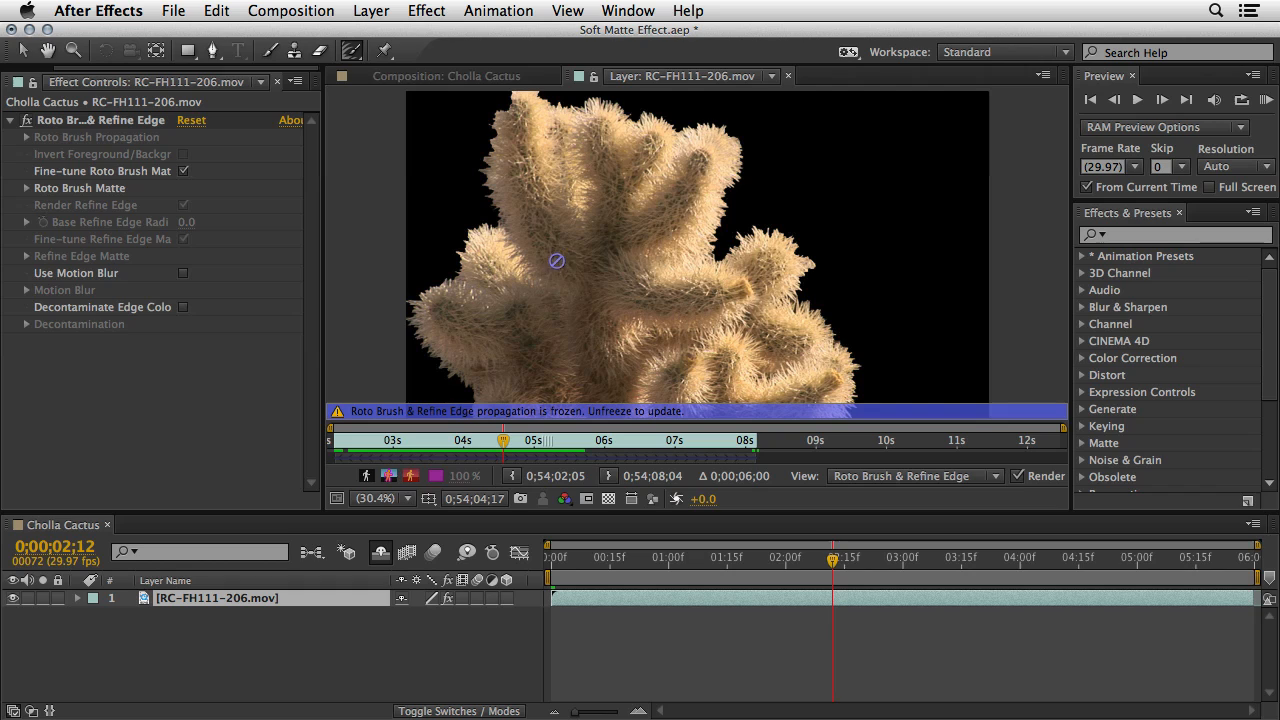
{"action": "mouse_move", "coordinate": [541, 283]}
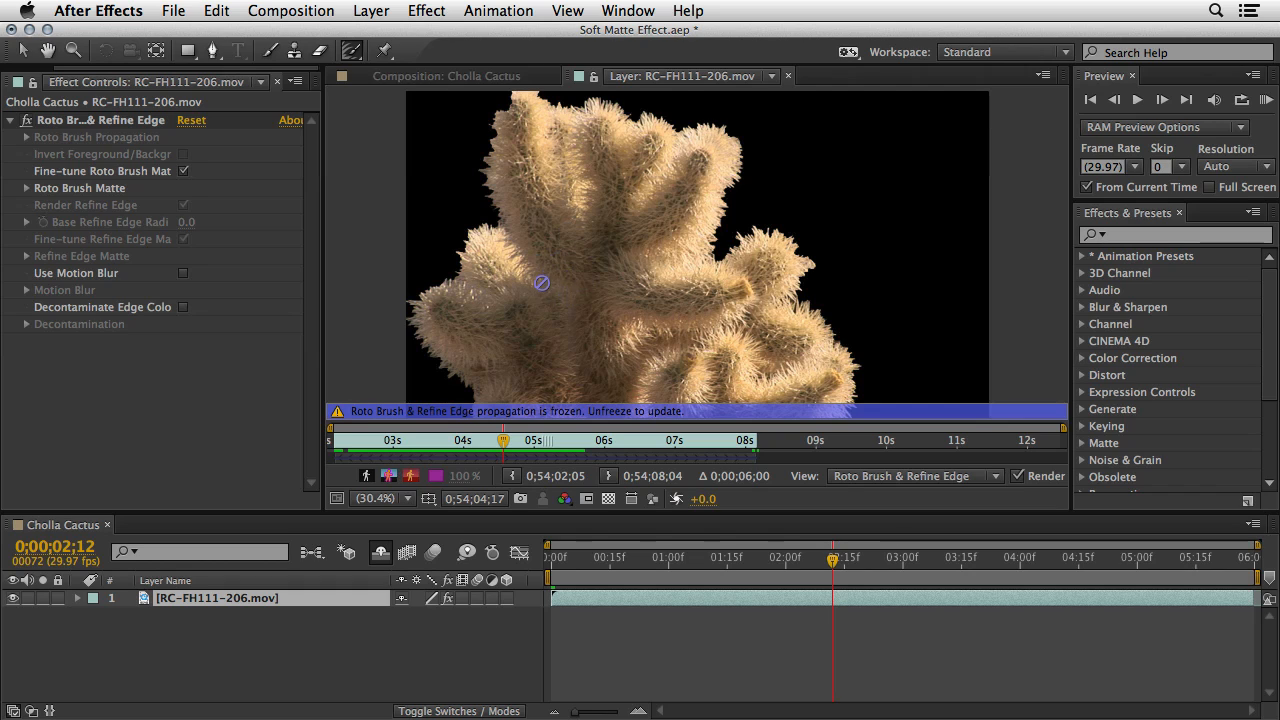
{"action": "mouse_move", "coordinate": [488, 217]}
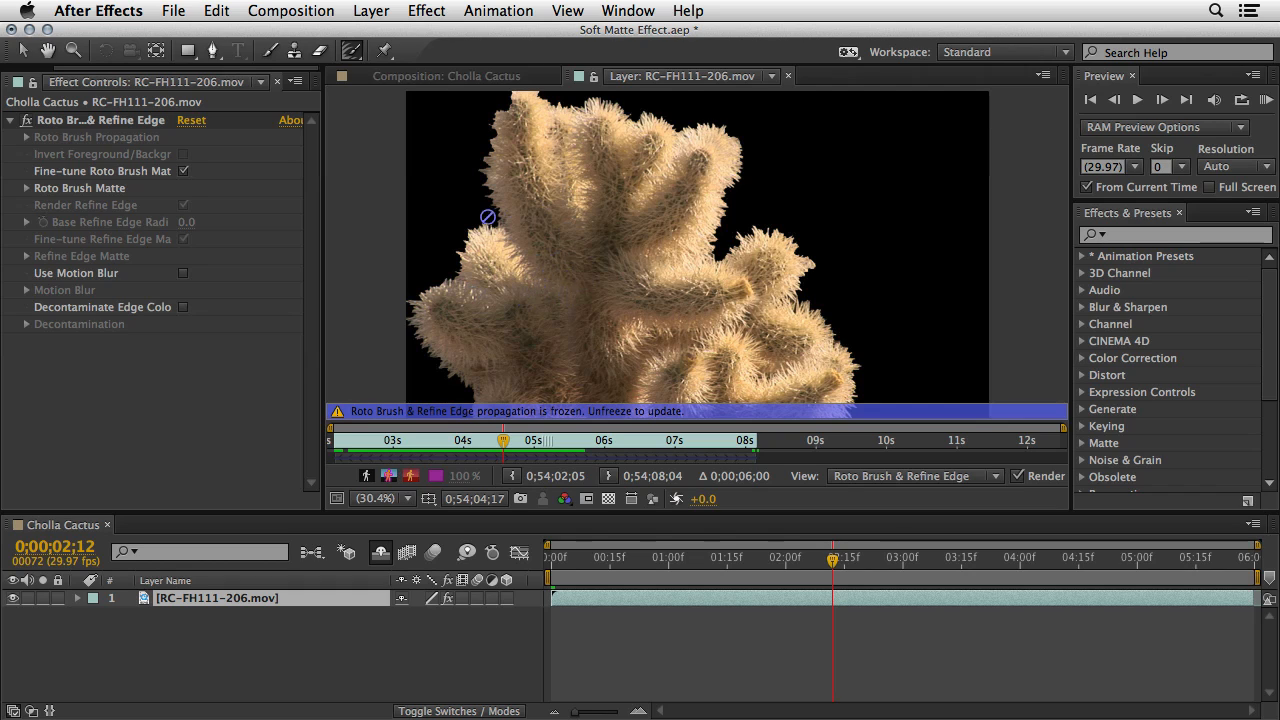
{"action": "mouse_move", "coordinate": [543, 249]}
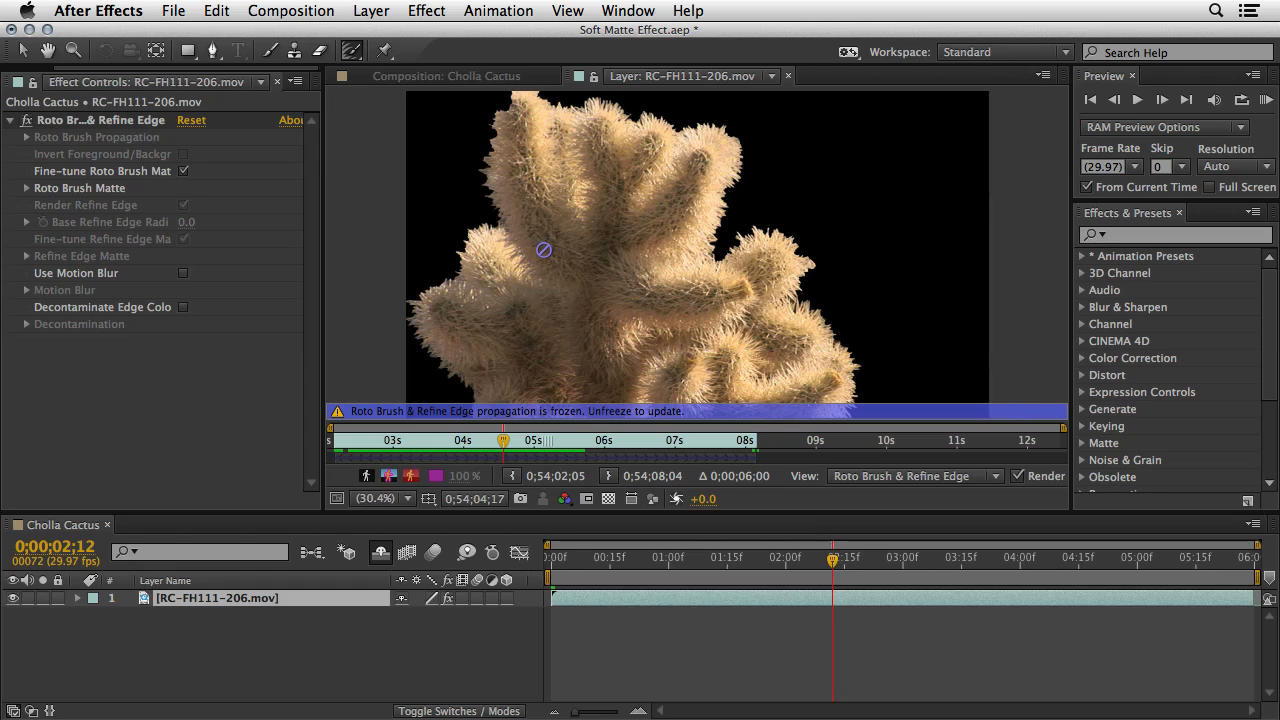
{"action": "mouse_move", "coordinate": [83, 170]}
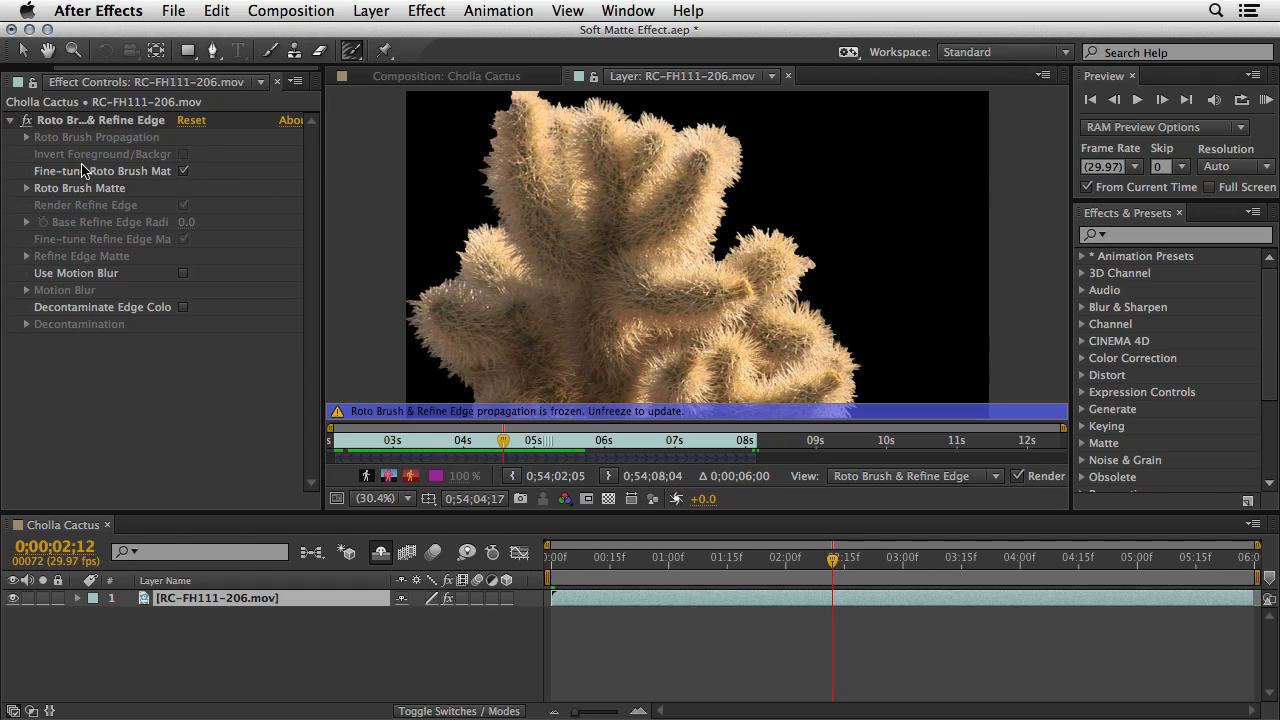
{"action": "left_click", "coordinate": [8, 119]}
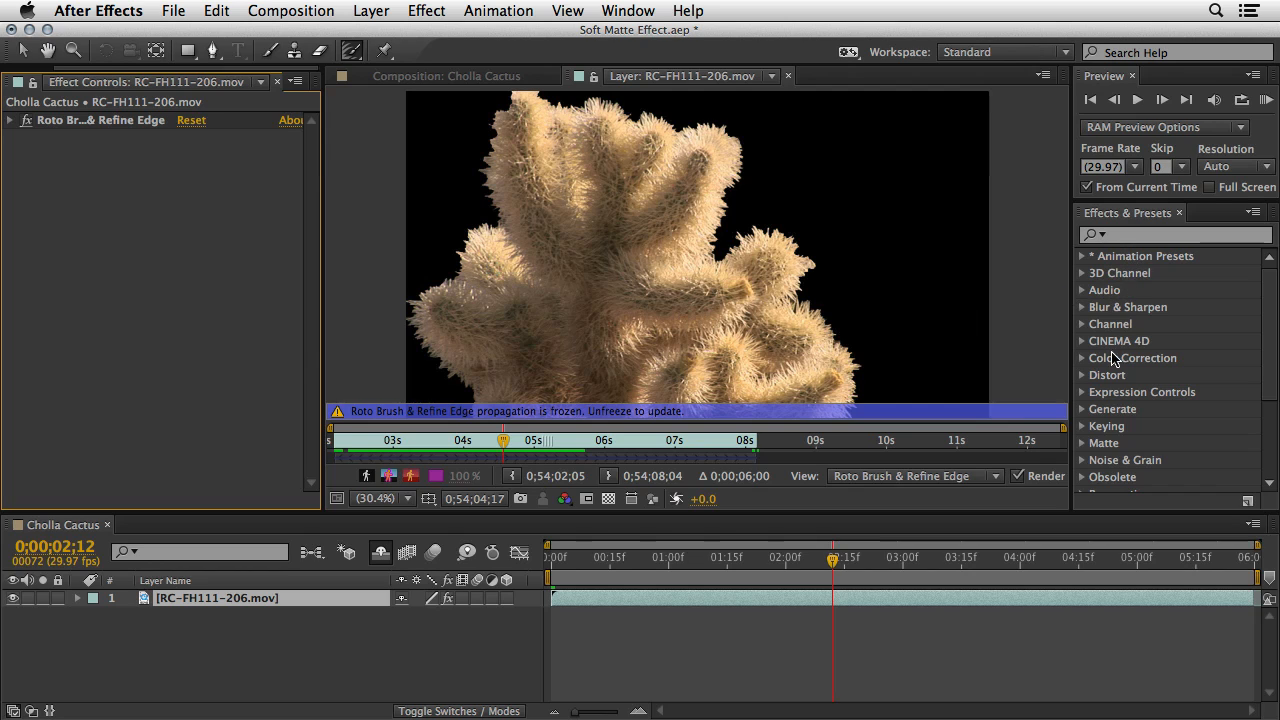
{"action": "mouse_move", "coordinate": [1080, 448]}
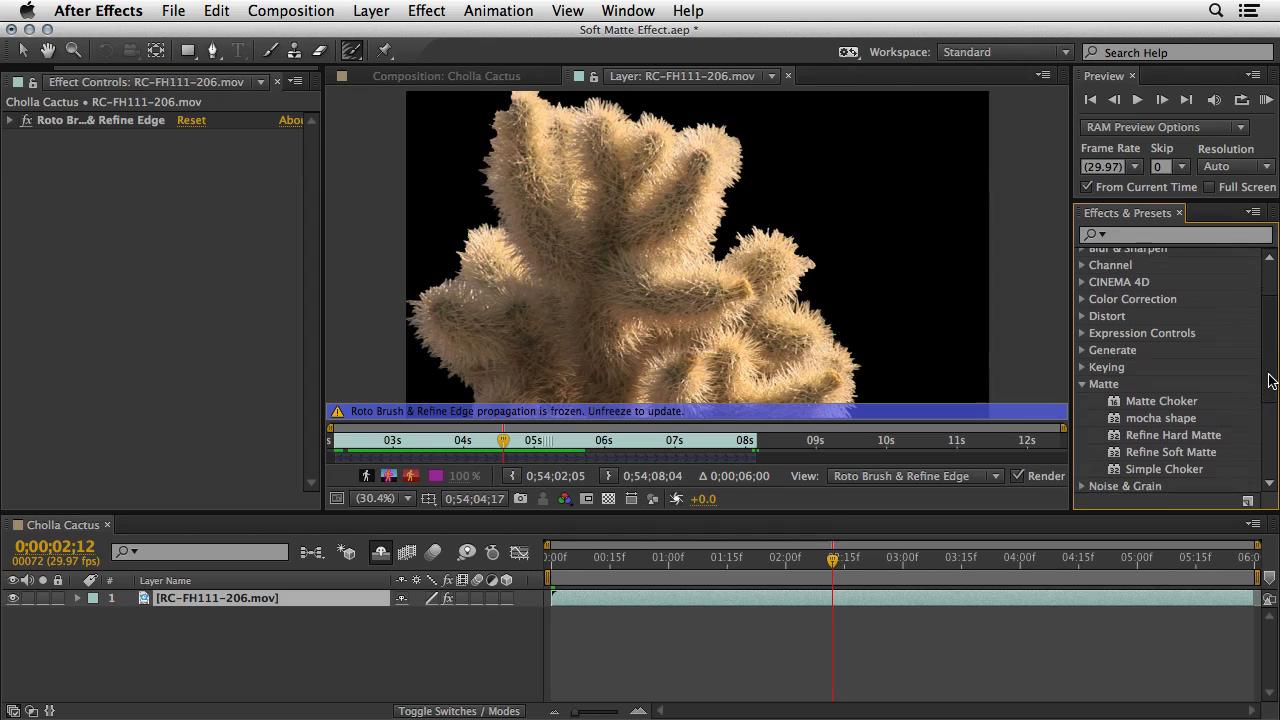
Add Refine Soft Matte from the Matte category and enable View Edge Region.
{"action": "scroll", "scroll_direction": "down", "scroll_amount": 3}
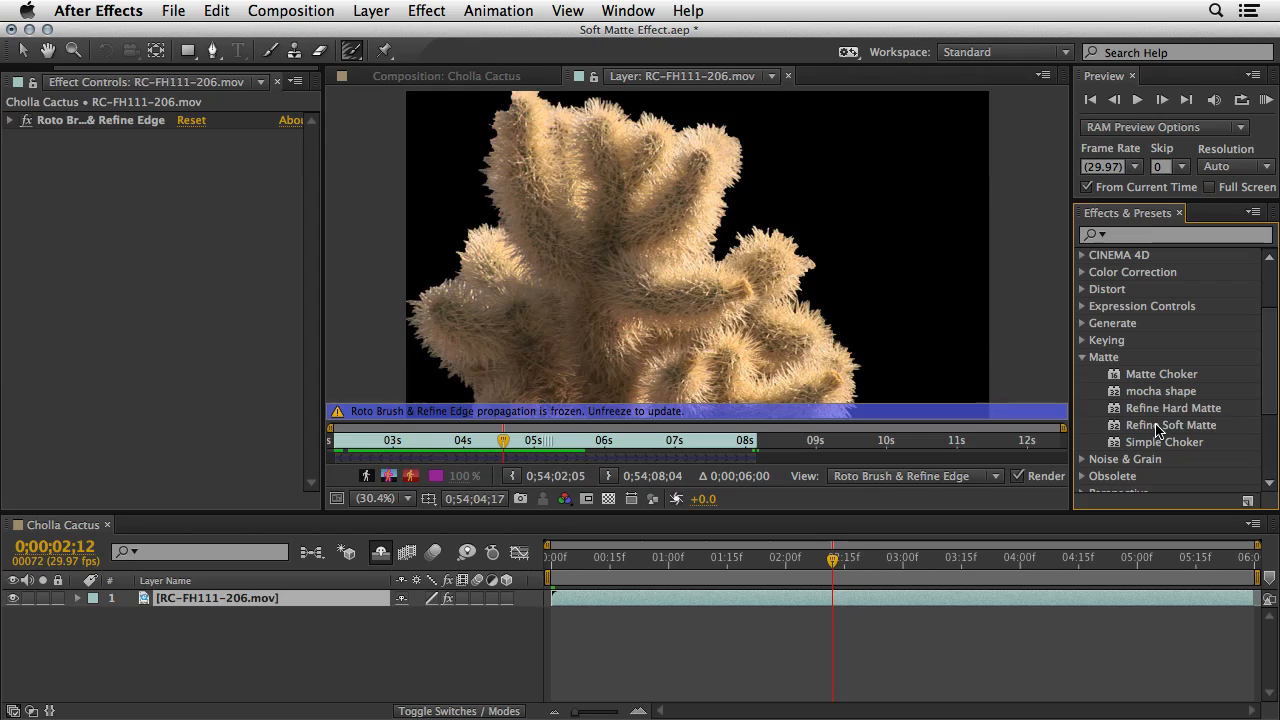
{"action": "double_click", "coordinate": [1171, 424]}
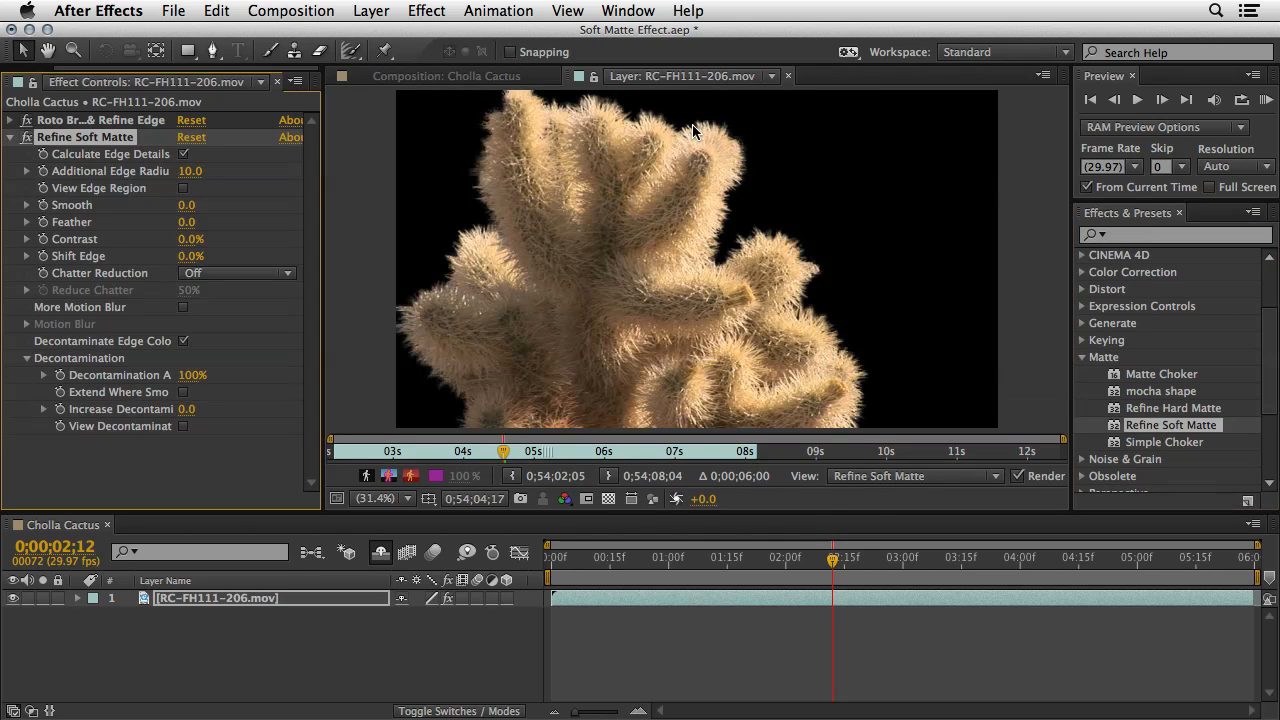
{"action": "mouse_move", "coordinate": [665, 312]}
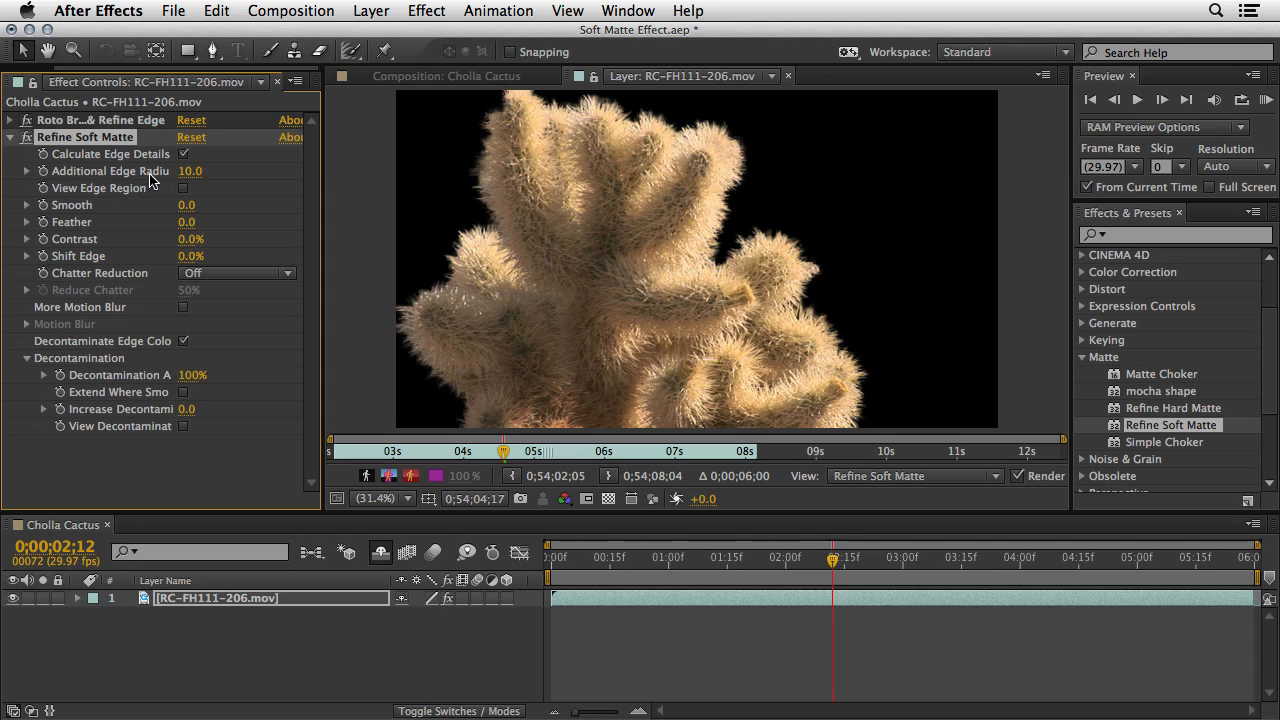
{"action": "mouse_move", "coordinate": [187, 192]}
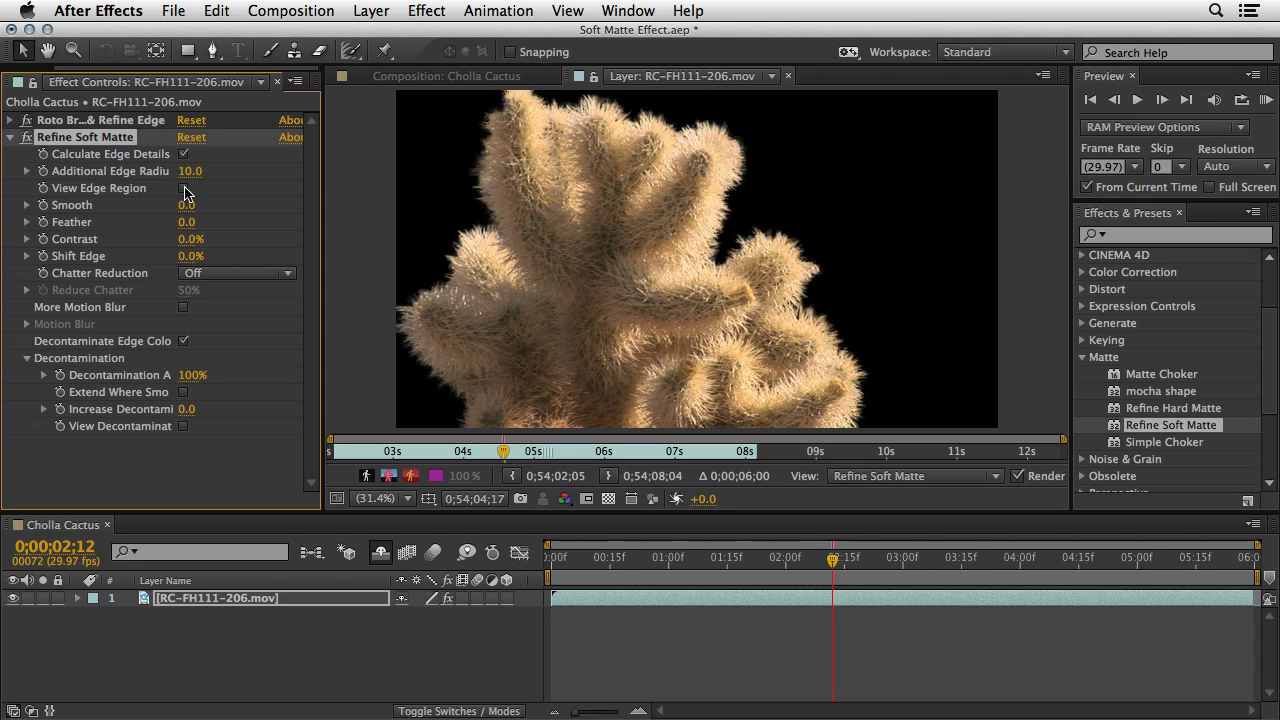
{"action": "left_click", "coordinate": [183, 188]}
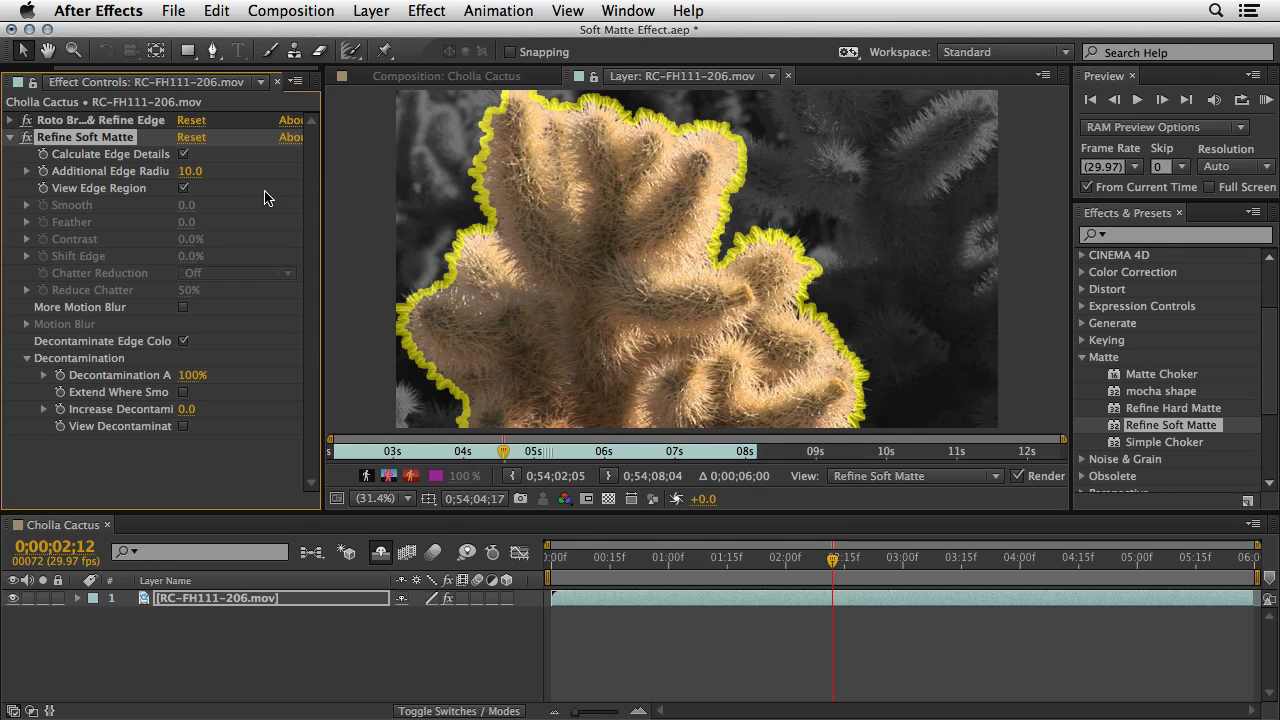
{"action": "mouse_move", "coordinate": [586, 128]}
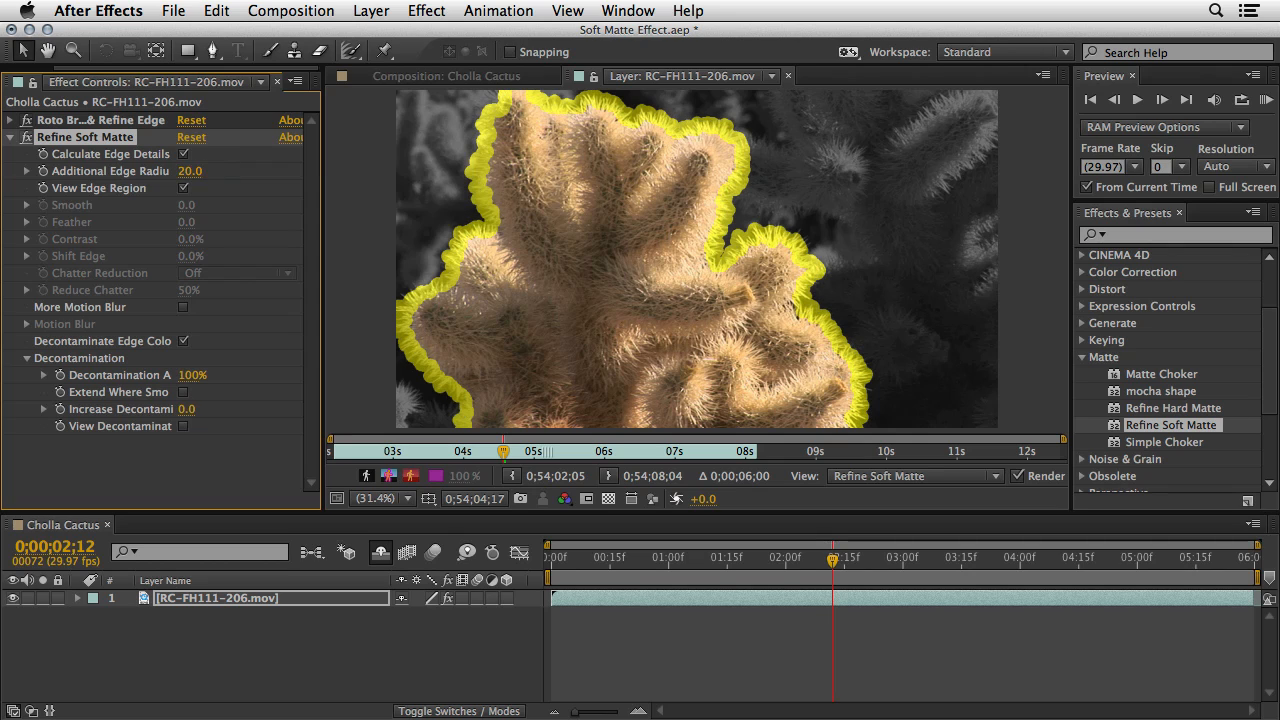
{"action": "mouse_move", "coordinate": [770, 250]}
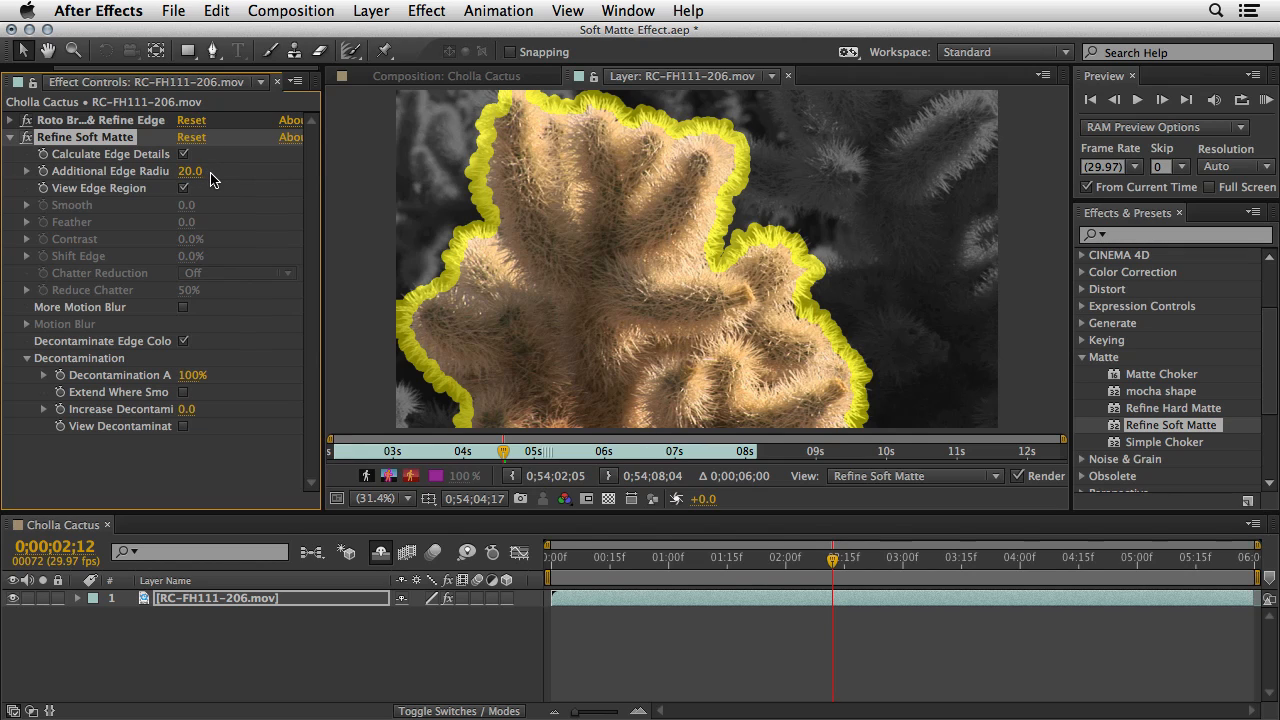
{"action": "mouse_move", "coordinate": [218, 190]}
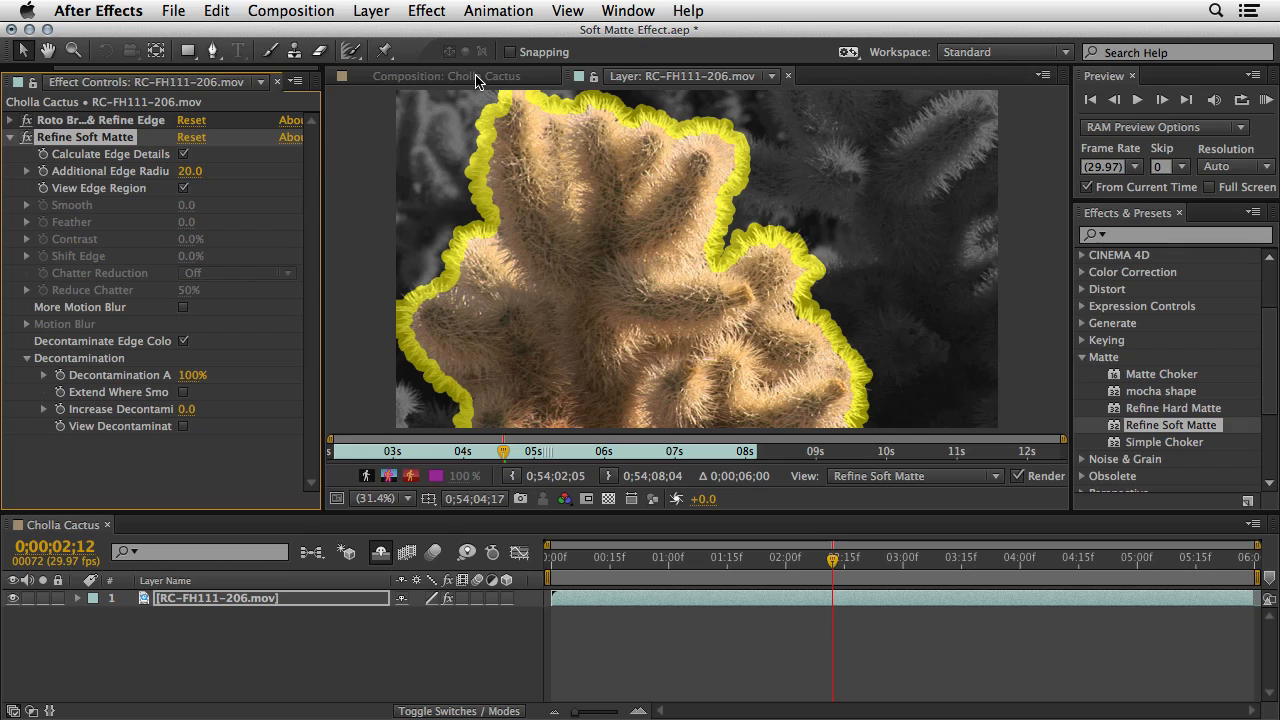
{"action": "mouse_move", "coordinate": [443, 159]}
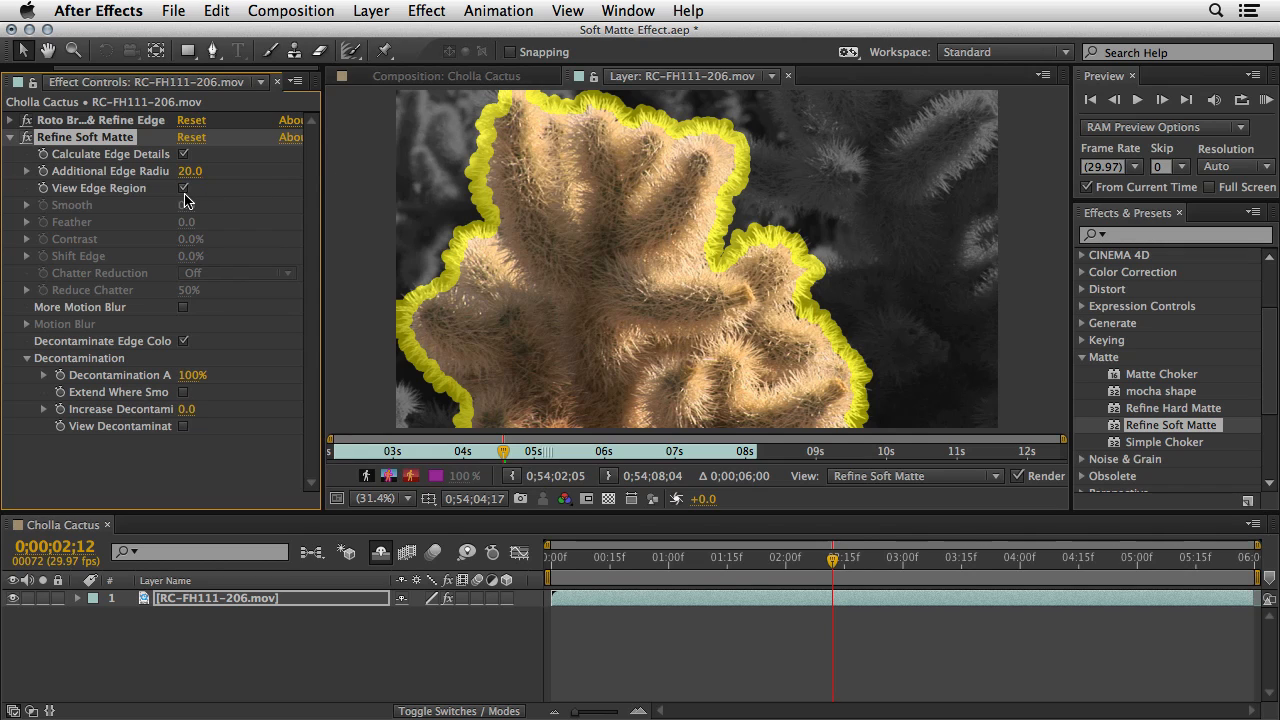
Hide View Edge Region, uncheck Decontaminate Edge Colors, and set Chatter Reduction to More Detailed.
{"action": "left_click", "coordinate": [184, 188]}
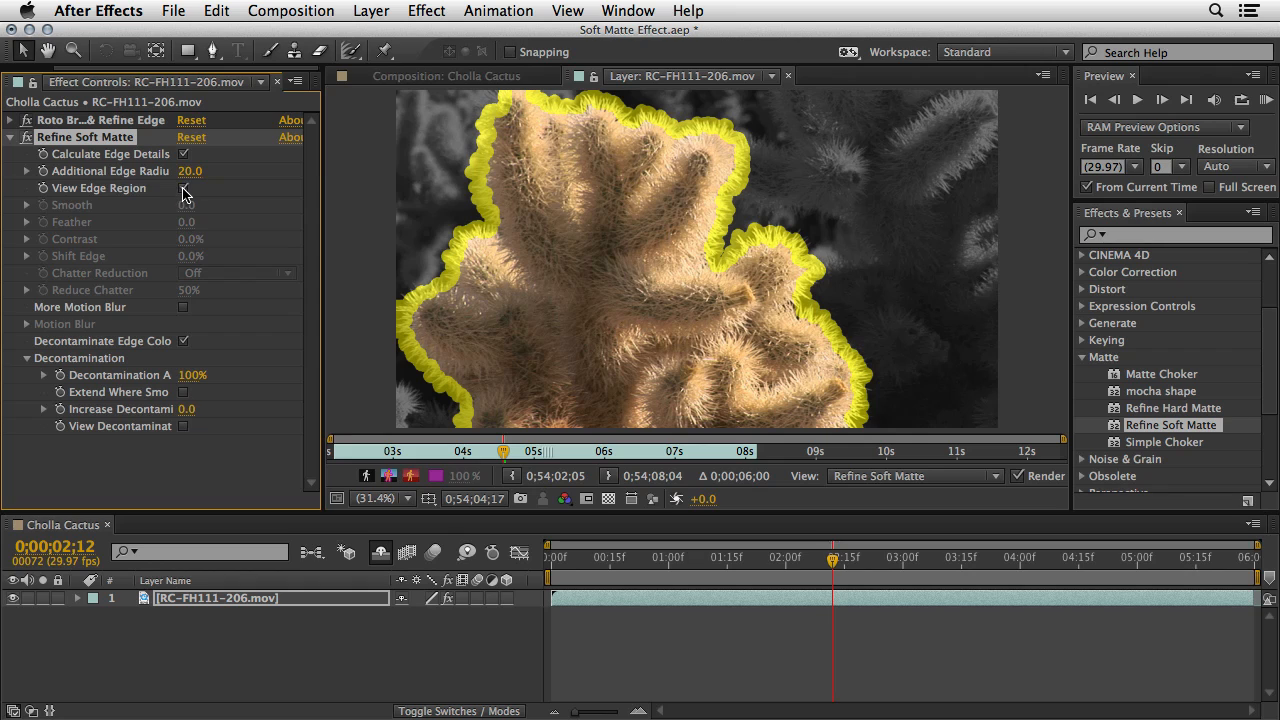
{"action": "left_click", "coordinate": [183, 188]}
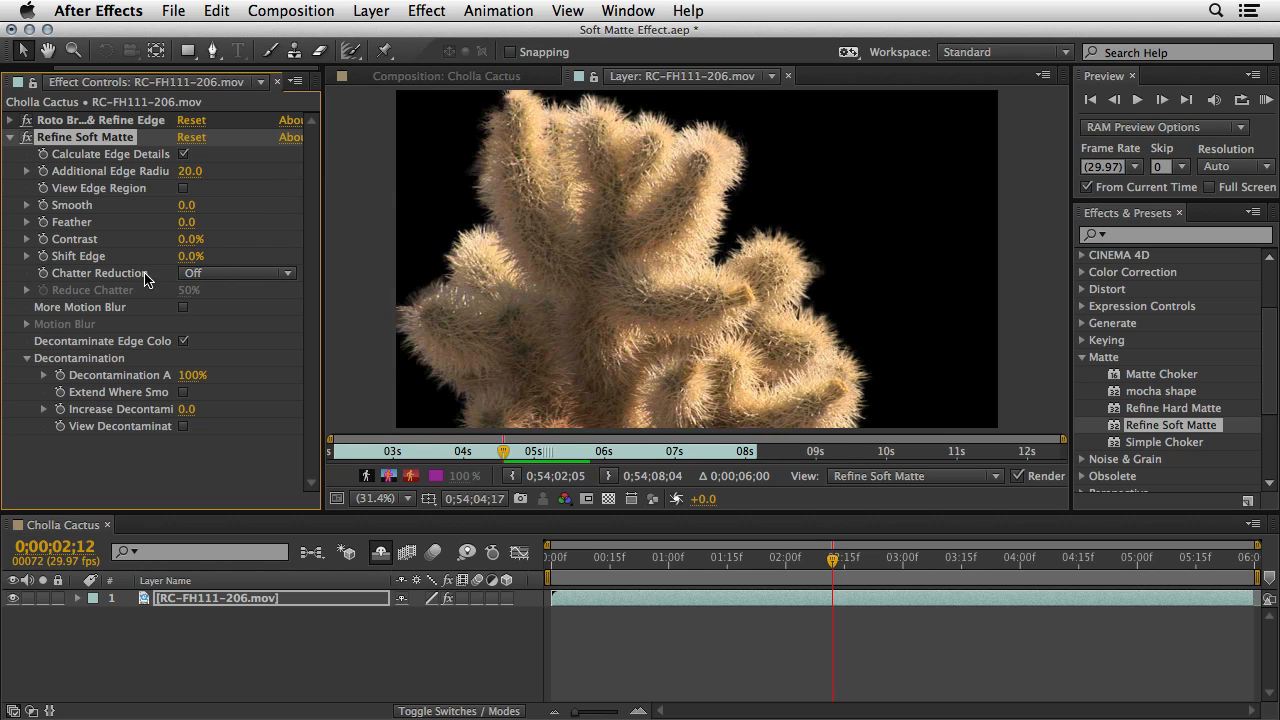
{"action": "mouse_move", "coordinate": [622, 210]}
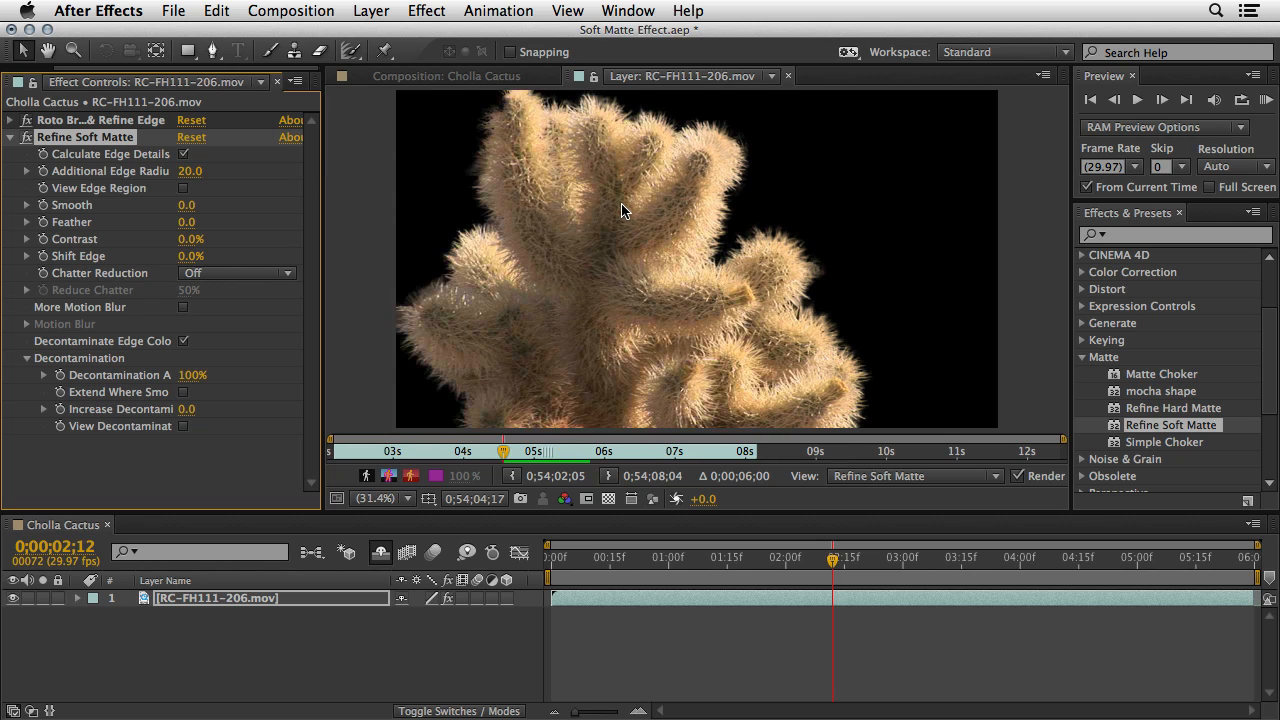
{"action": "mouse_move", "coordinate": [613, 220]}
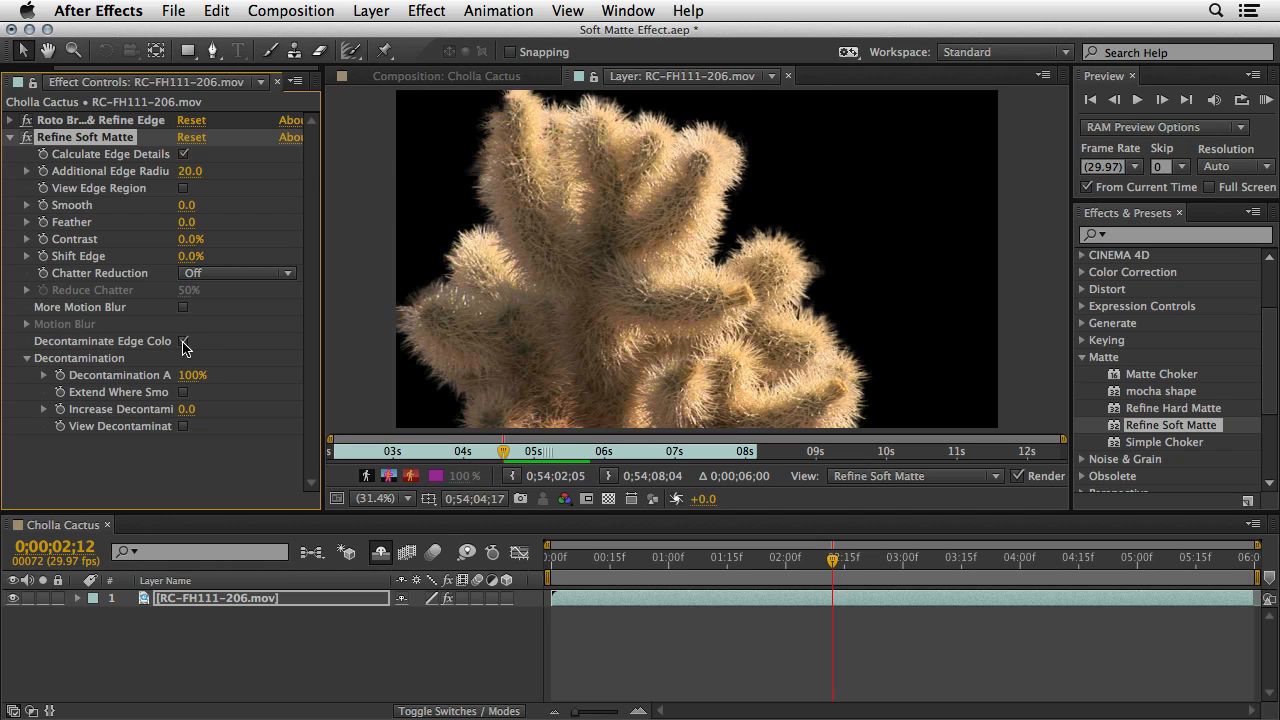
{"action": "left_click", "coordinate": [183, 340]}
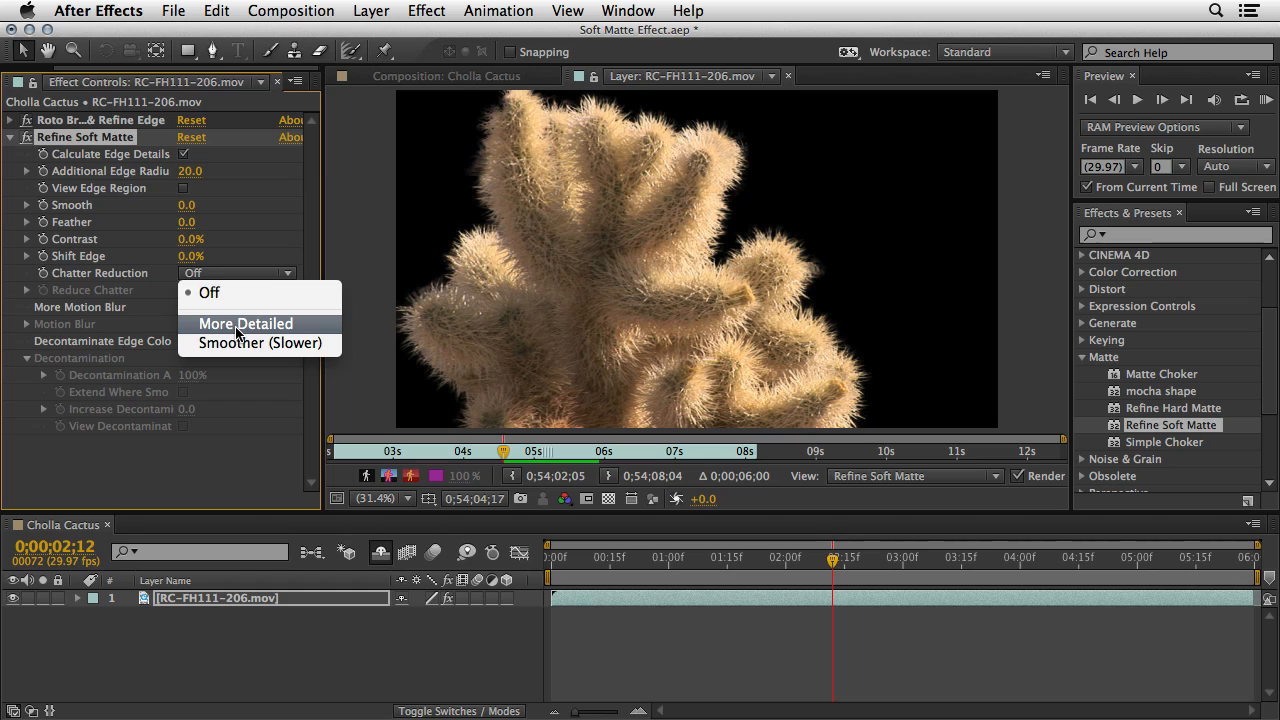
{"action": "left_click", "coordinate": [245, 323]}
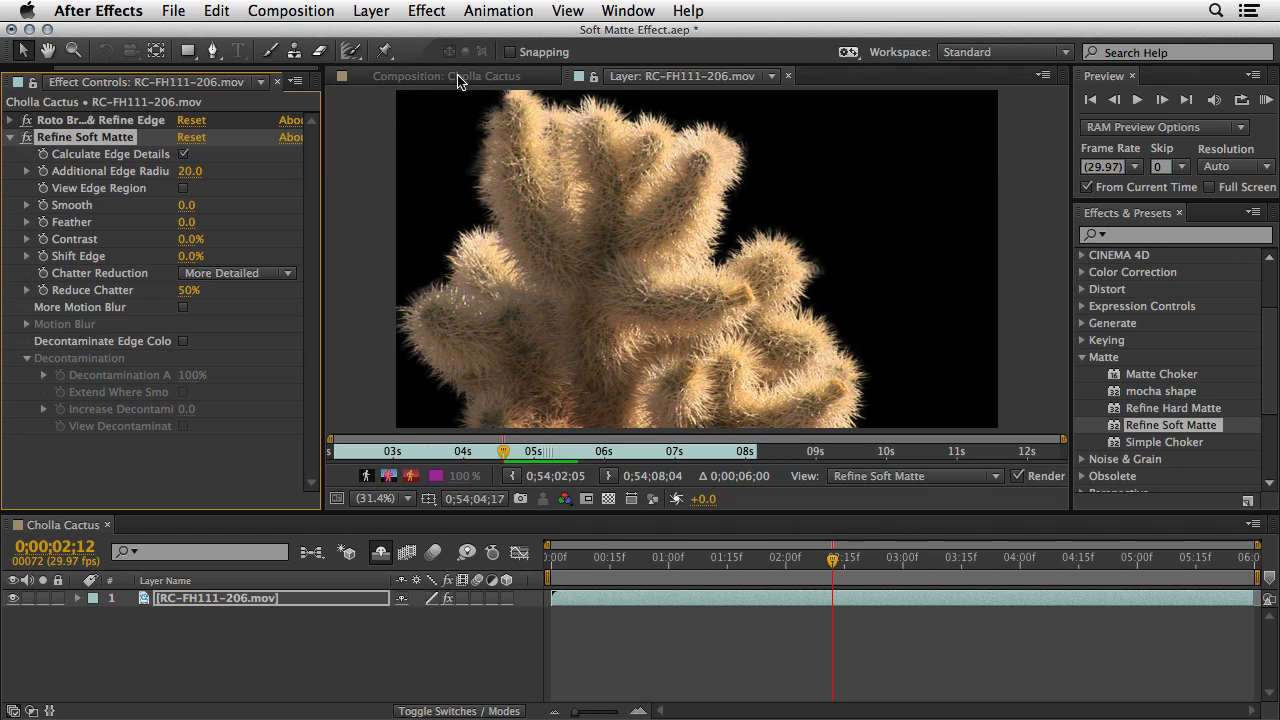
In Cholla Cactus, turn off the Shy switch and make both title layers visible.
{"action": "left_click", "coordinate": [450, 76]}
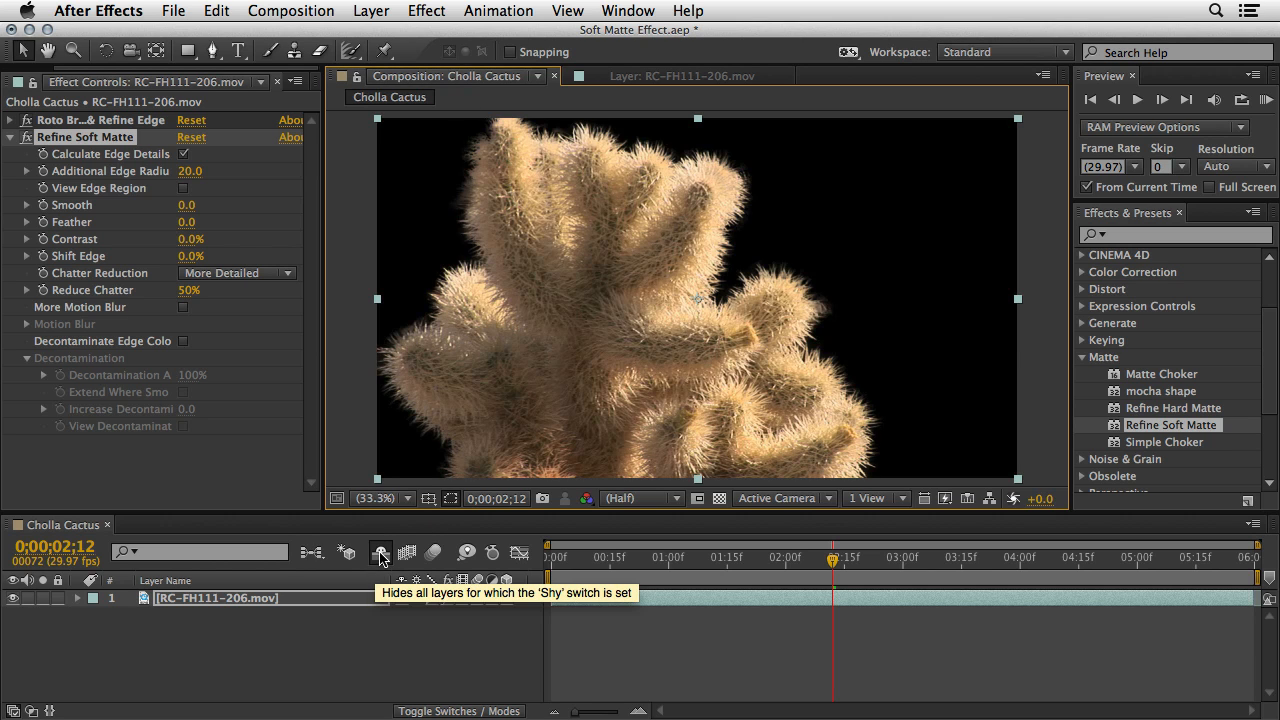
{"action": "left_click", "coordinate": [380, 553]}
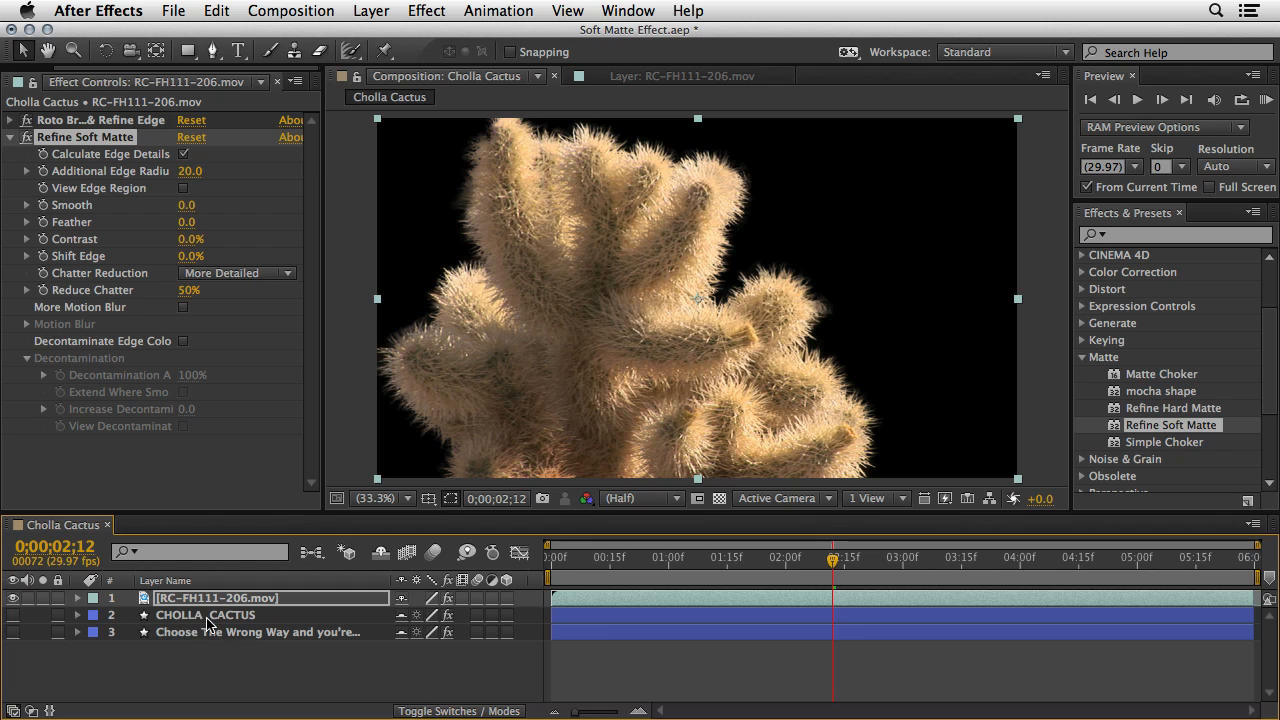
{"action": "mouse_move", "coordinate": [235, 668]}
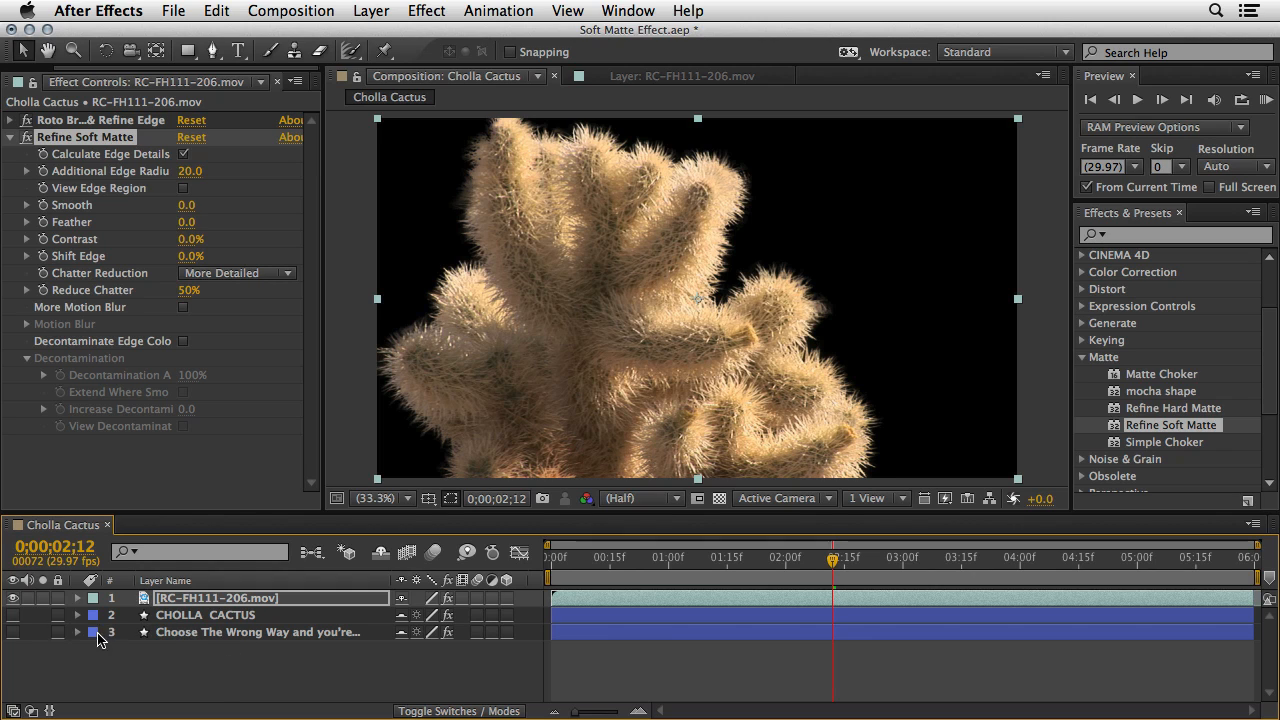
{"action": "left_click", "coordinate": [13, 632]}
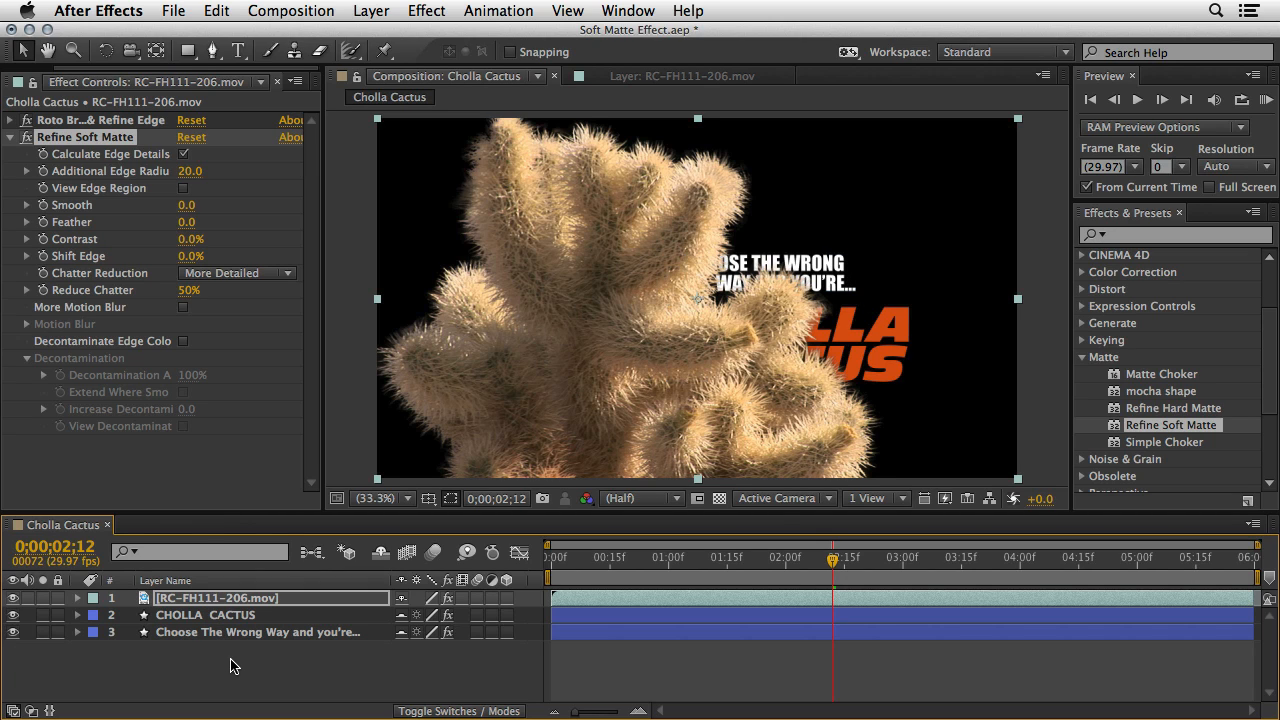
{"action": "mouse_move", "coordinate": [338, 390]}
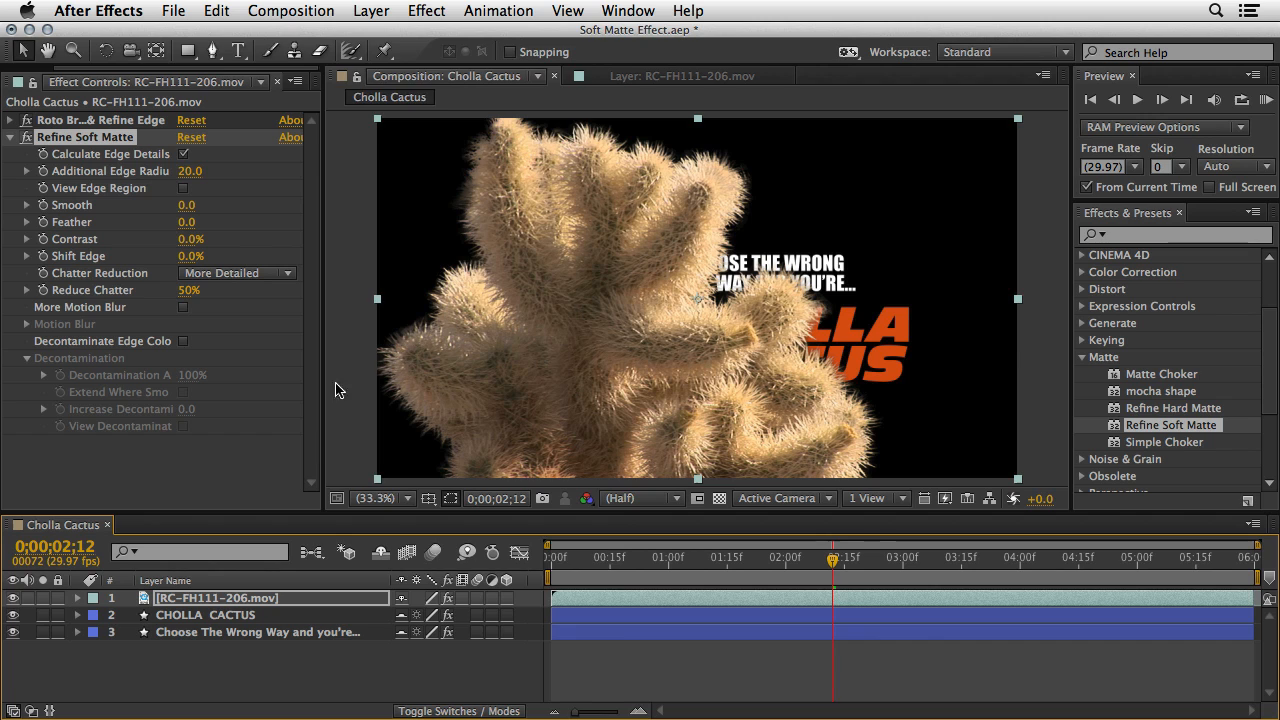
{"action": "left_click", "coordinate": [371, 11]}
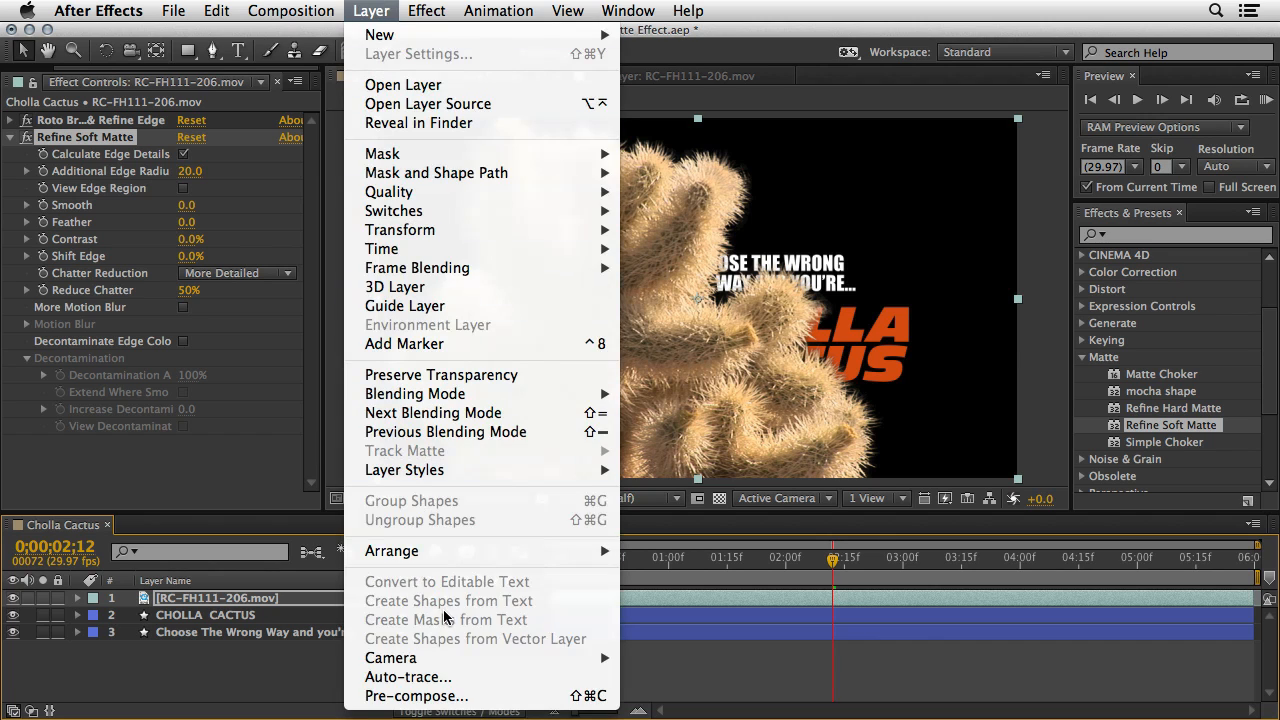
{"action": "mouse_move", "coordinate": [485, 608]}
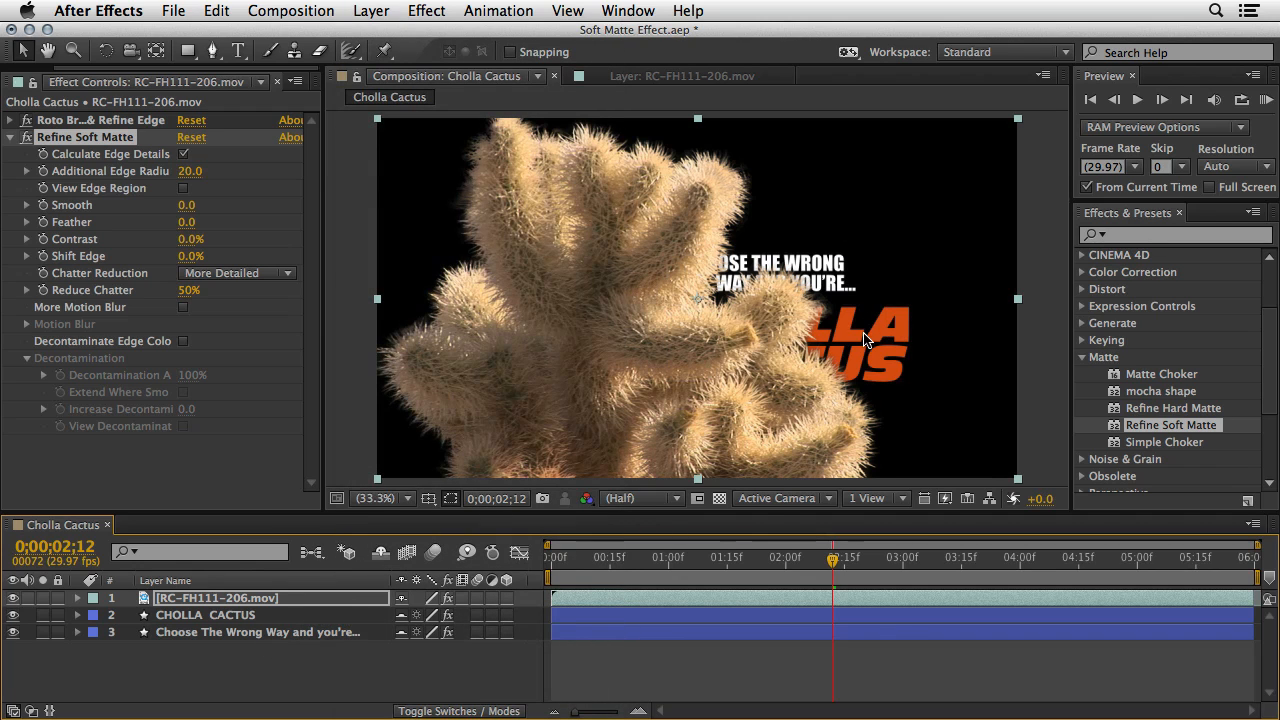
{"action": "mouse_move", "coordinate": [810, 362]}
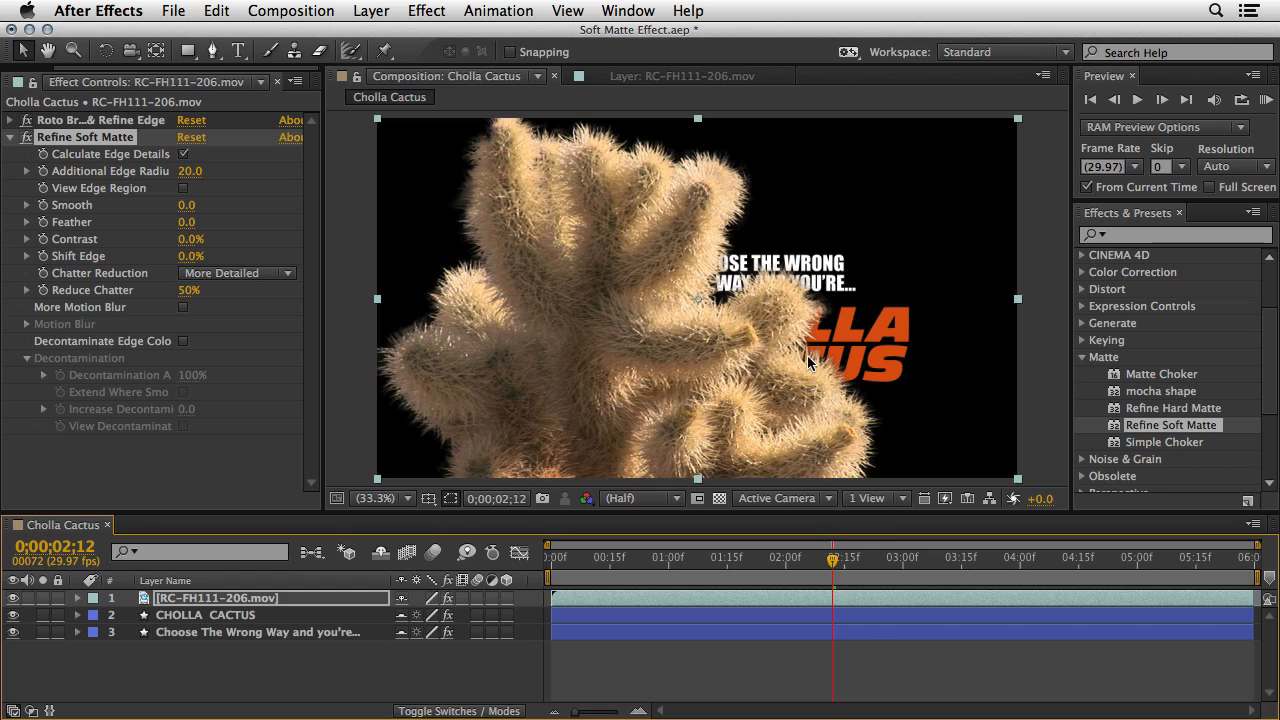
{"action": "mouse_move", "coordinate": [700, 287]}
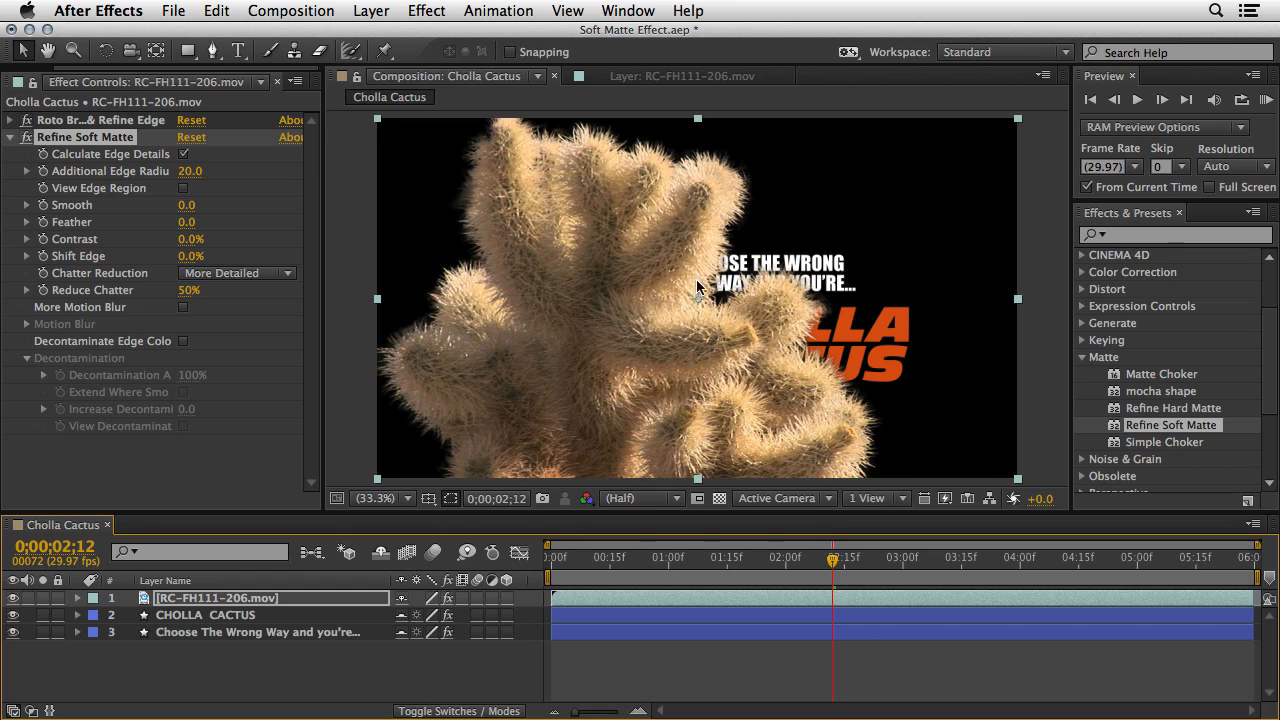
{"action": "mouse_move", "coordinate": [687, 311]}
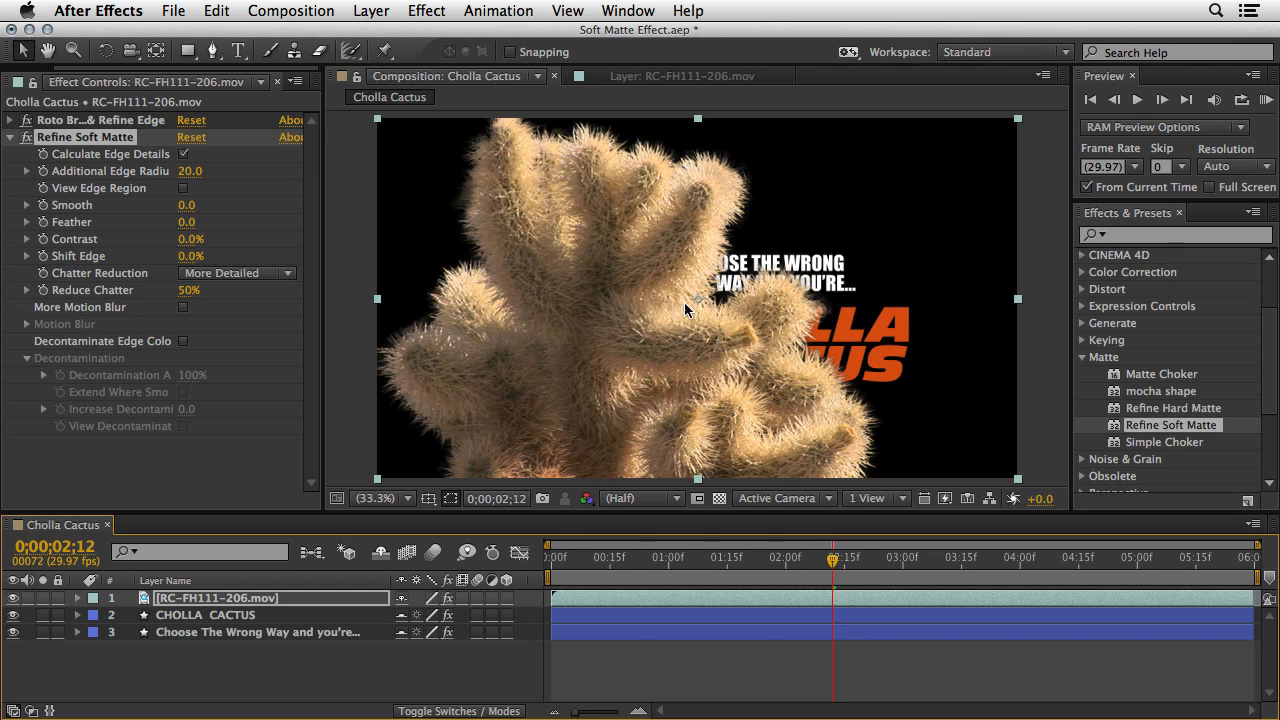
{"action": "mouse_move", "coordinate": [406, 562]}
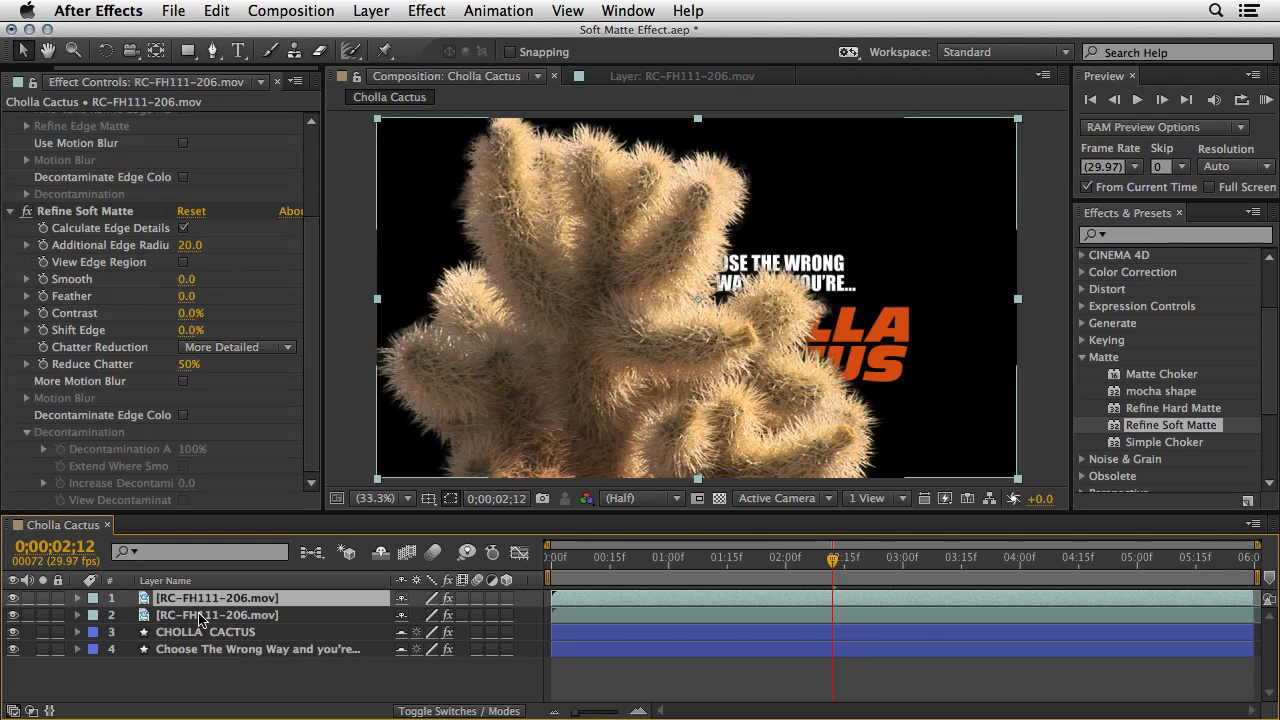
Move the duplicated footage to the bottom of the stack and scrub to check the titles.
{"action": "left_click_drag", "start_coordinate": [216, 615], "coordinate": [216, 649]}
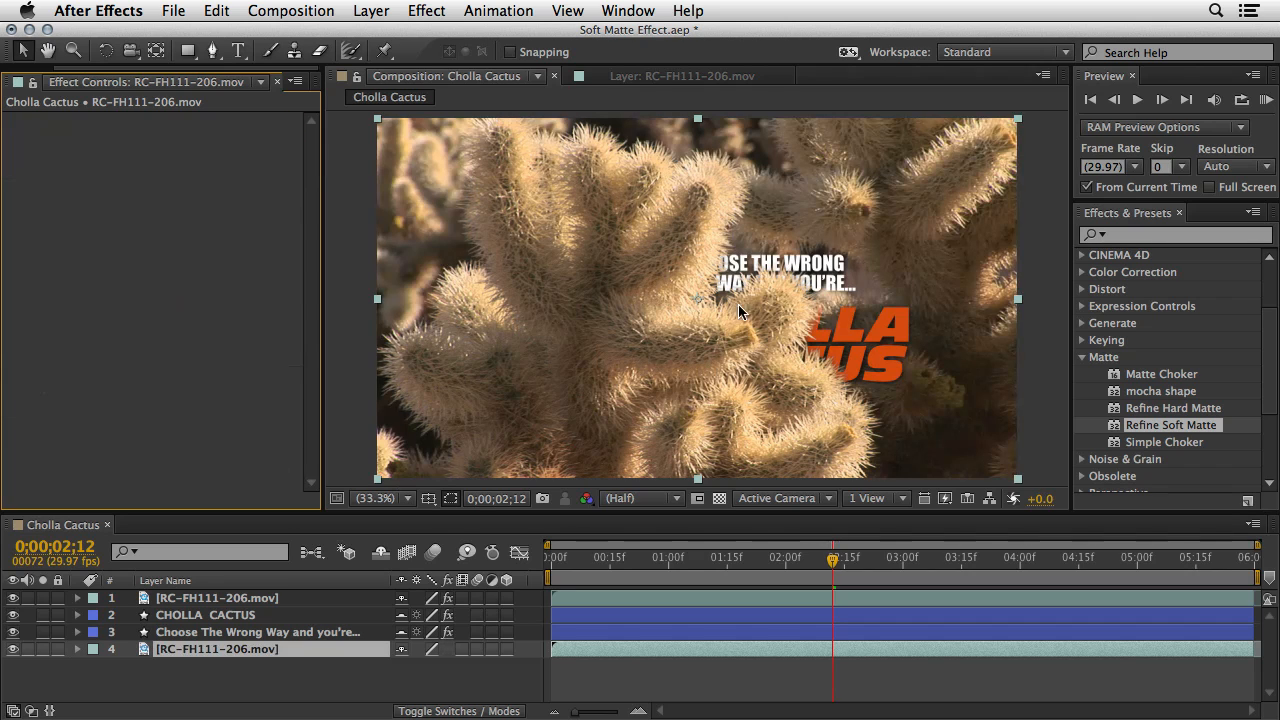
{"action": "mouse_move", "coordinate": [555, 560]}
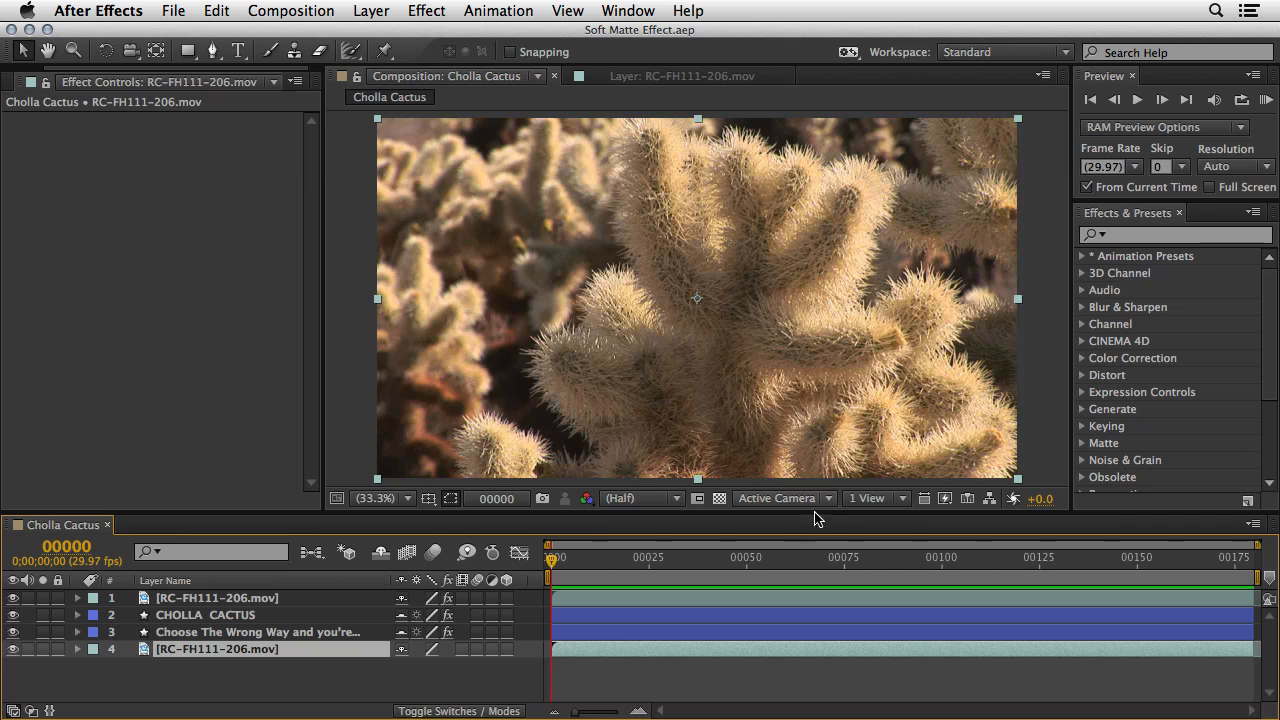
{"action": "left_click", "coordinate": [935, 557]}
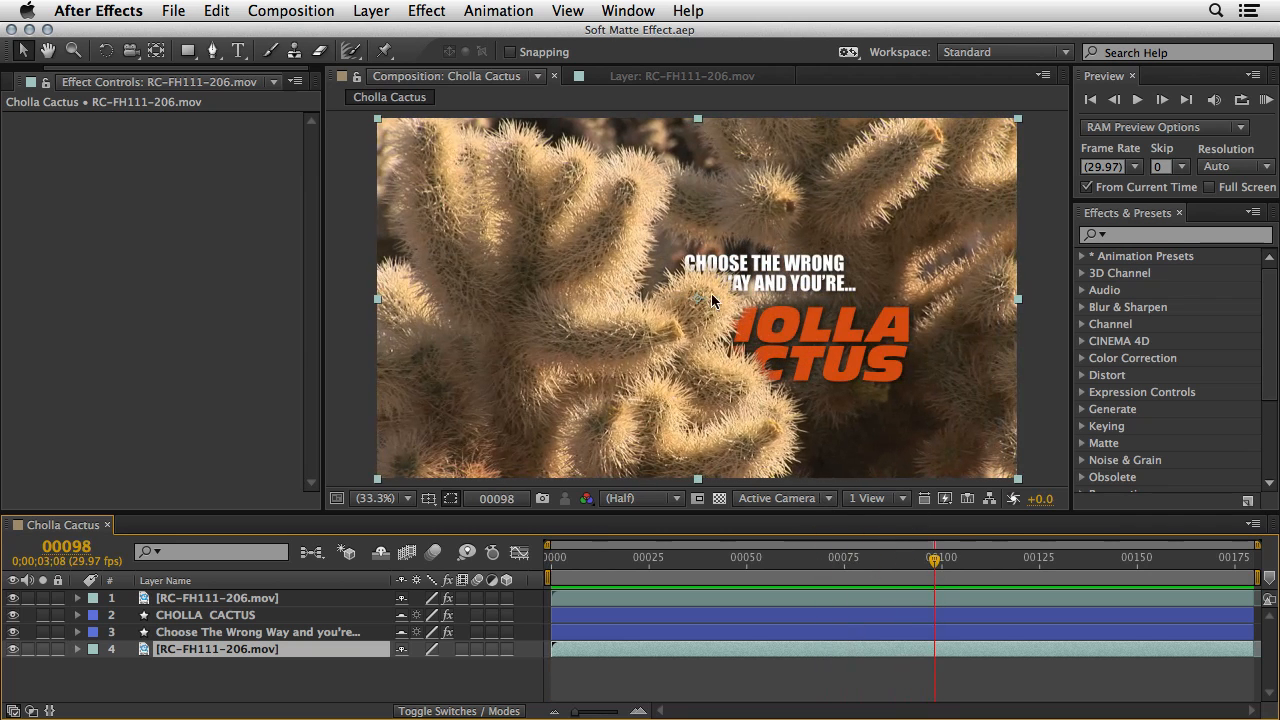
{"action": "mouse_move", "coordinate": [735, 307]}
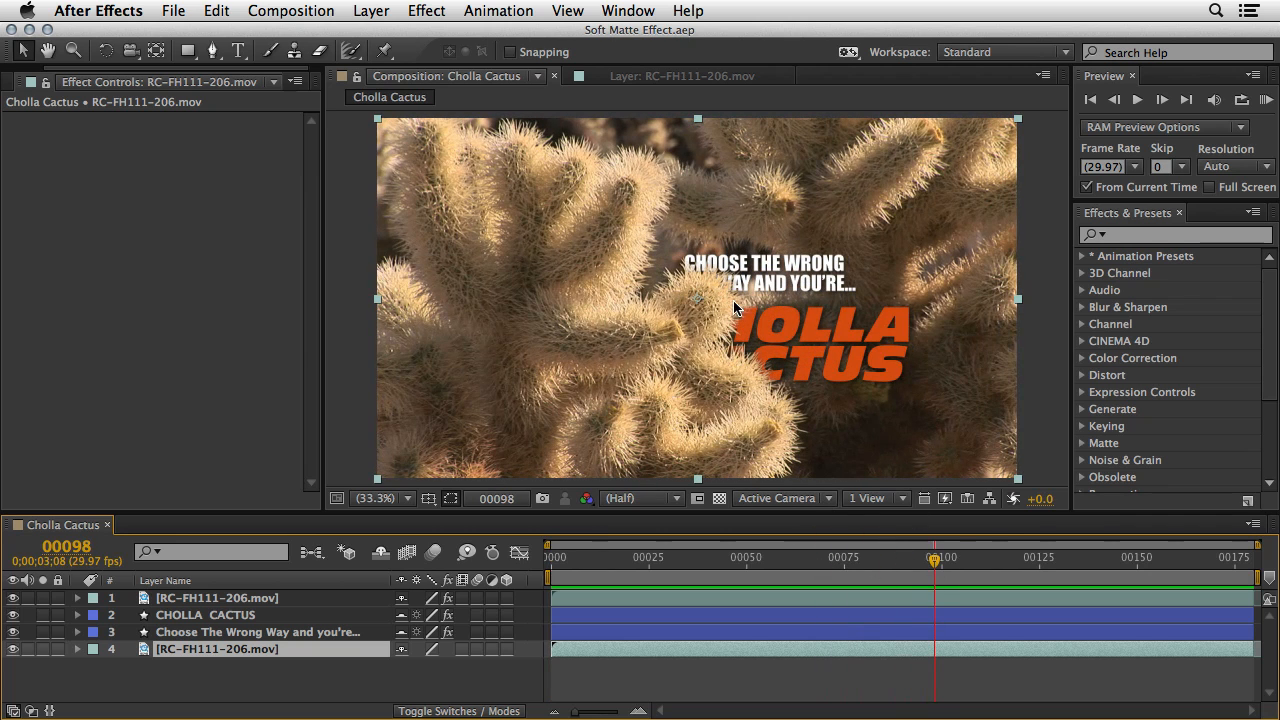
{"action": "left_click", "coordinate": [943, 558]}
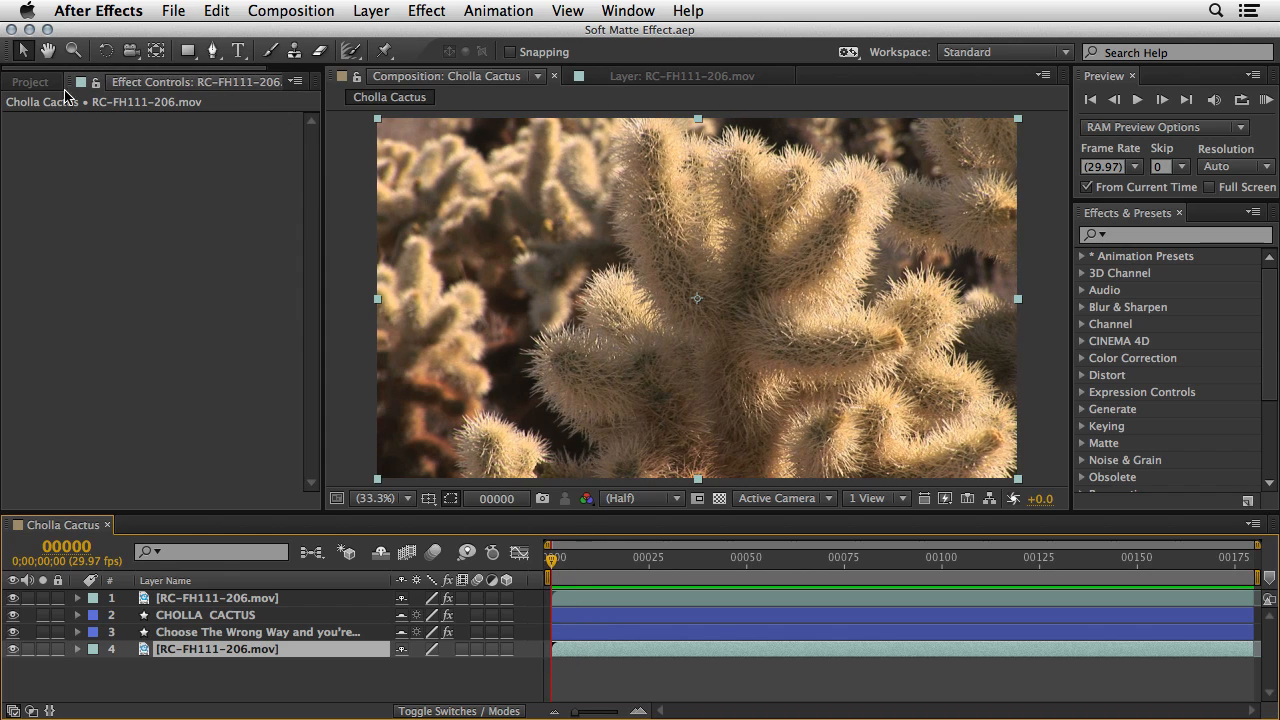
Open the Lines composition from the Source Files folder in the Project panel.
{"action": "left_click", "coordinate": [30, 81]}
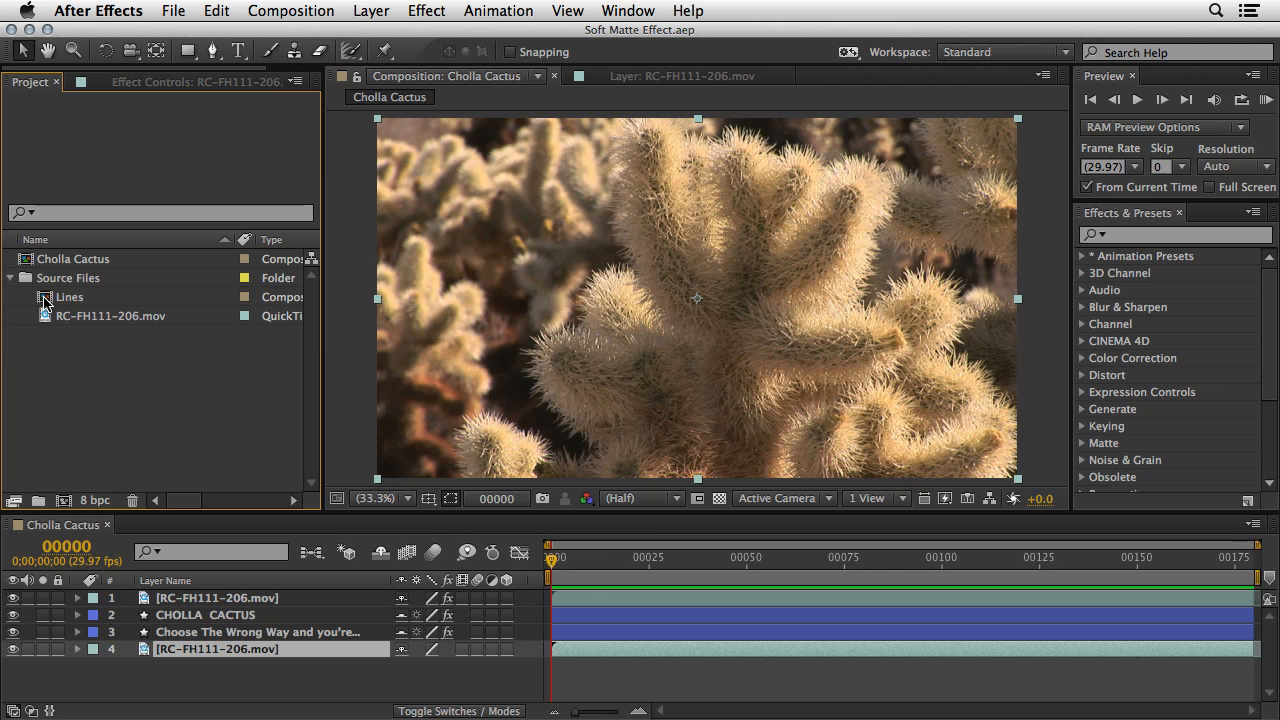
{"action": "double_click", "coordinate": [70, 297]}
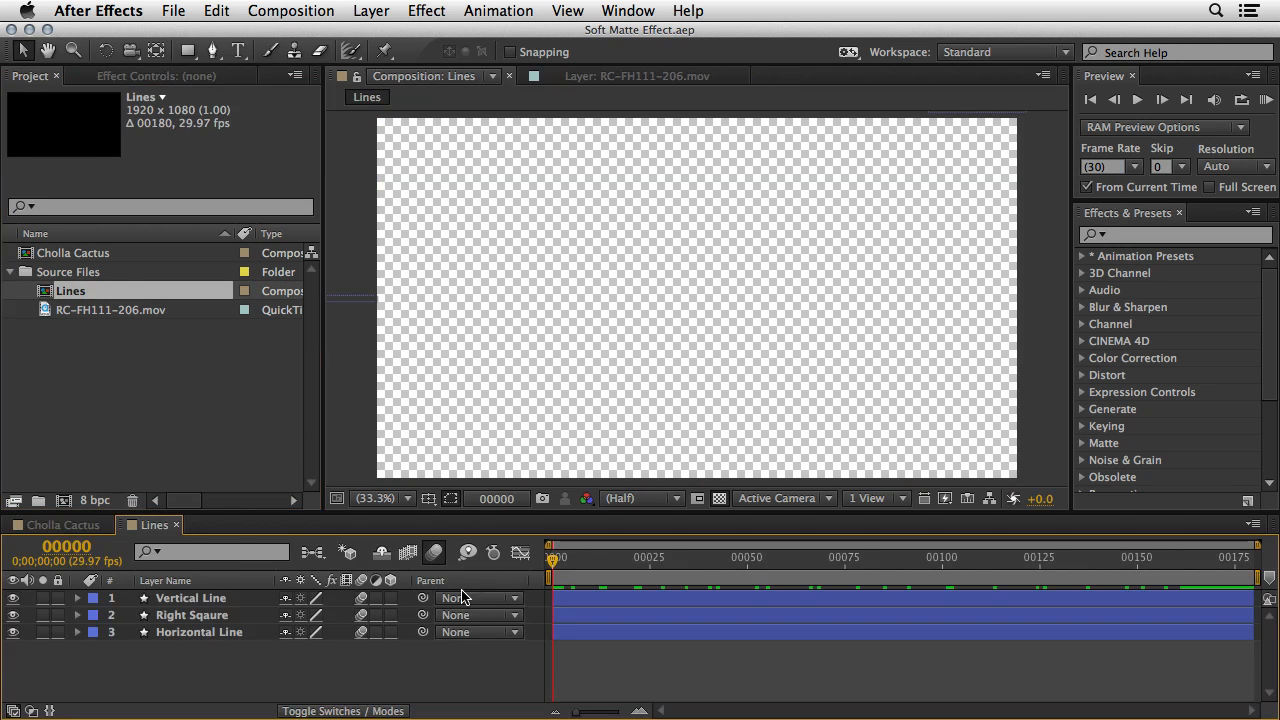
{"action": "mouse_move", "coordinate": [220, 650]}
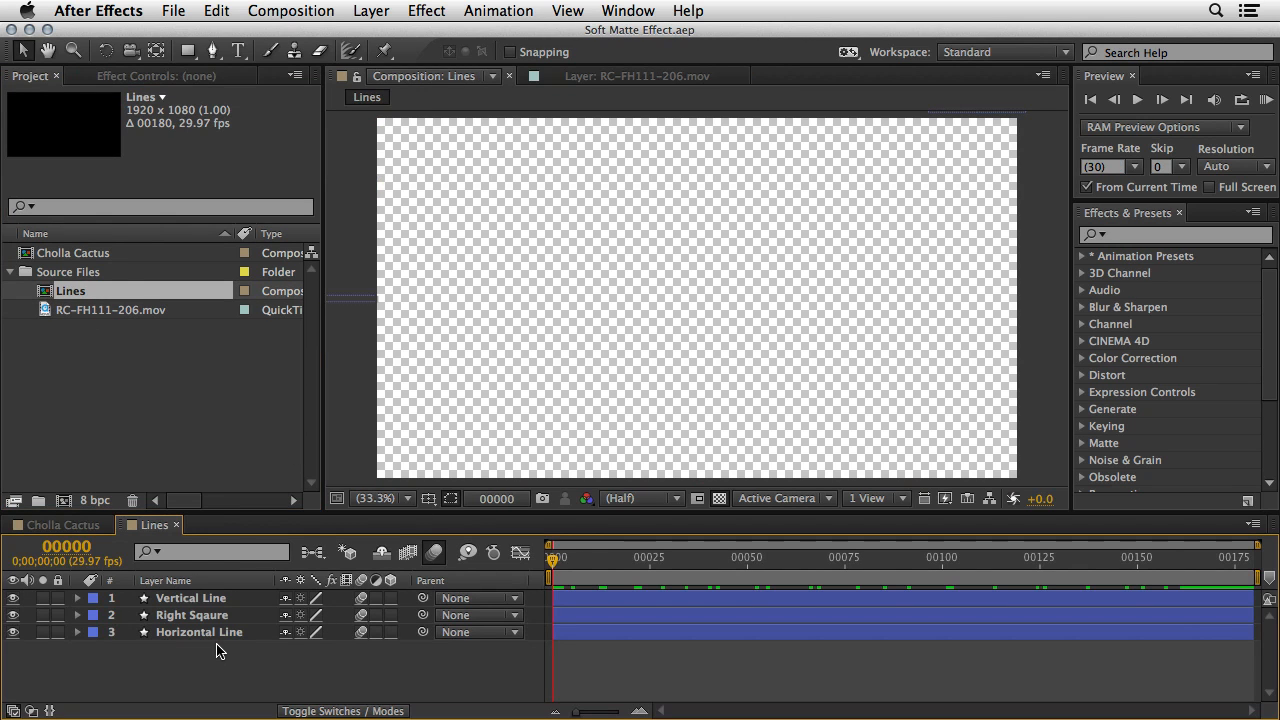
{"action": "mouse_move", "coordinate": [213, 600]}
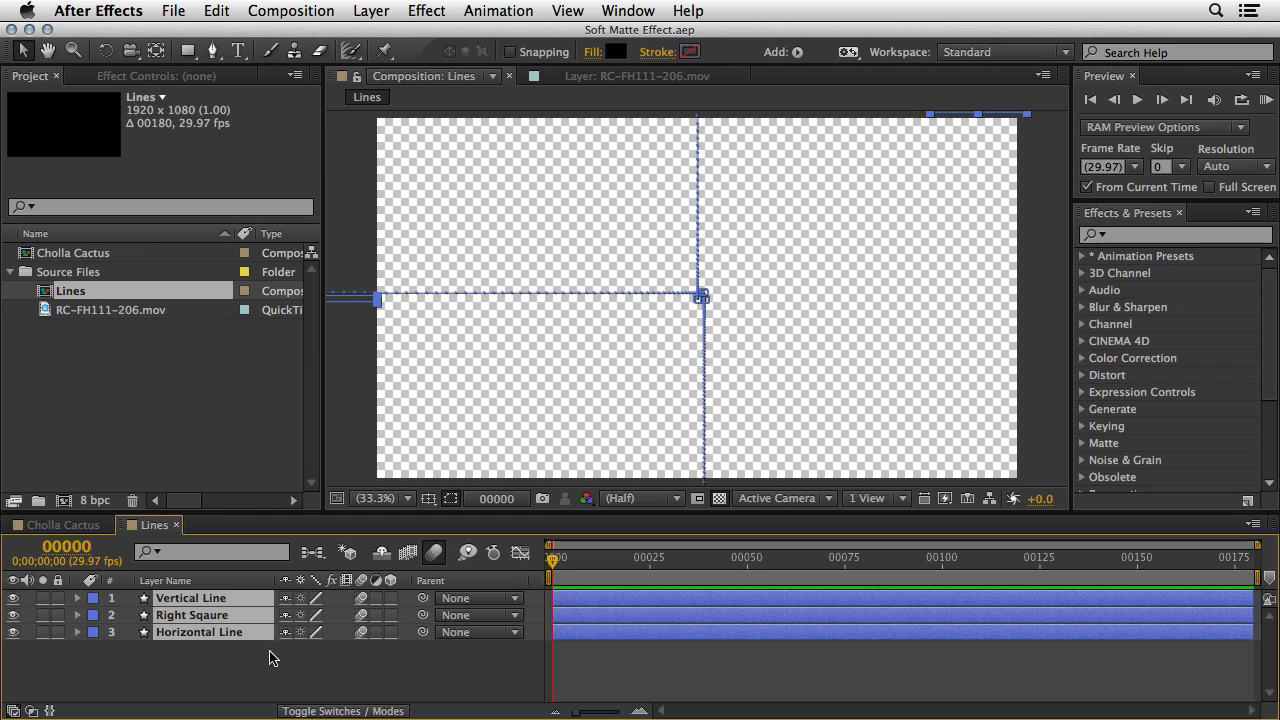
Select the square and horizontal line layers in Cholla Cactus, then scrub frames 47–95 to preview.
{"action": "left_click", "coordinate": [57, 524]}
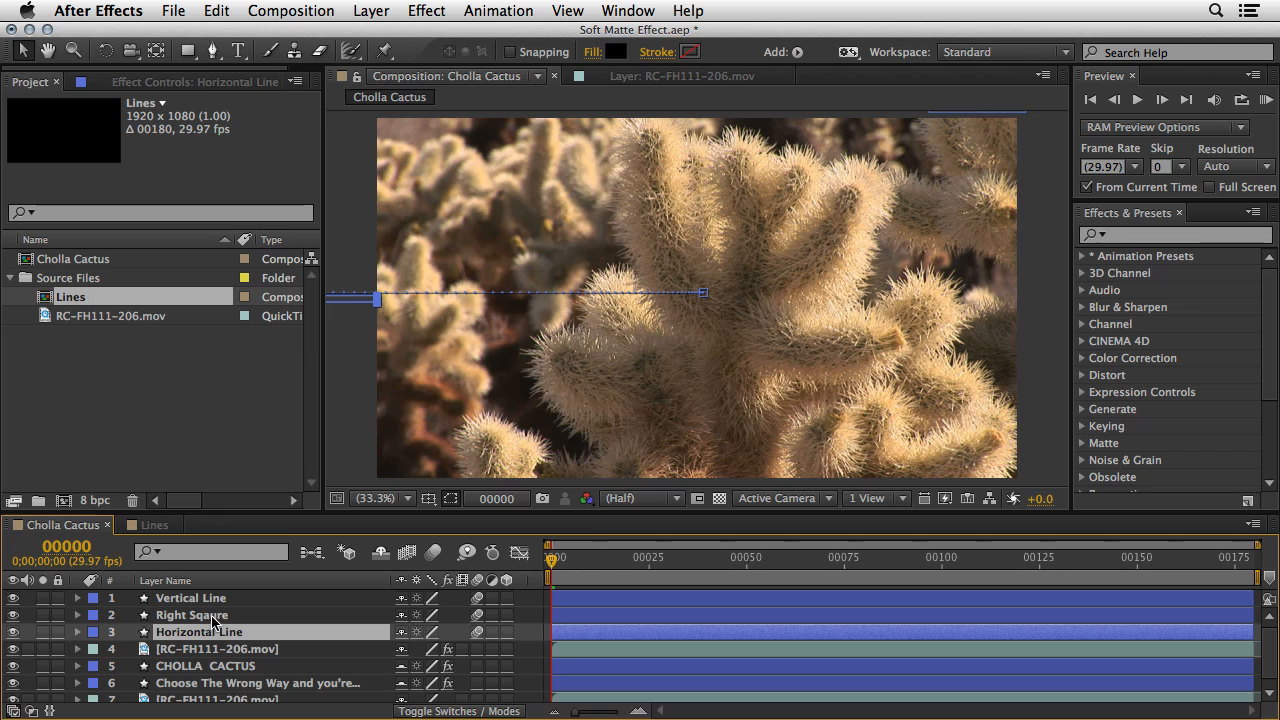
{"action": "left_click", "coordinate": [198, 631]}
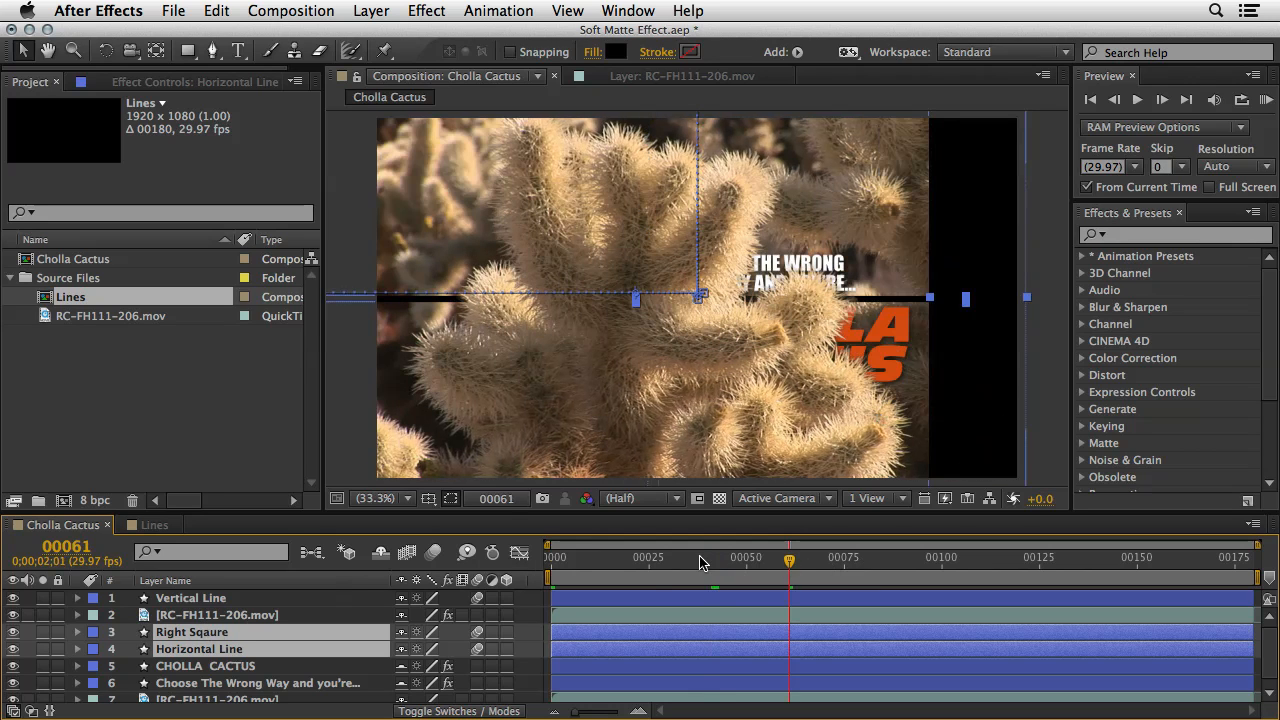
{"action": "left_click_drag", "start_coordinate": [789, 557], "coordinate": [692, 557]}
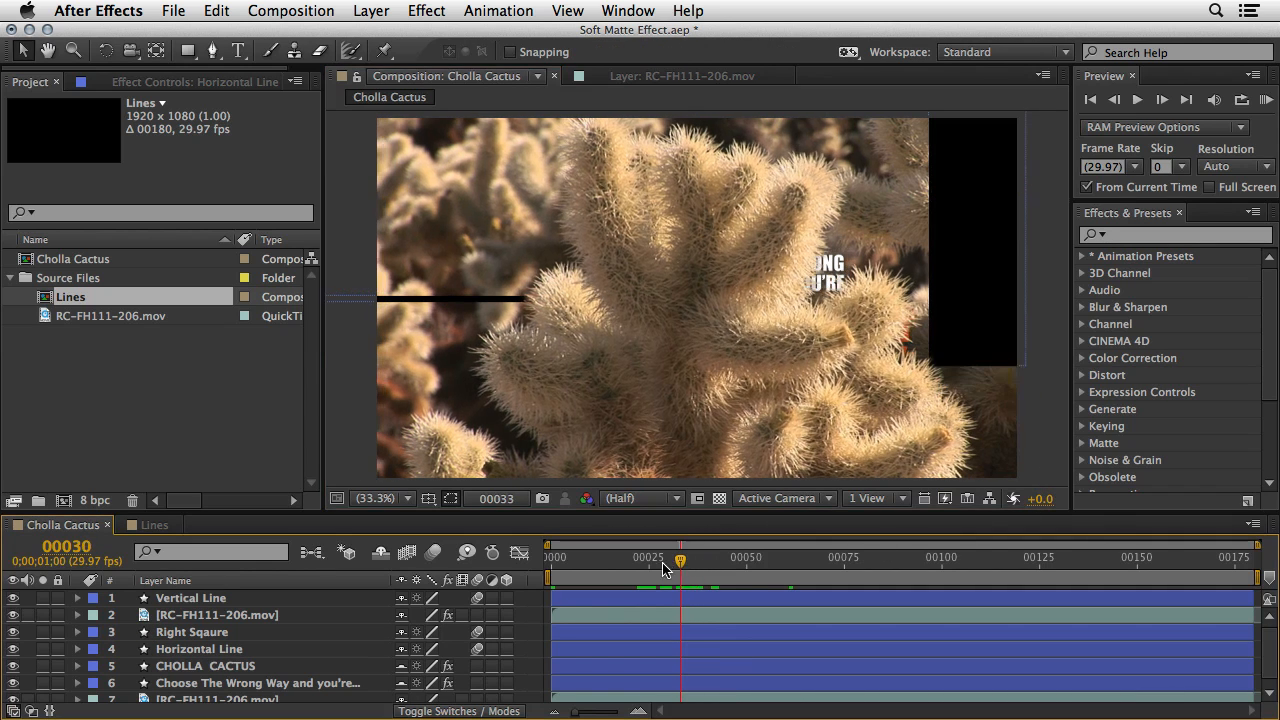
{"action": "left_click", "coordinate": [735, 557]}
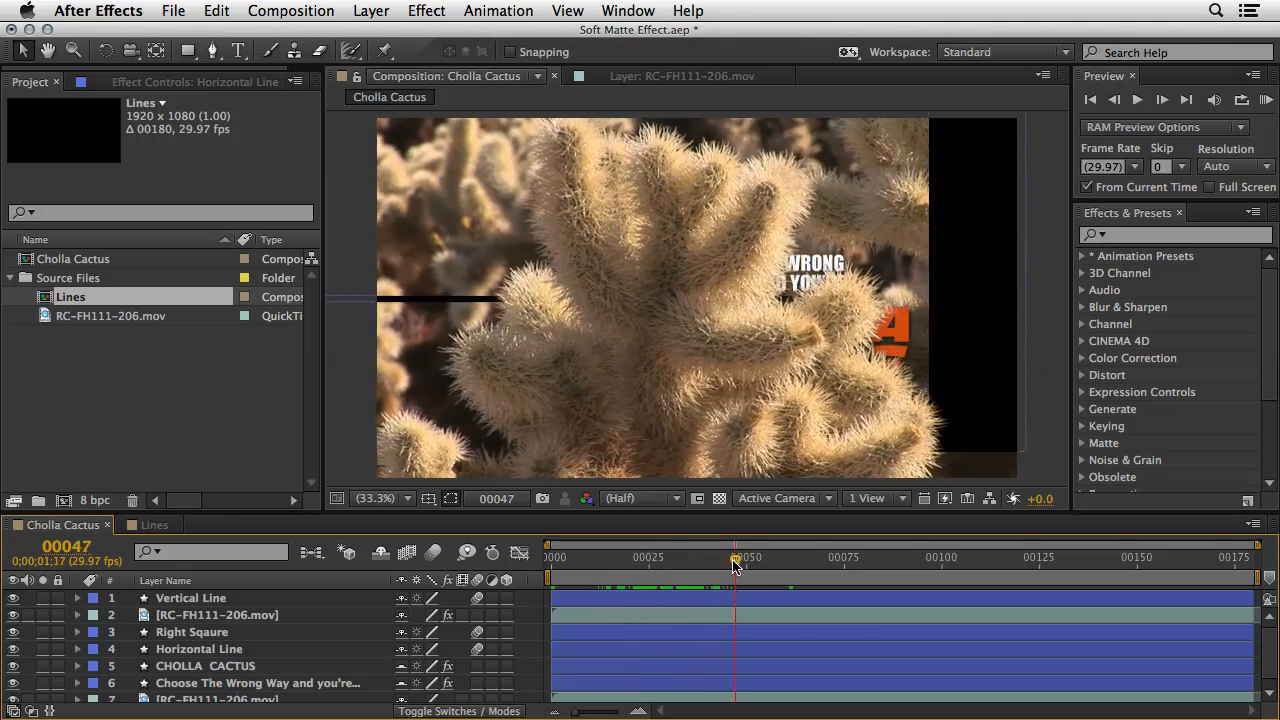
{"action": "left_click_drag", "start_coordinate": [735, 557], "coordinate": [922, 557]}
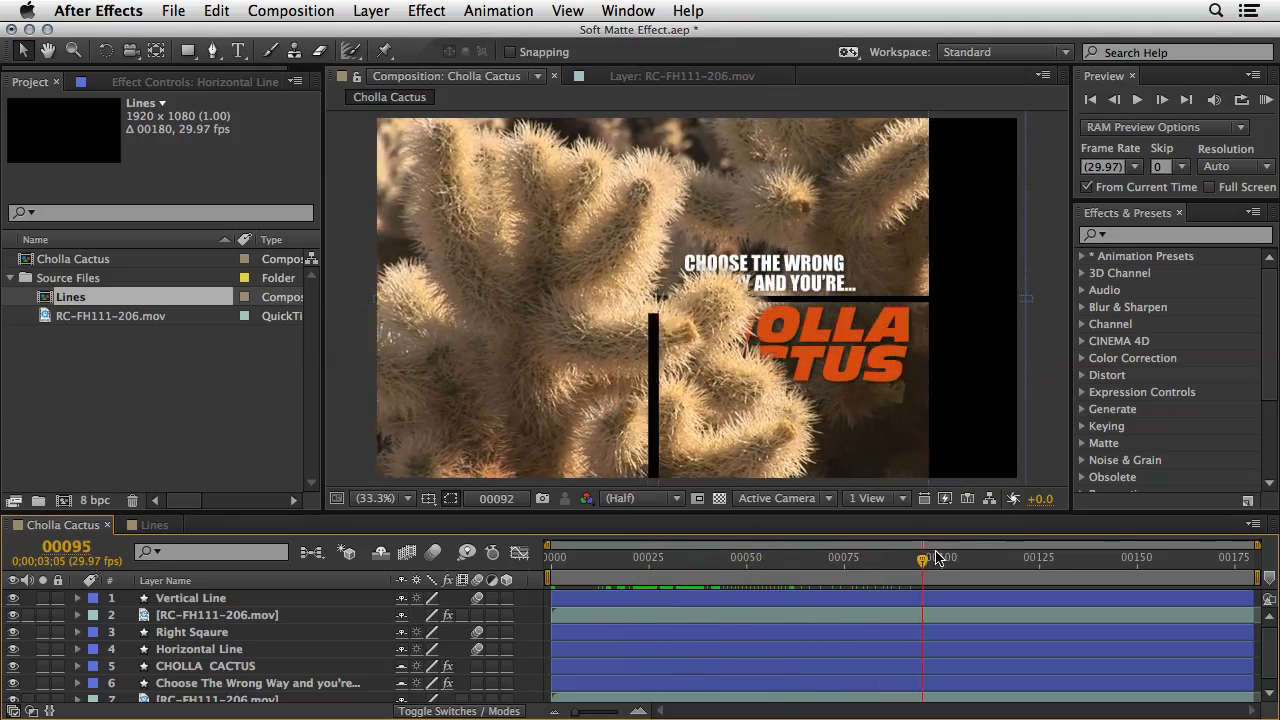
{"action": "left_click_drag", "start_coordinate": [920, 560], "coordinate": [1205, 560]}
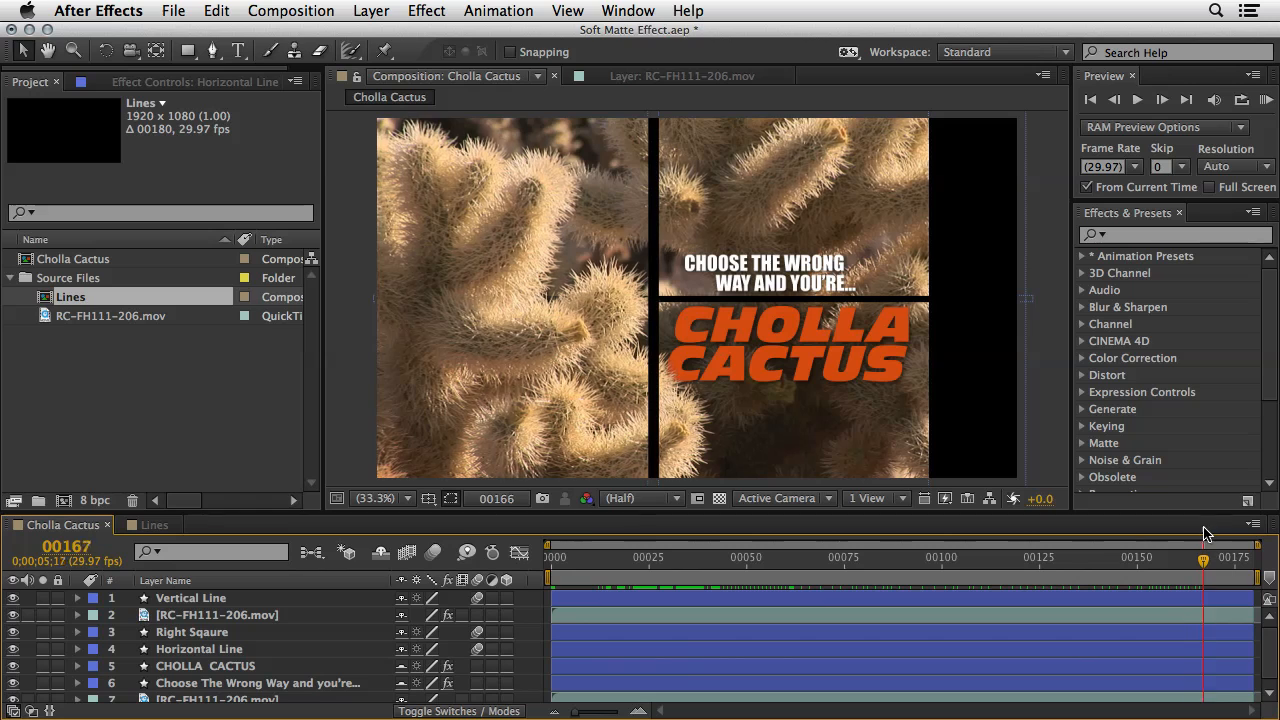